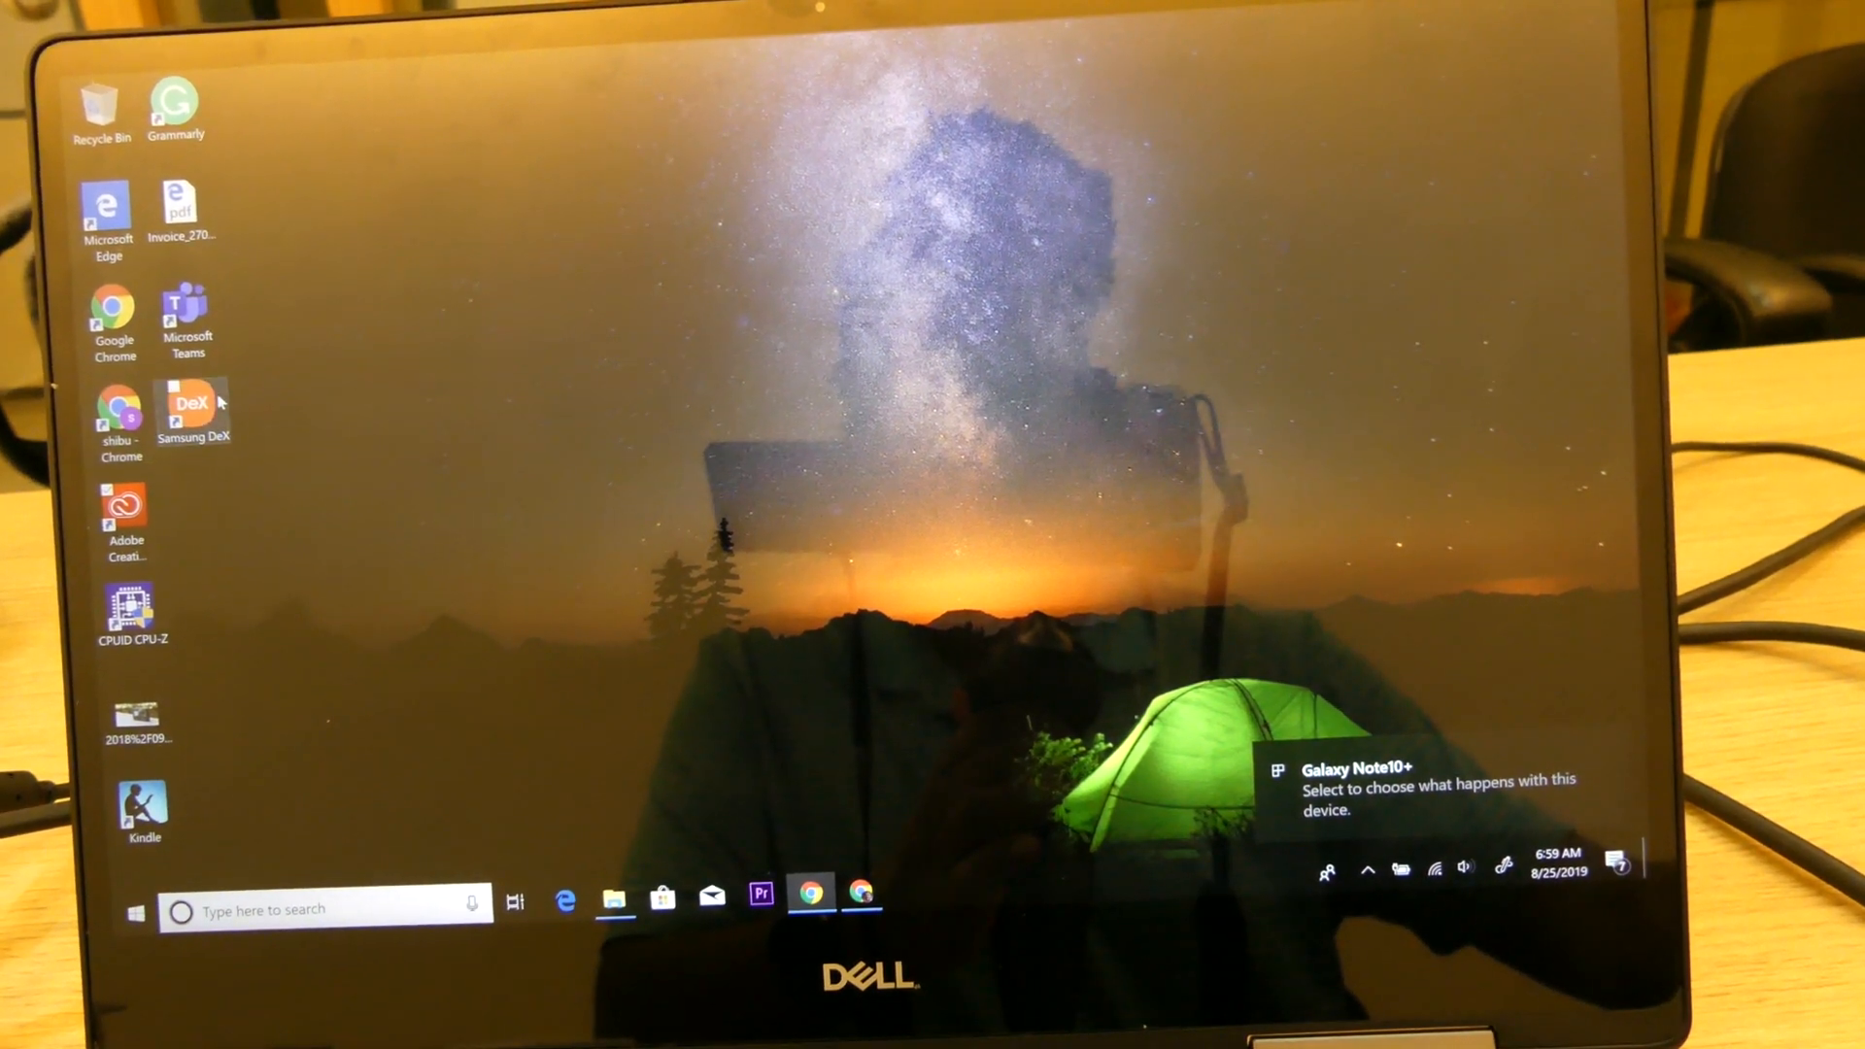
Start Samsung DeX from the desktop shortcut, then briefly open and close Gallery.
double_click(192, 410)
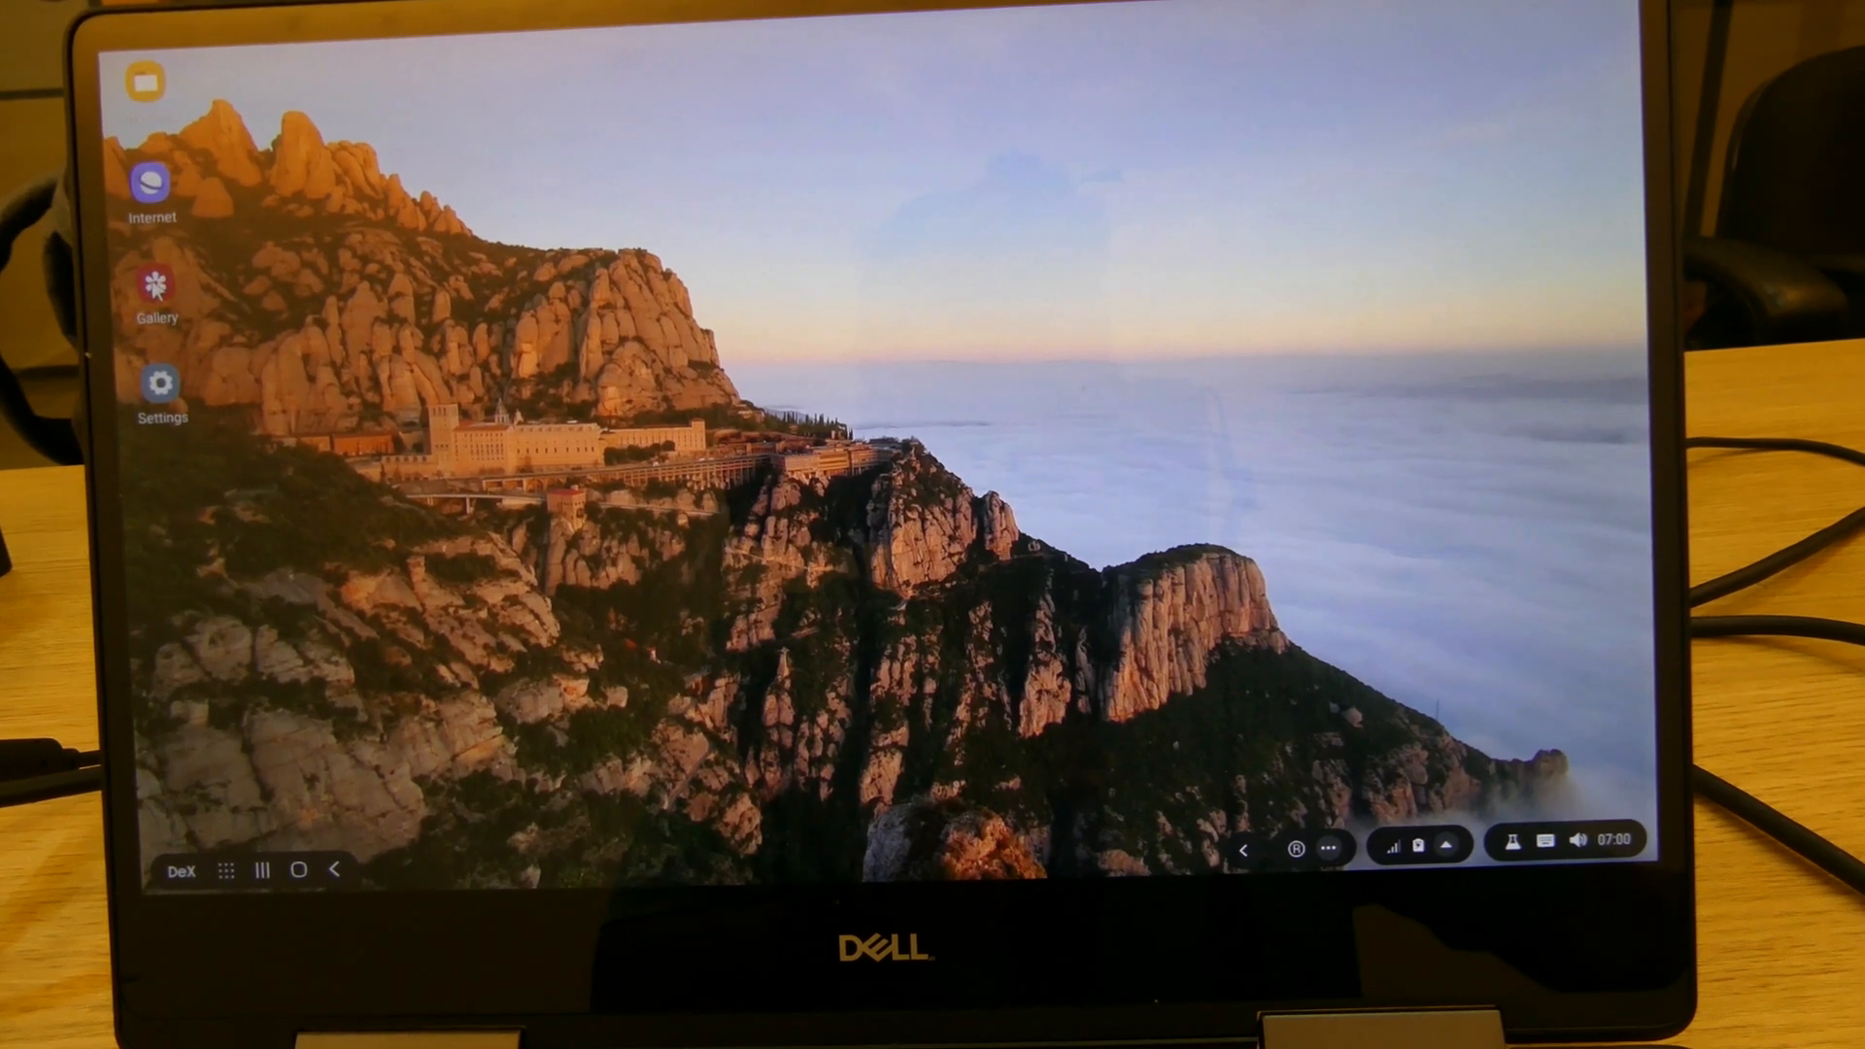
click(155, 285)
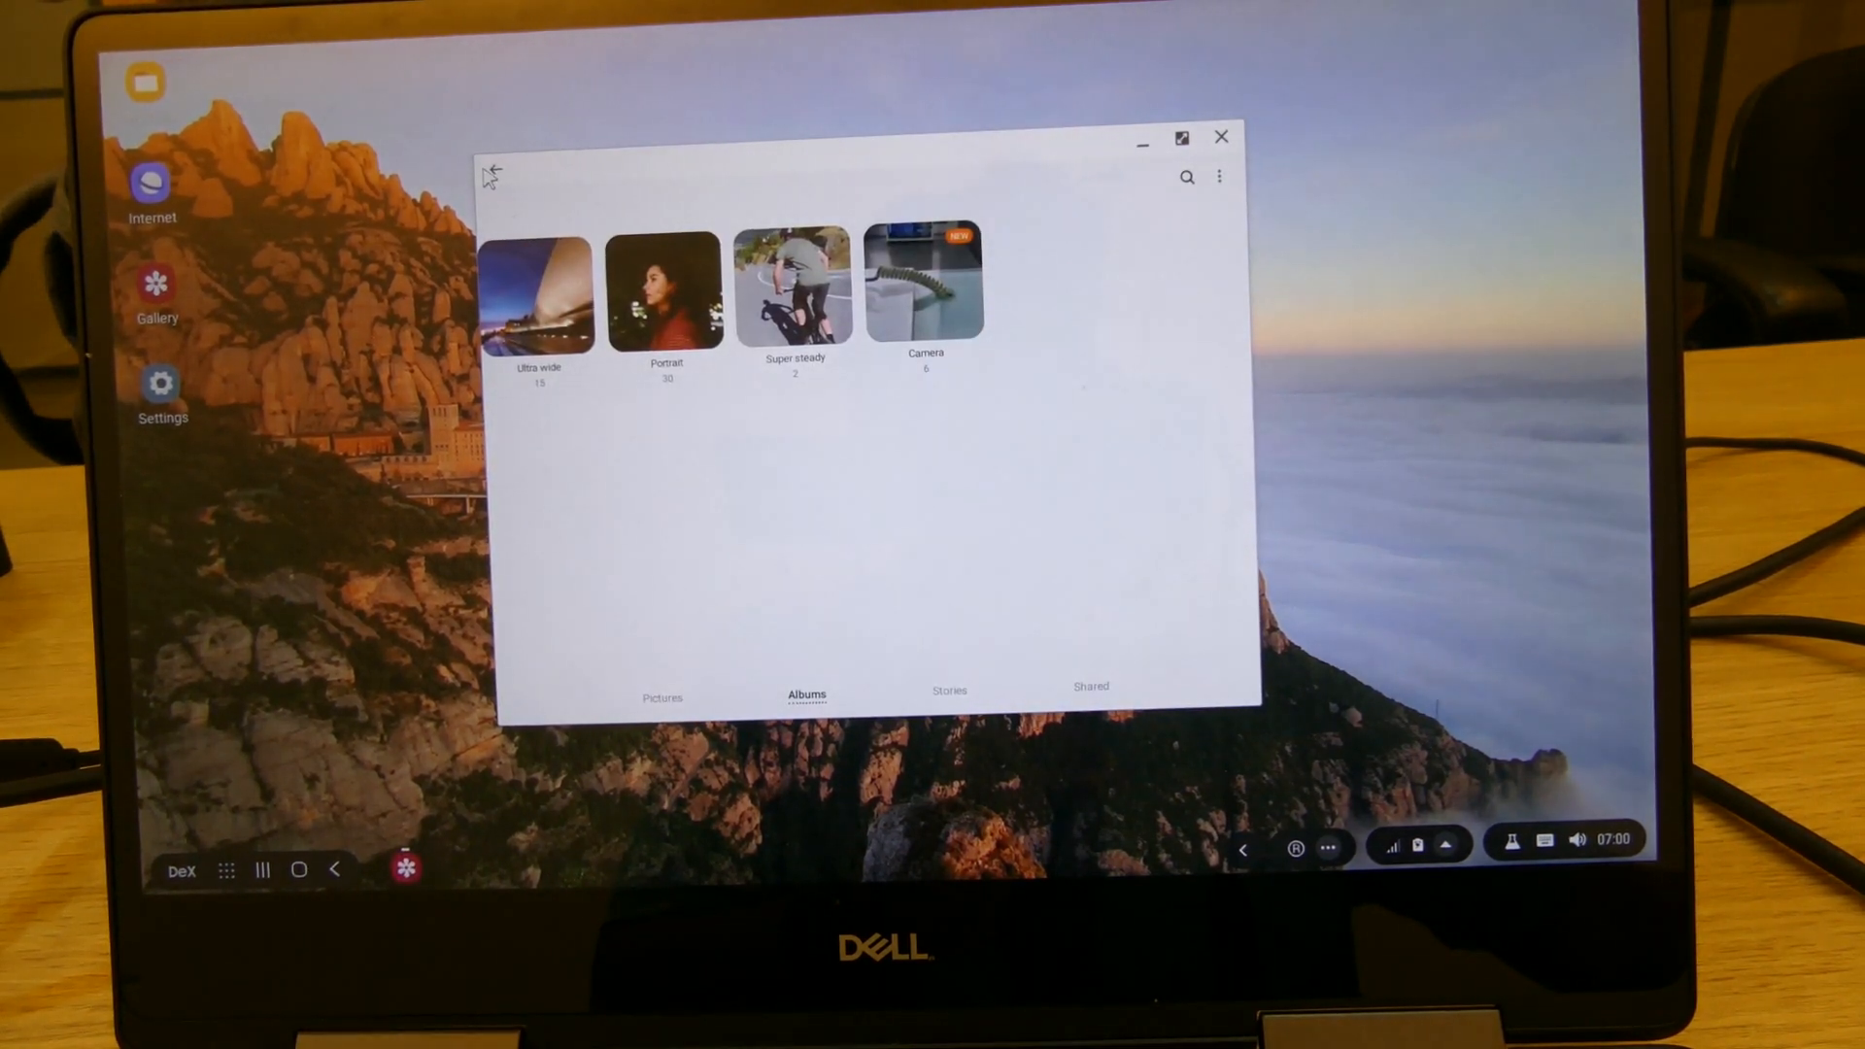
click(1219, 137)
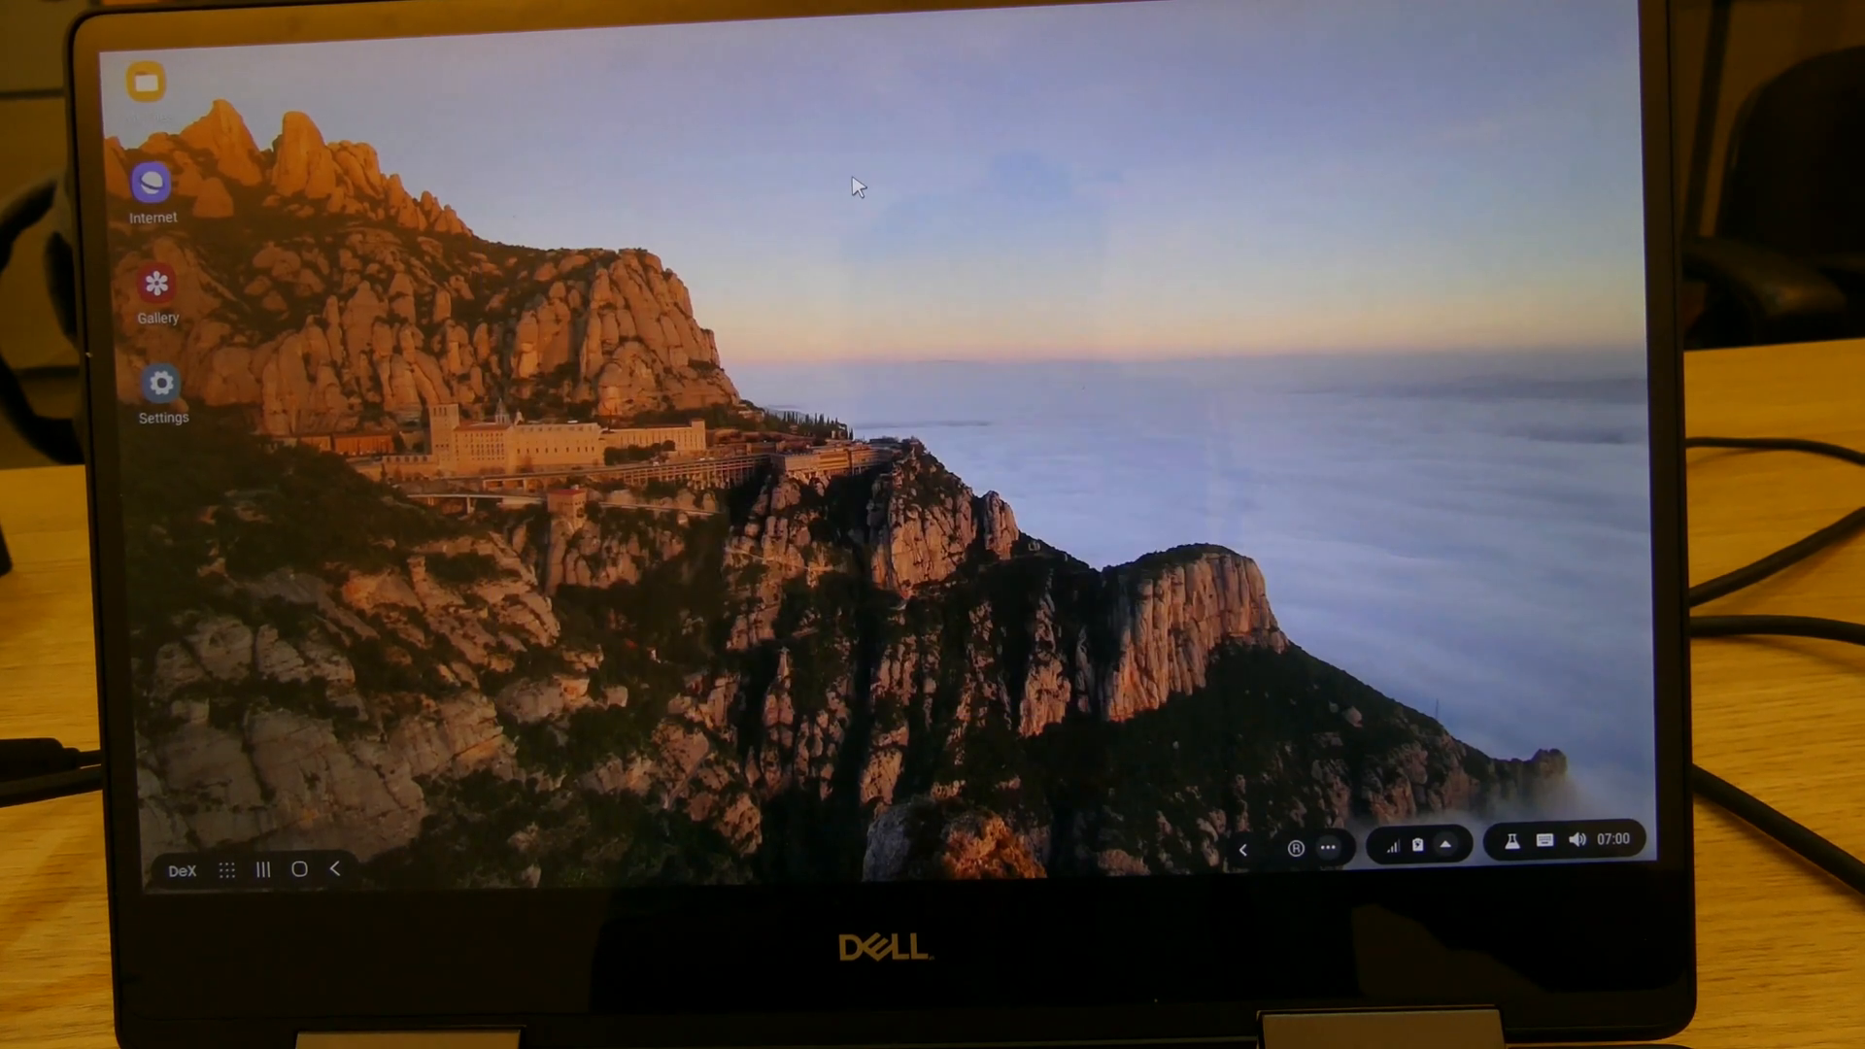
mouse_move(173, 295)
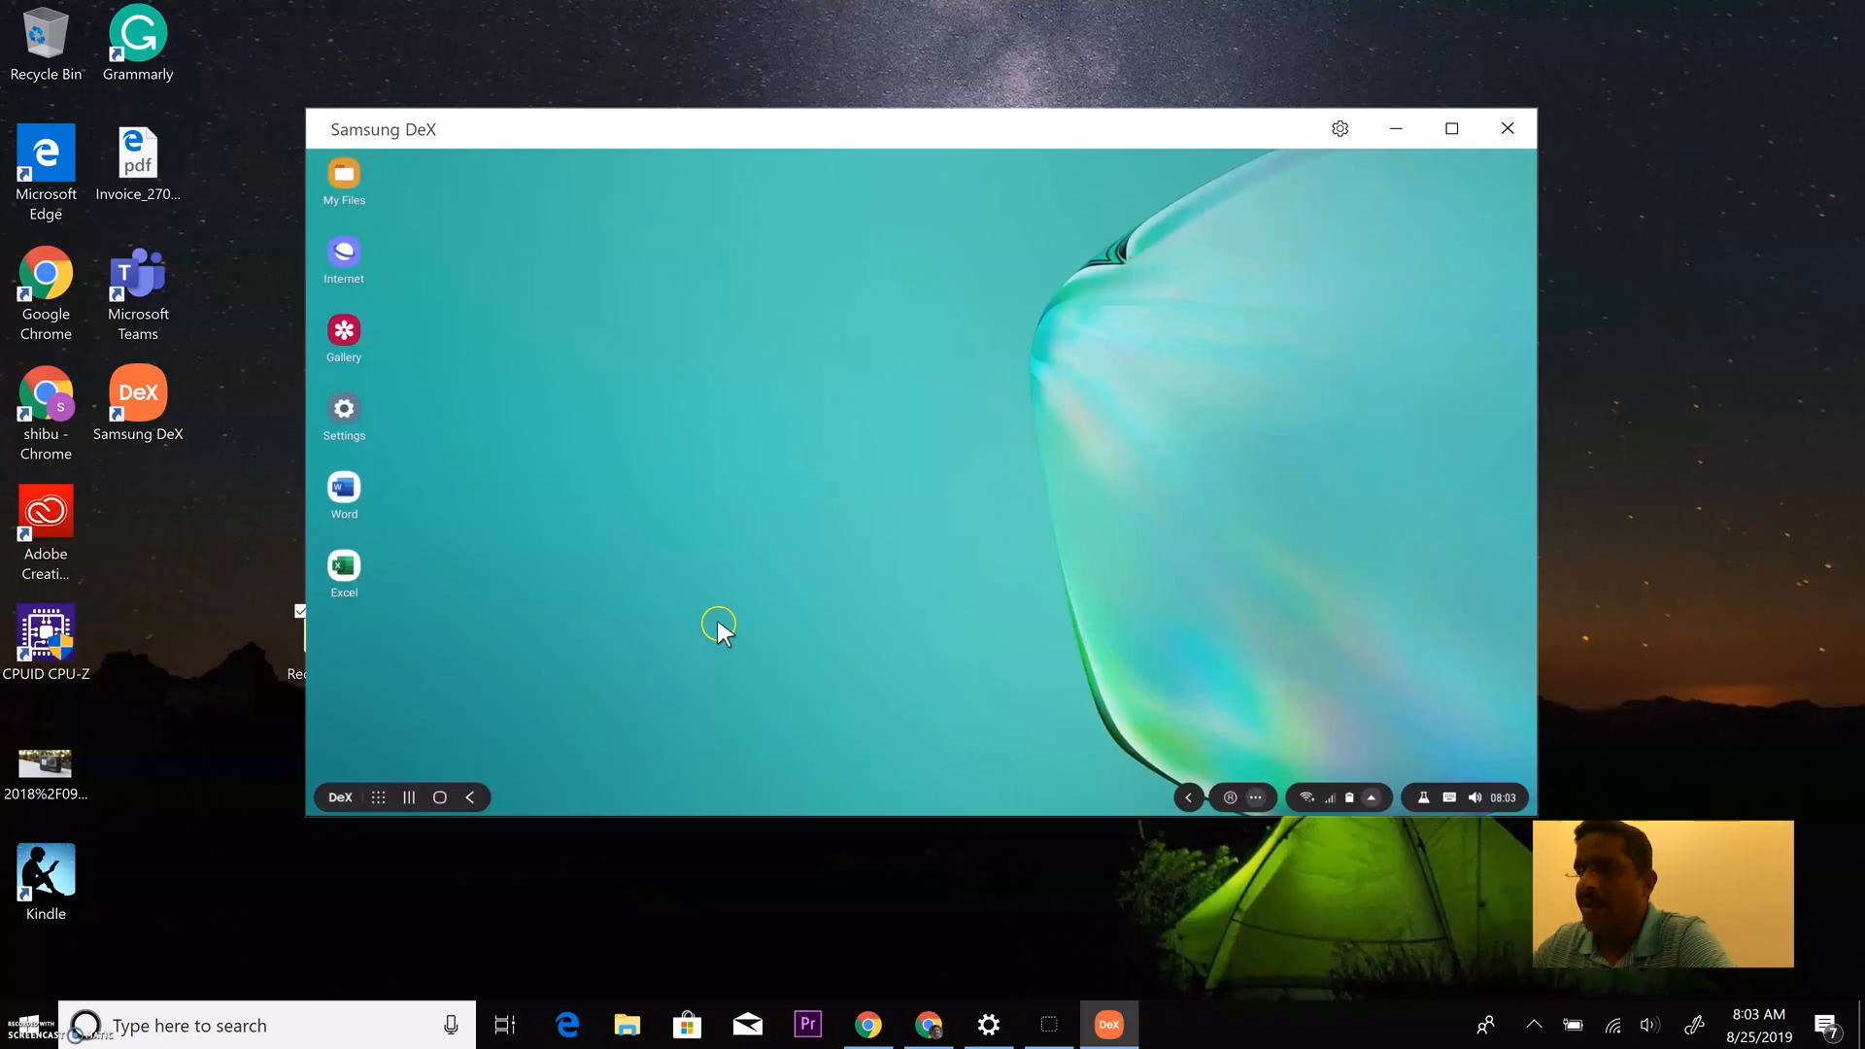
mouse_move(747, 139)
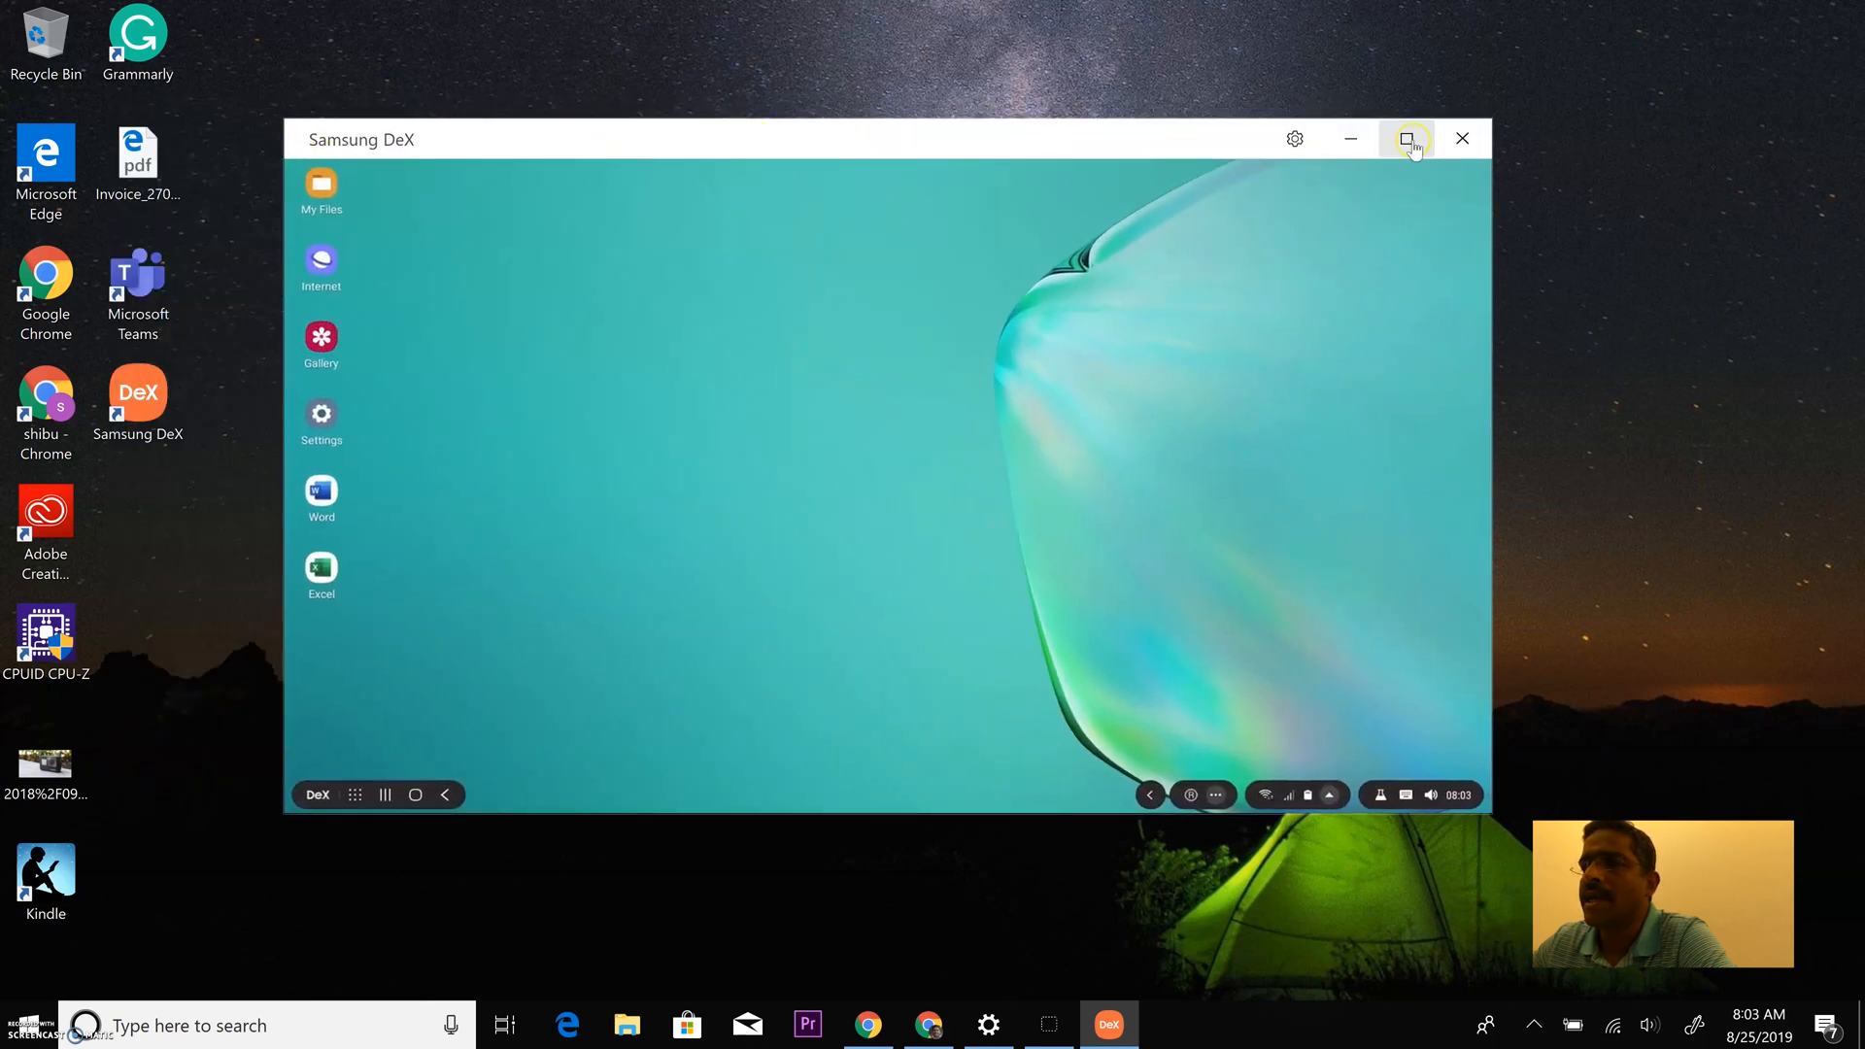
click(1293, 139)
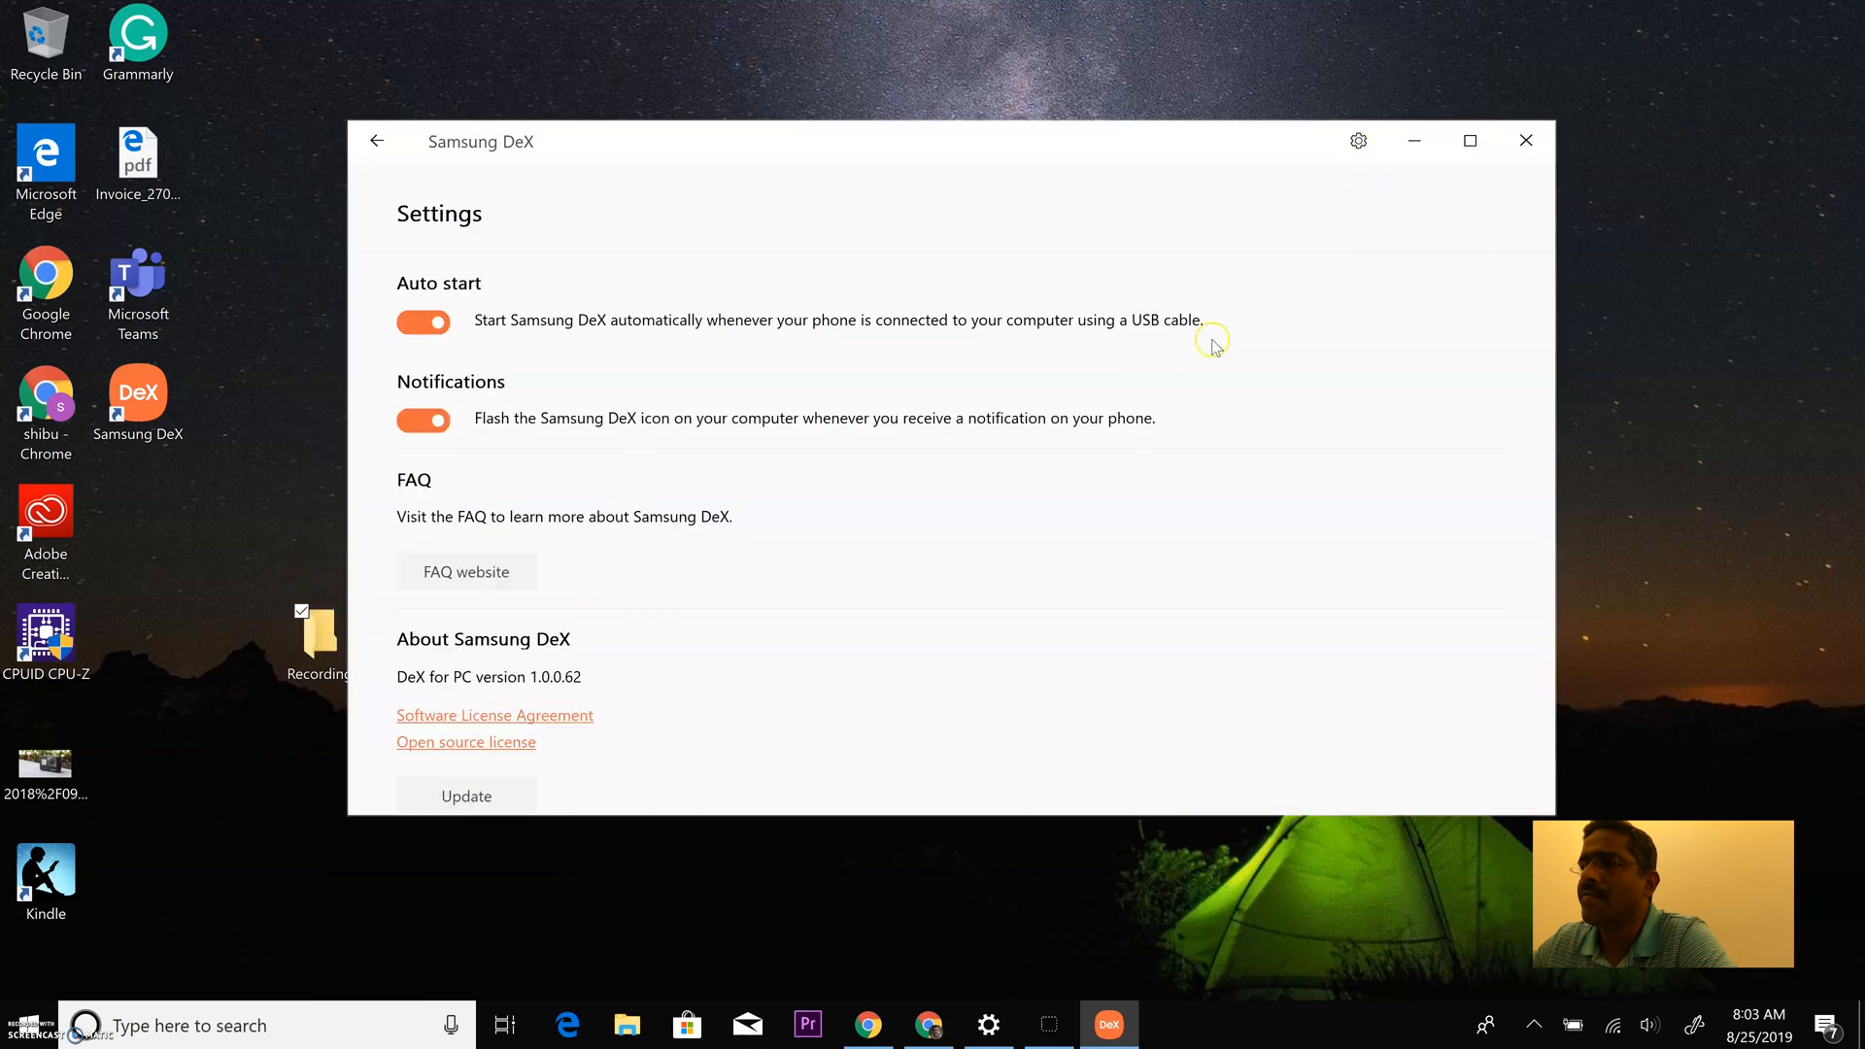
mouse_move(423, 277)
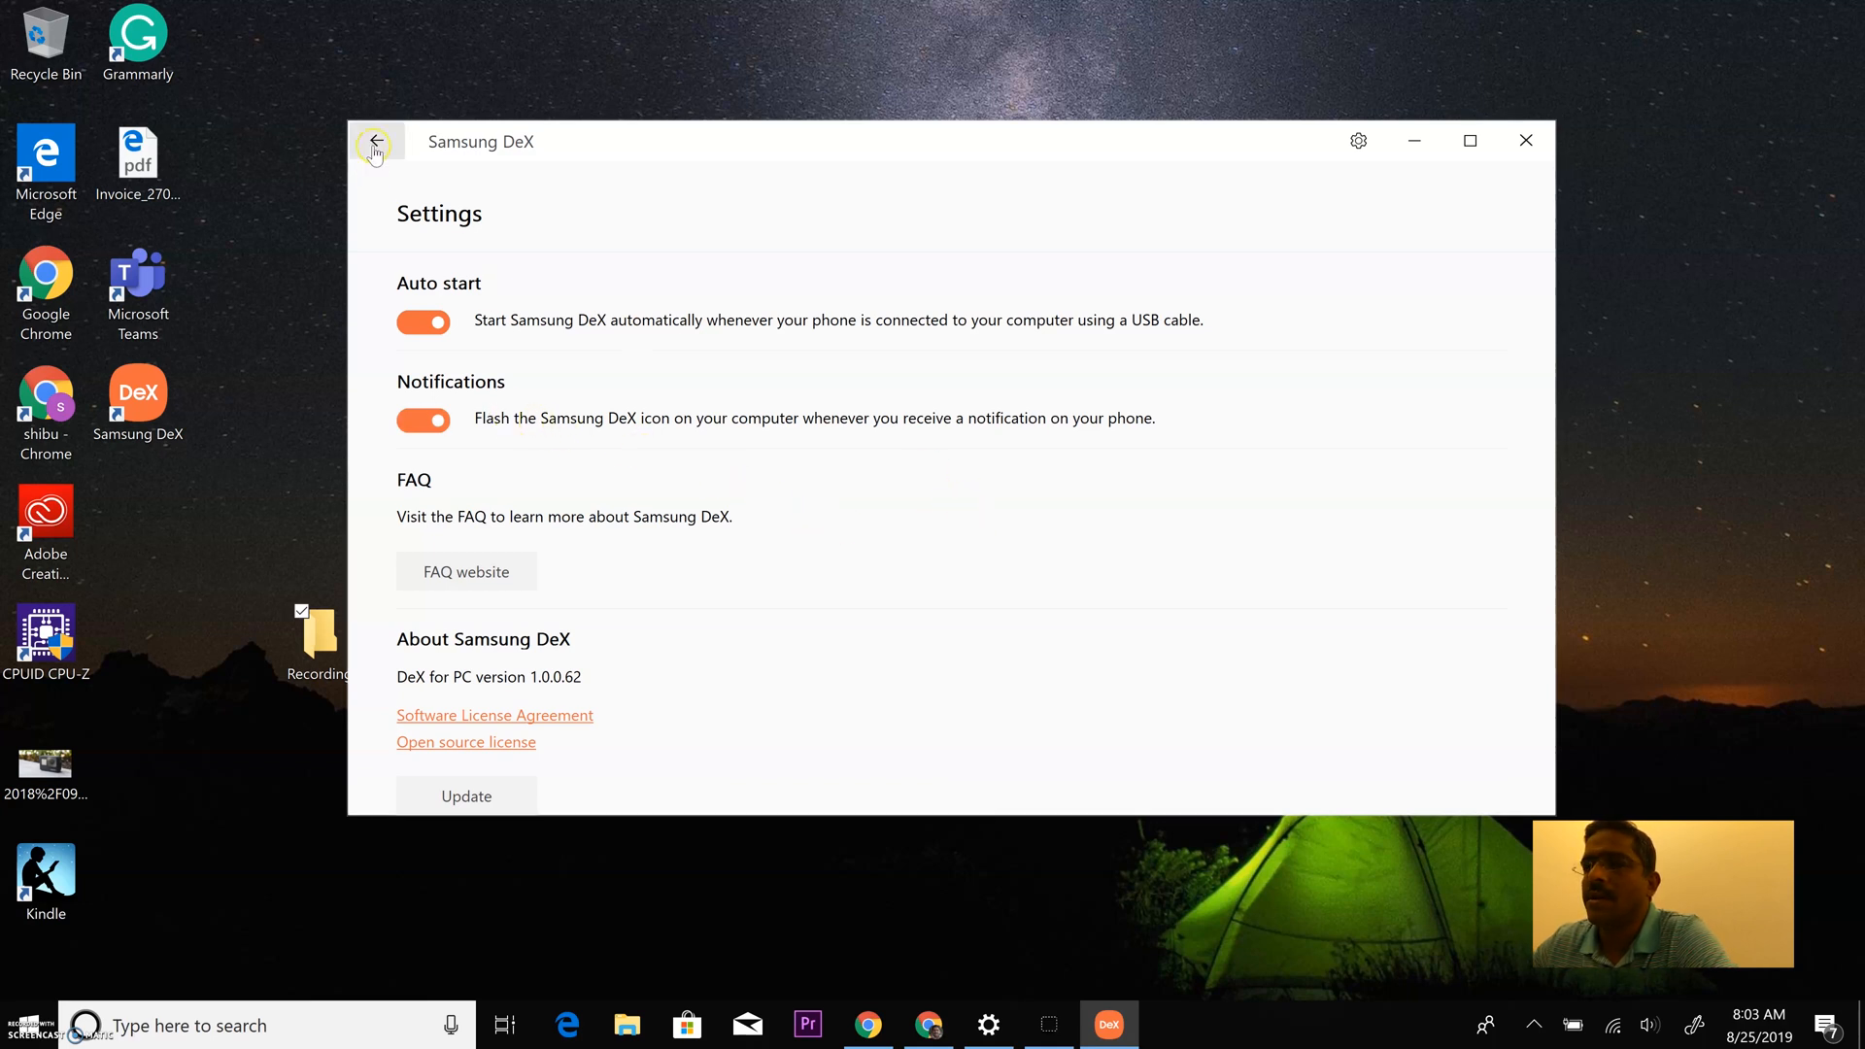
click(375, 140)
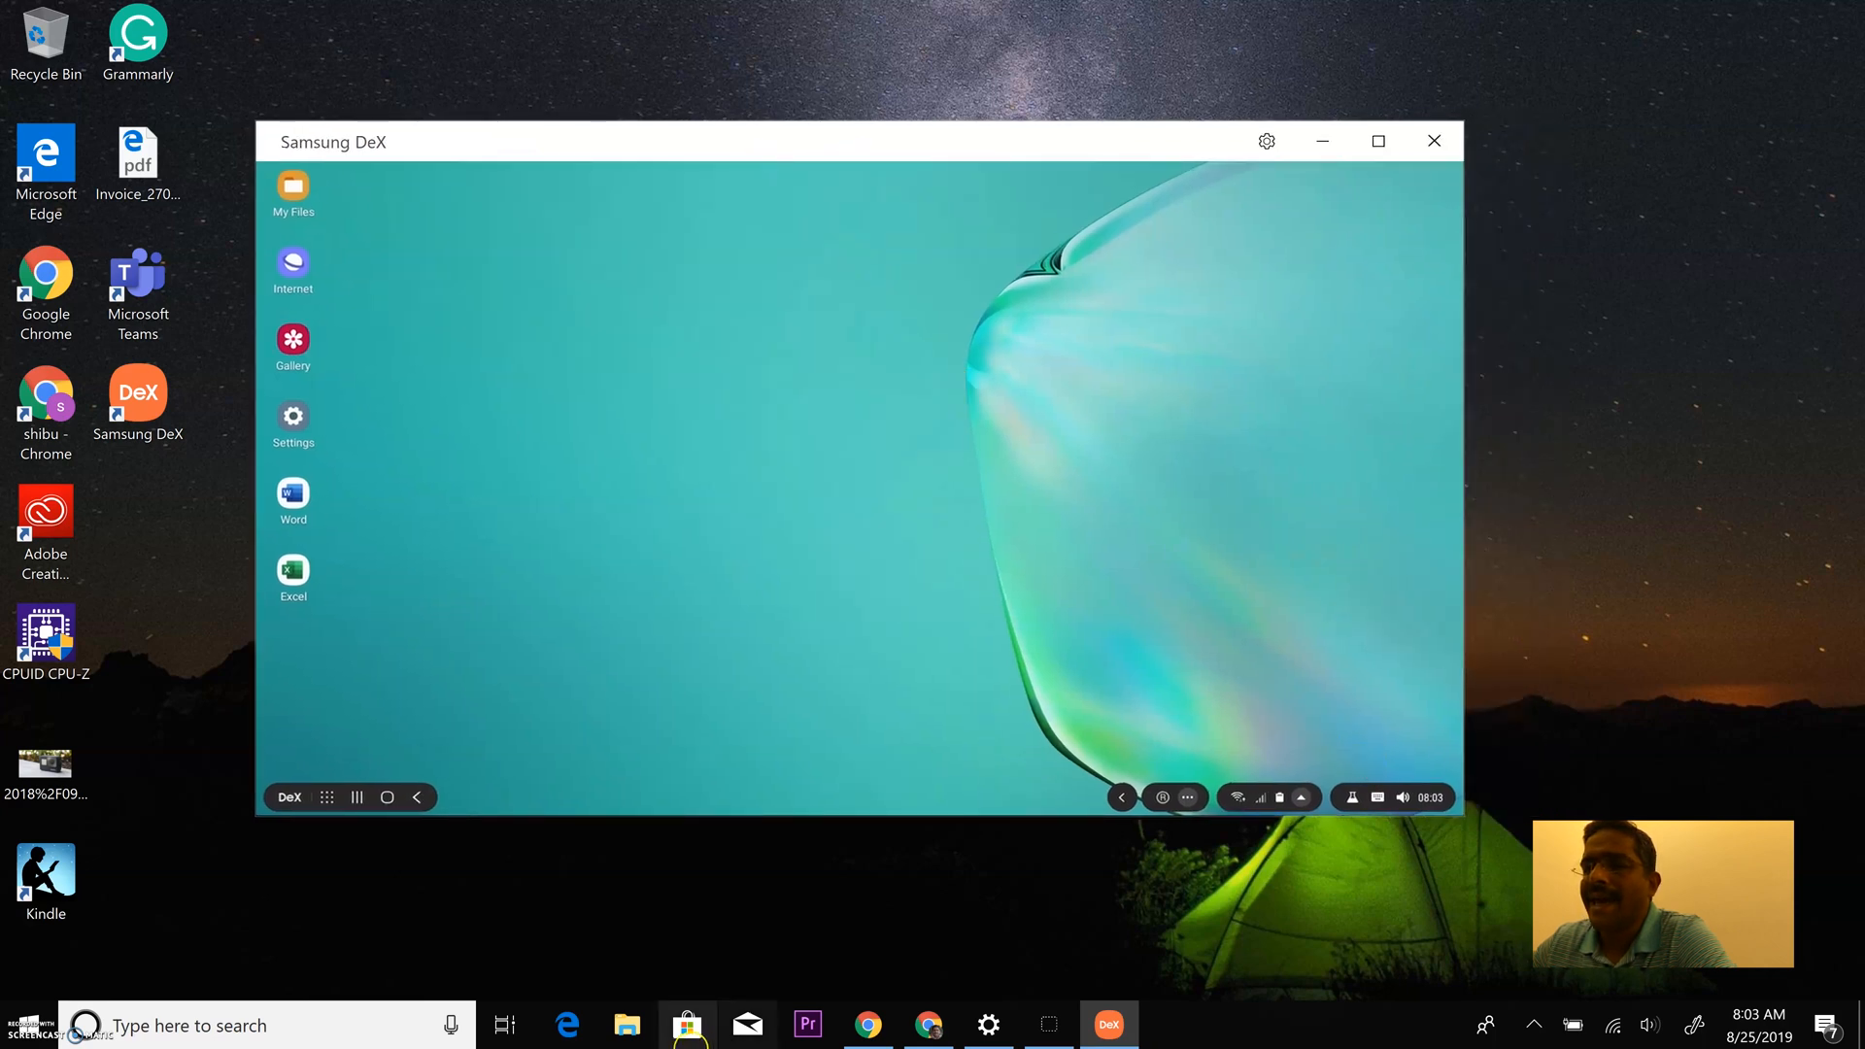
Open the phone's My Files and go to the Images Download folder.
click(625, 1026)
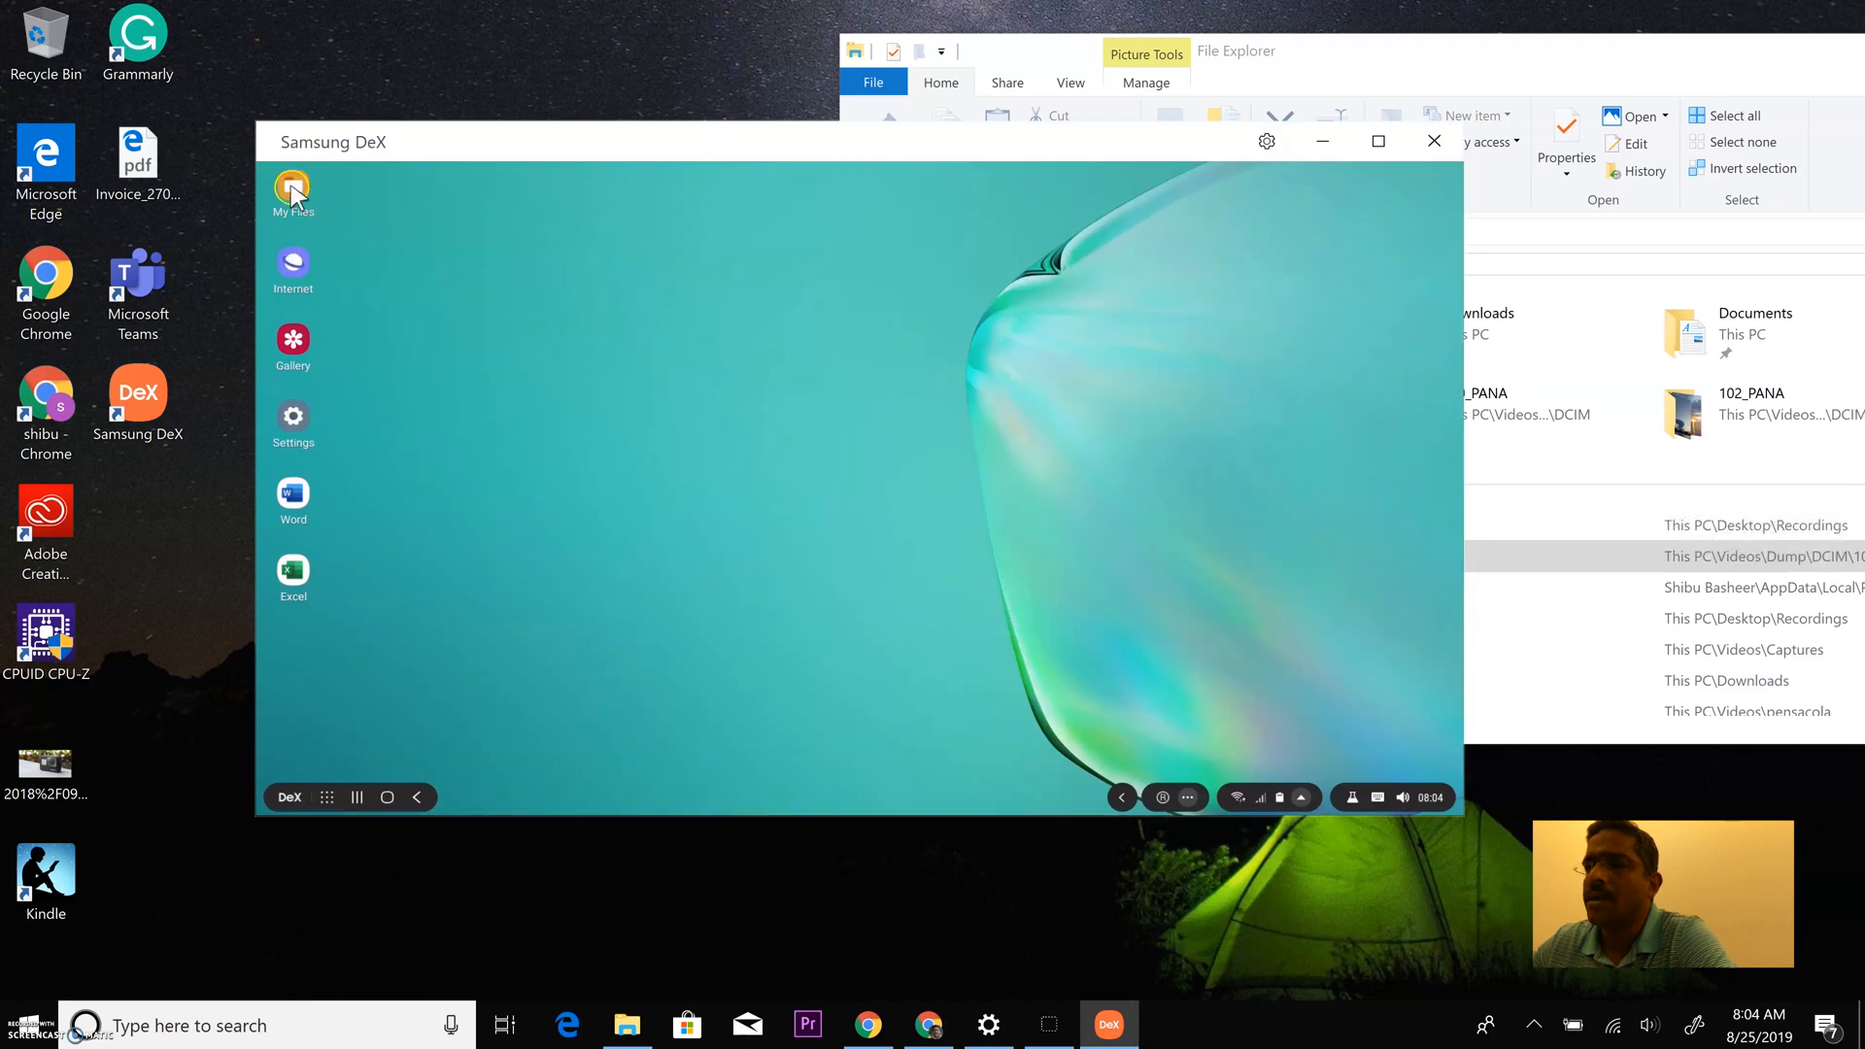
click(291, 191)
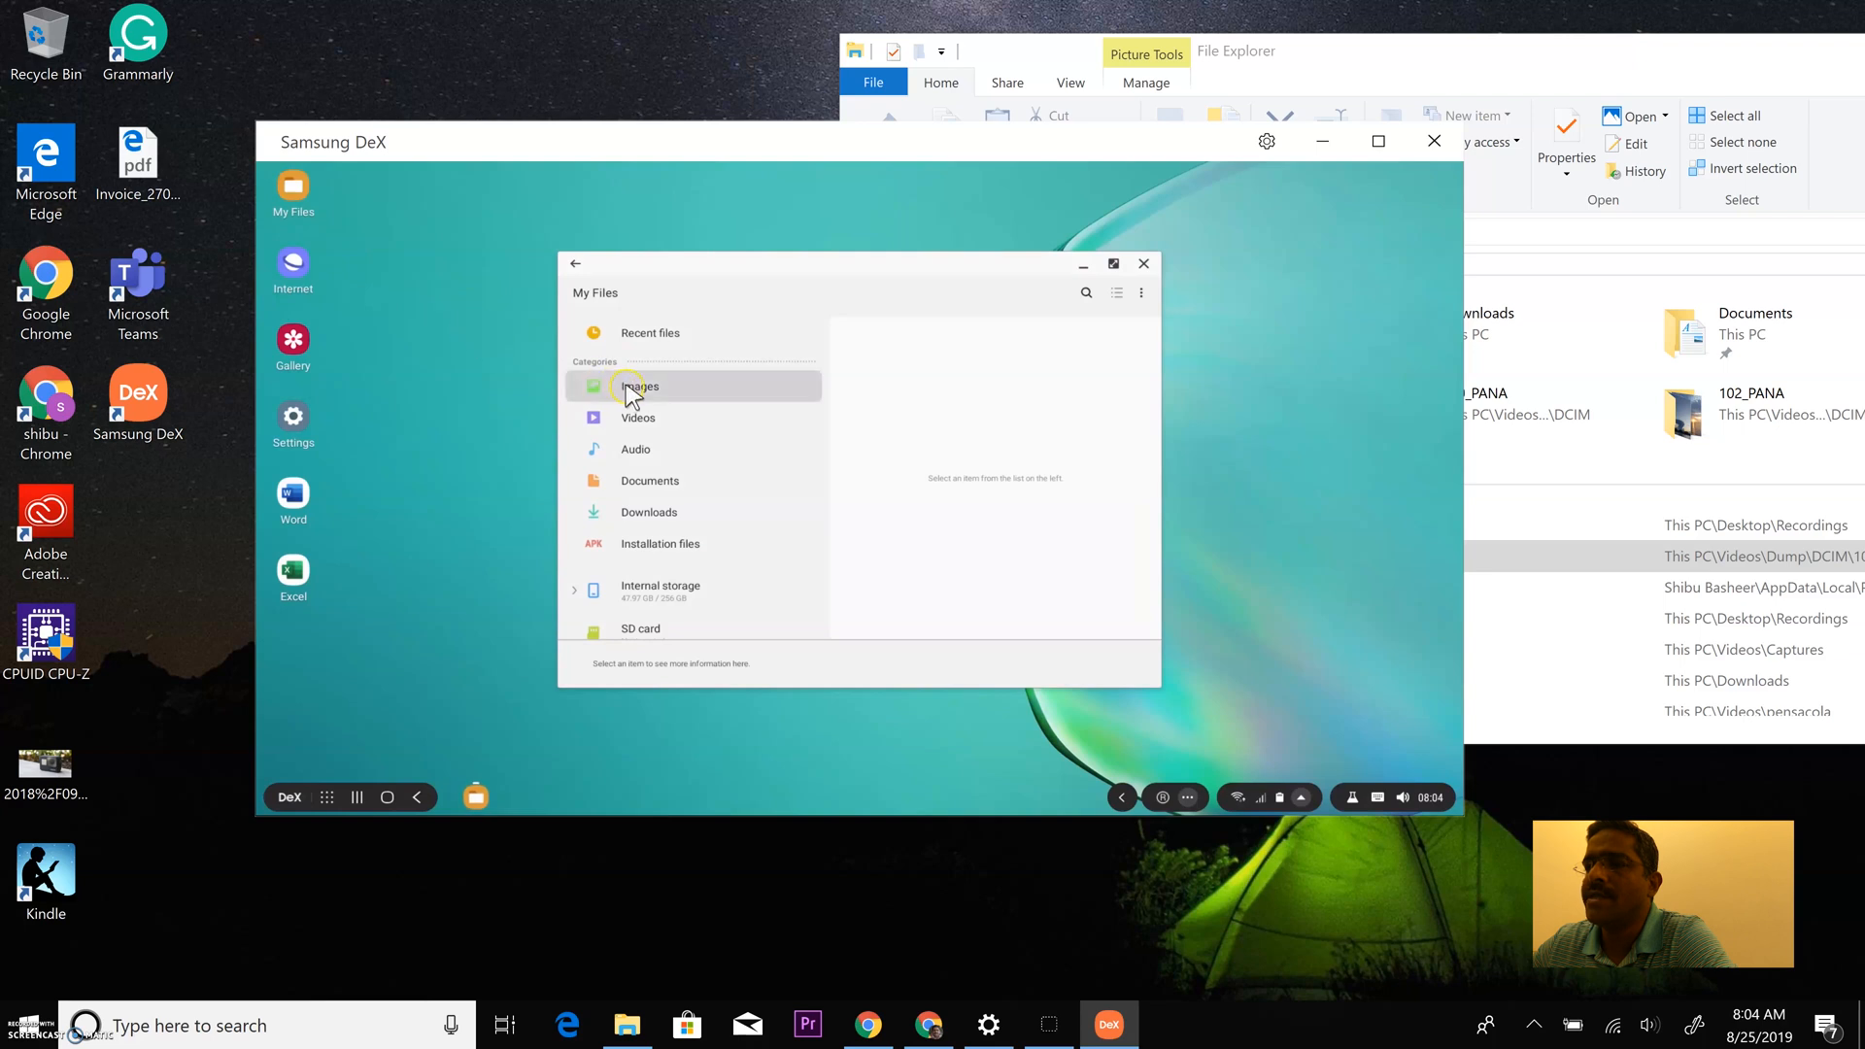
click(640, 386)
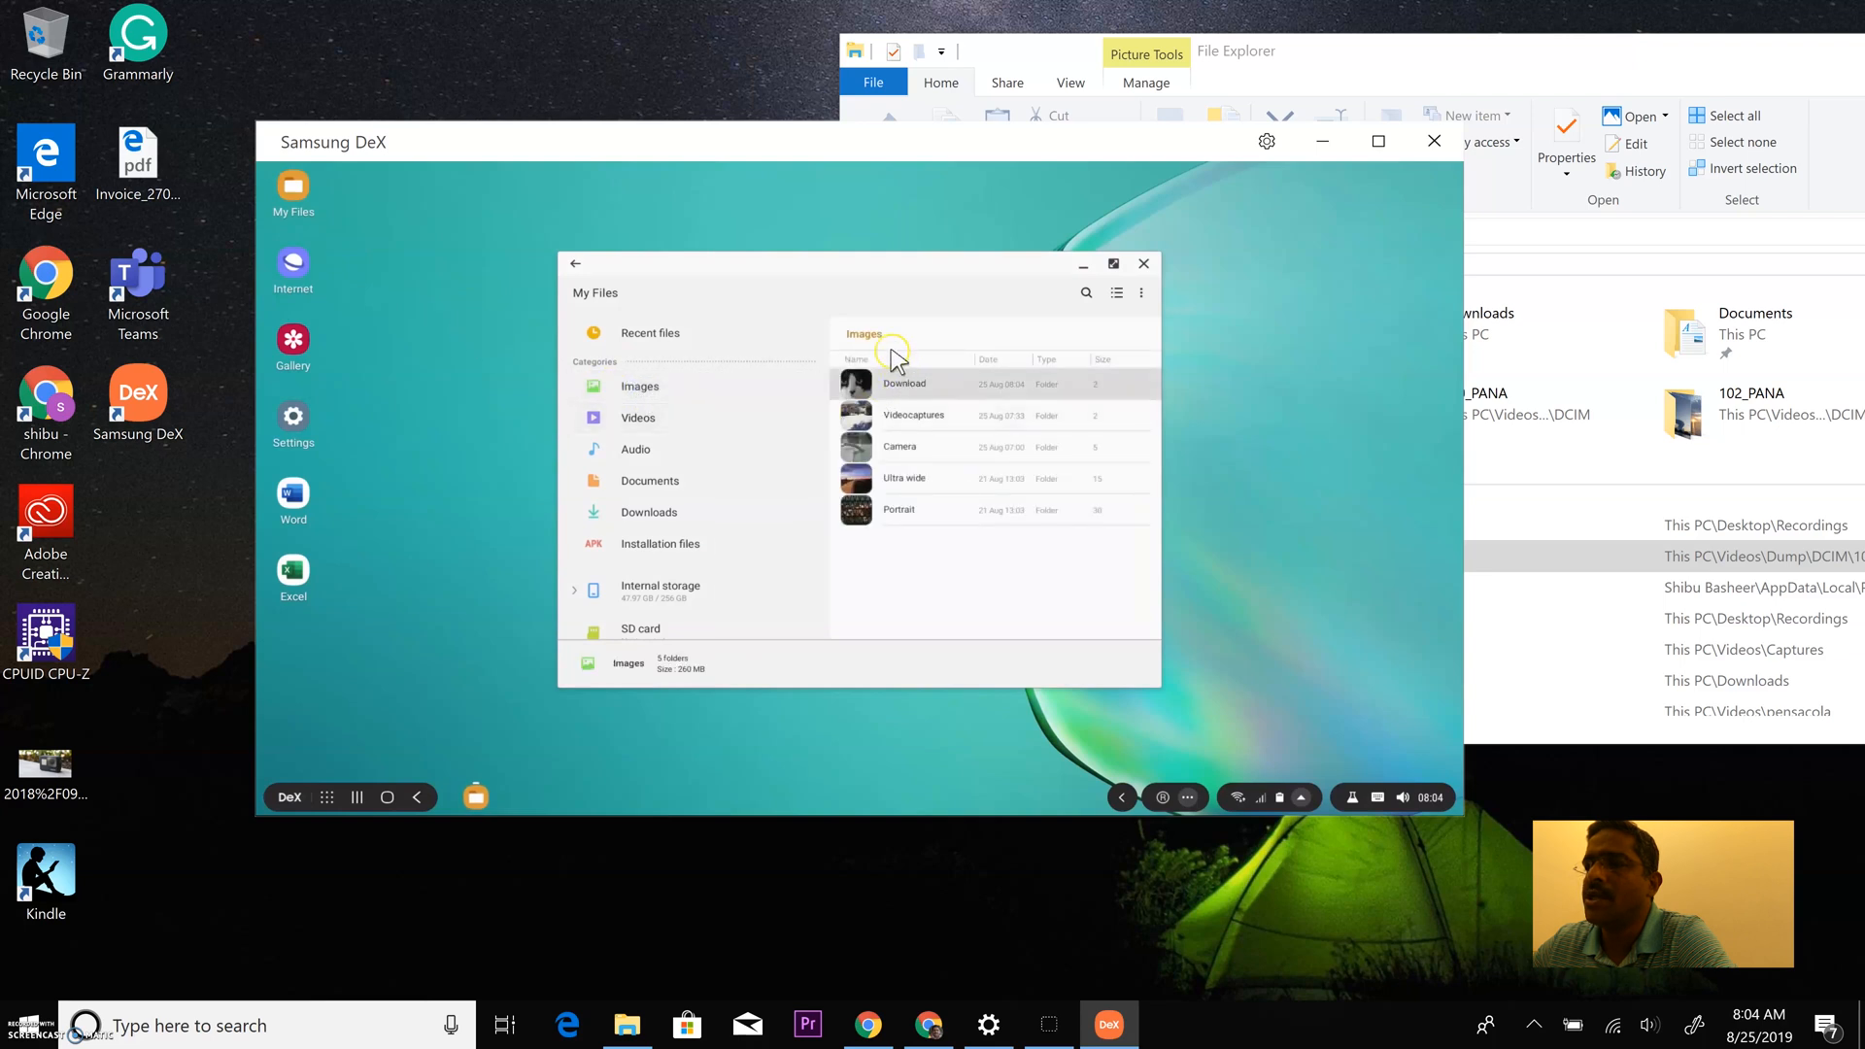
double_click(904, 382)
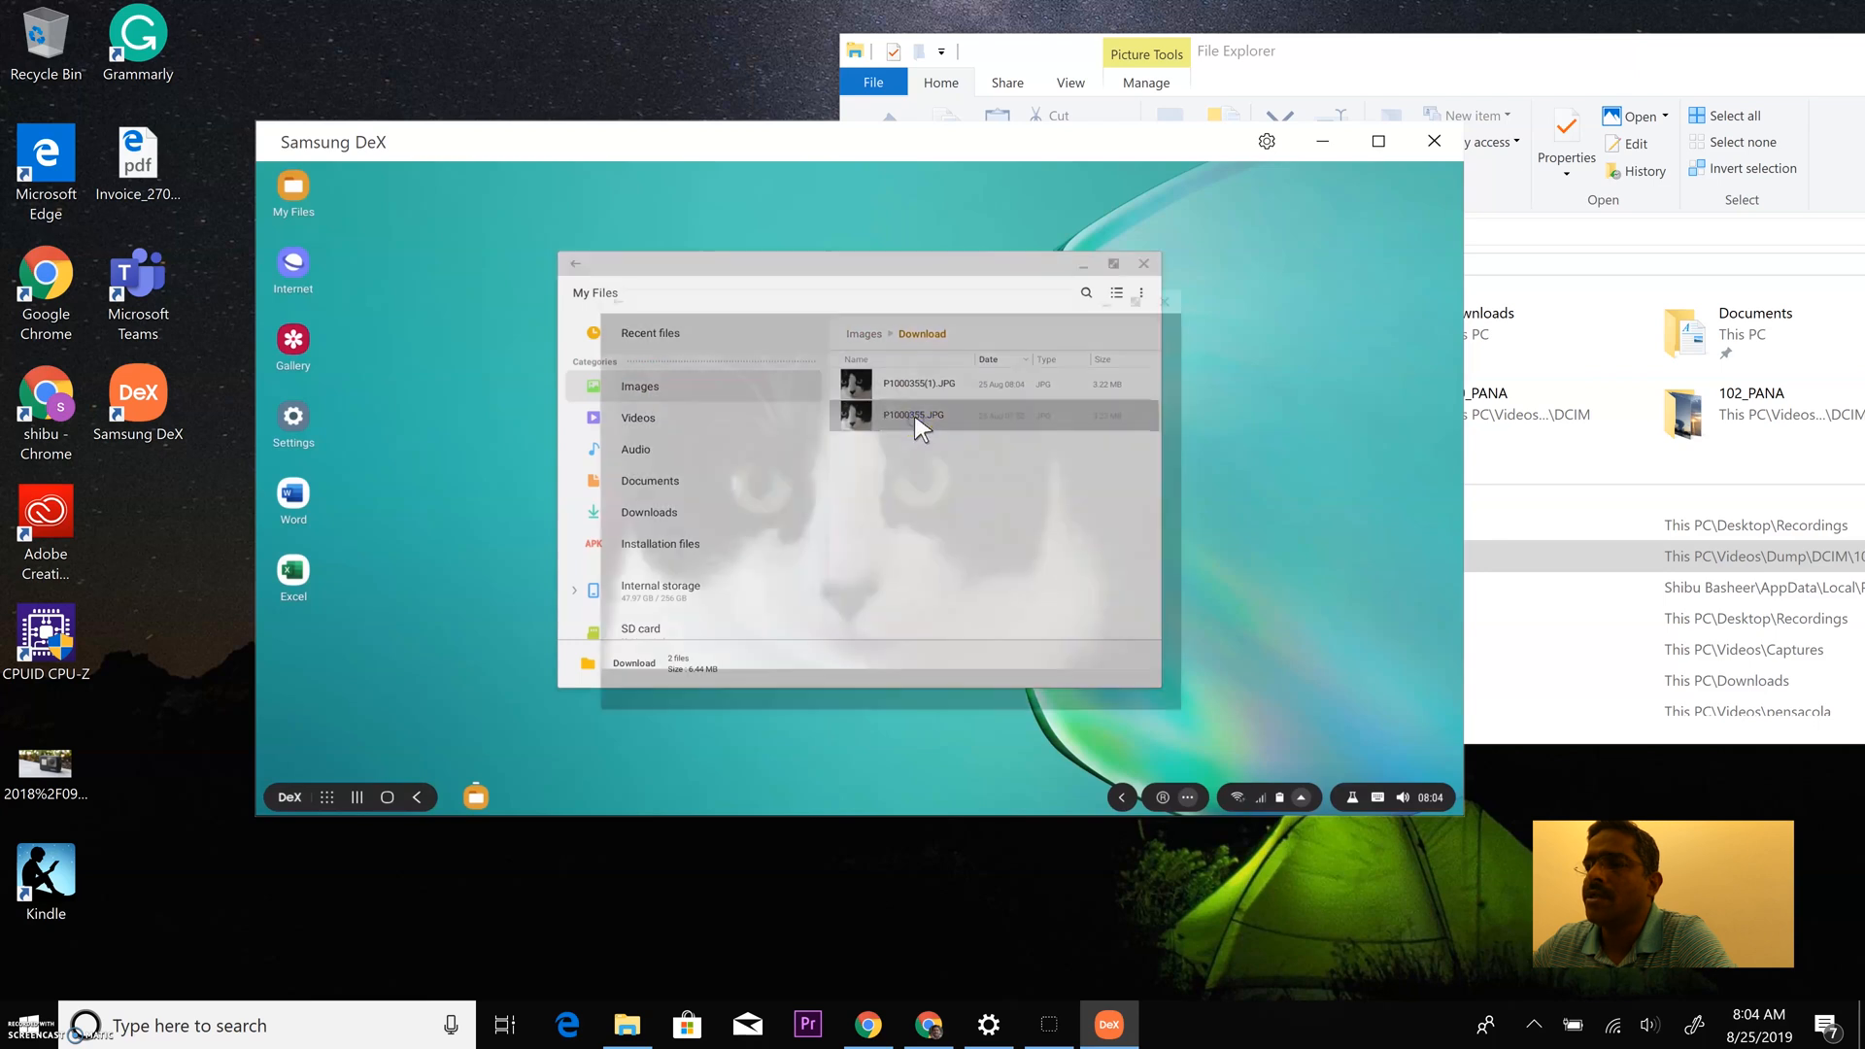
Preview a cat photo from Download, then close the viewer.
double_click(912, 415)
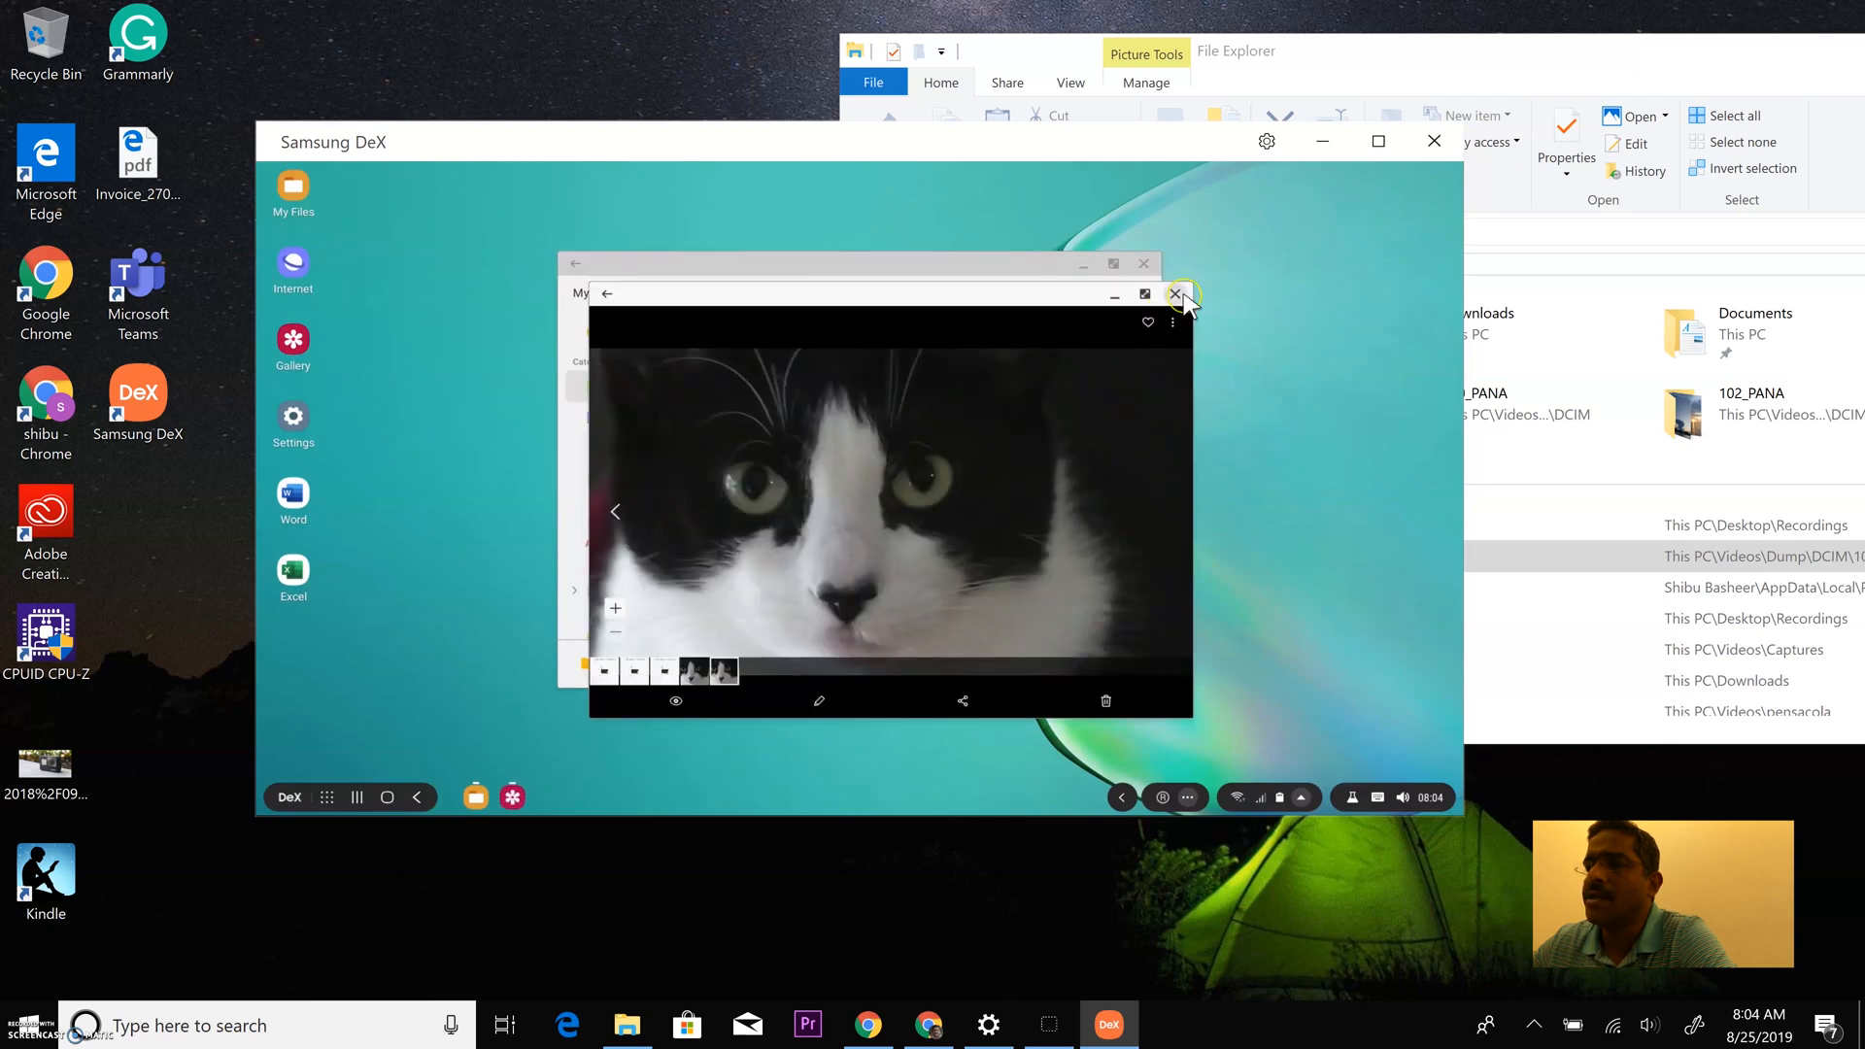
mouse_move(1178, 293)
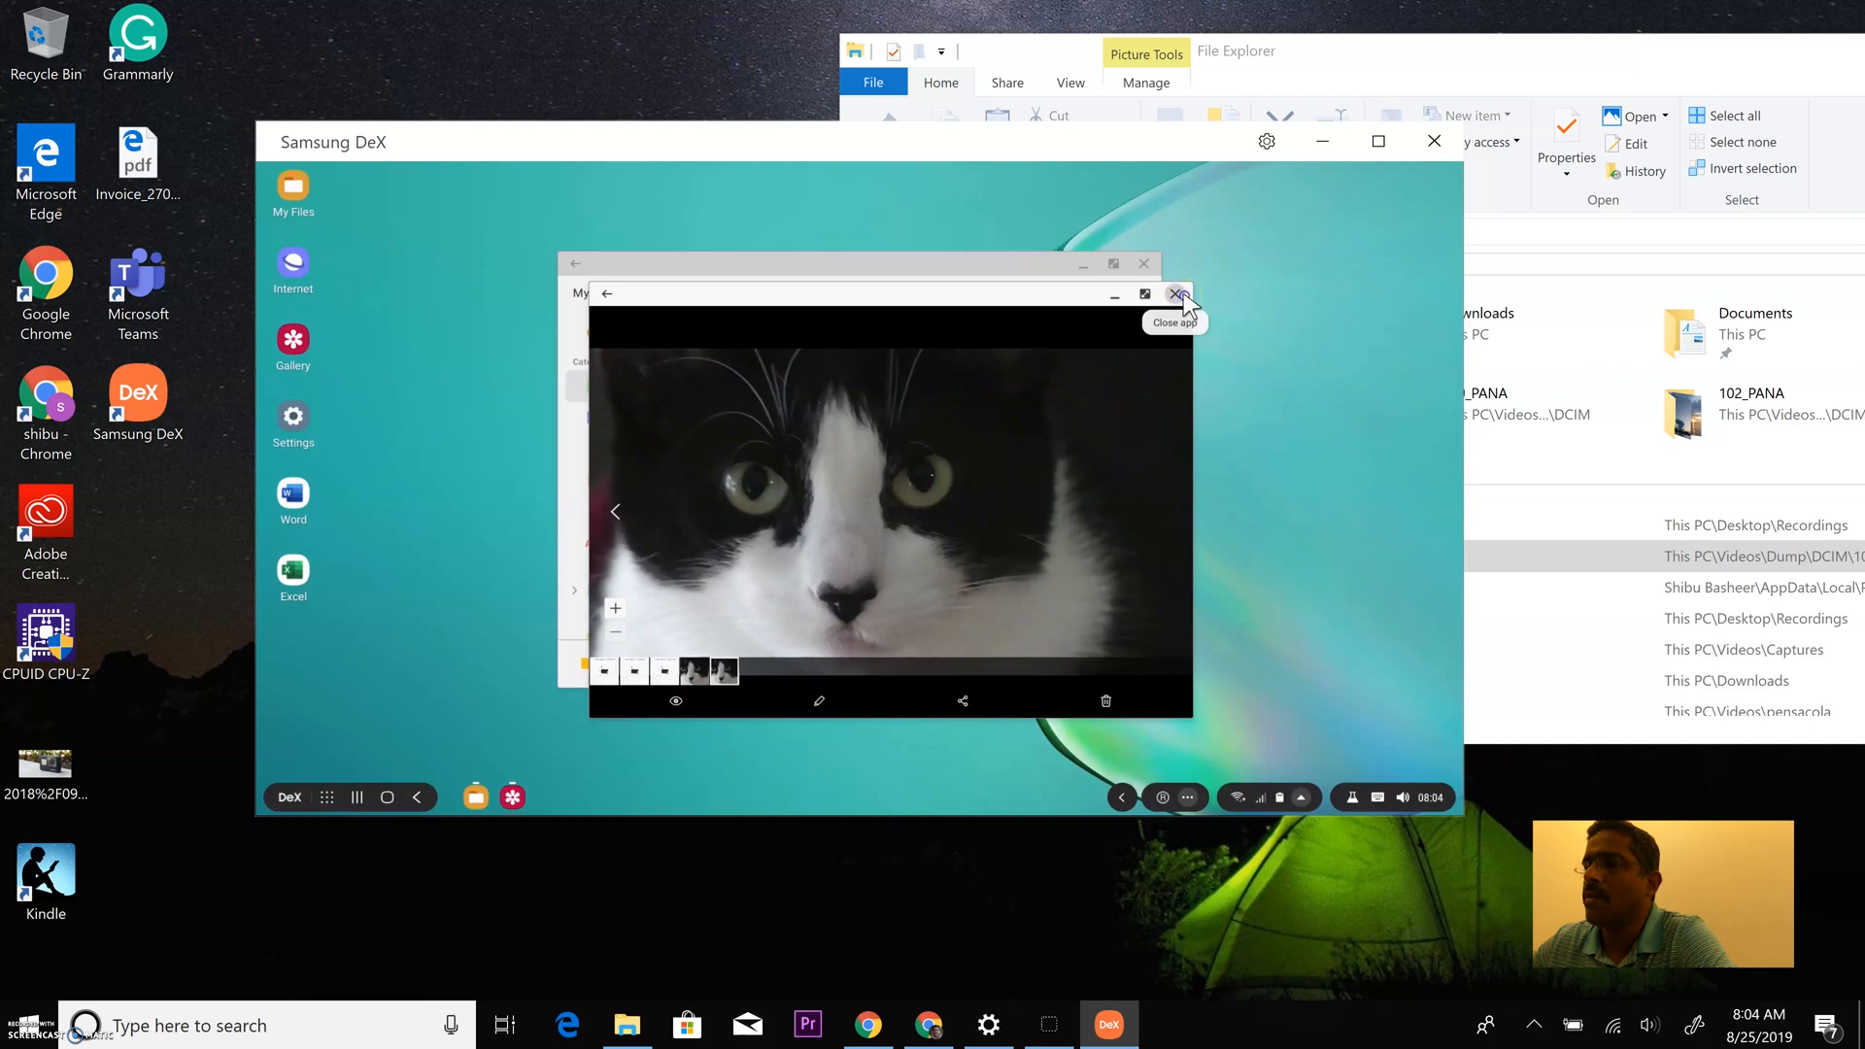
click(1170, 294)
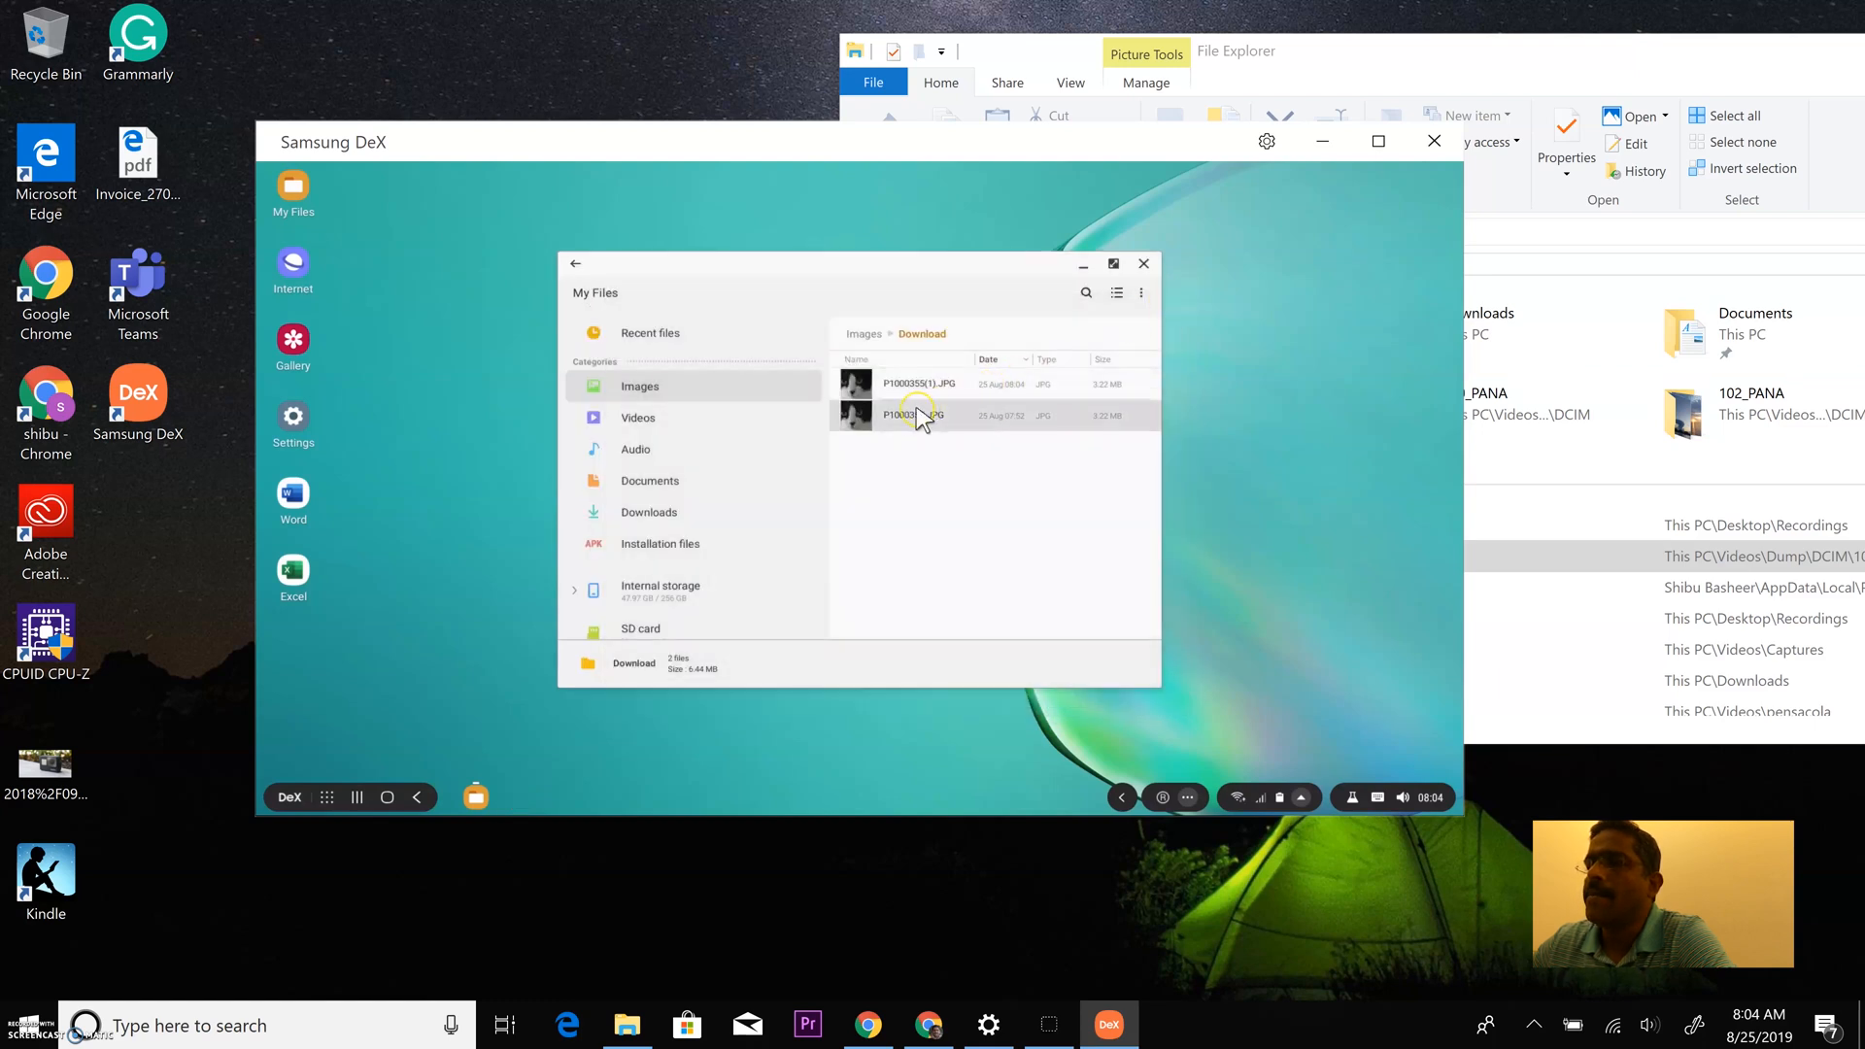
click(910, 415)
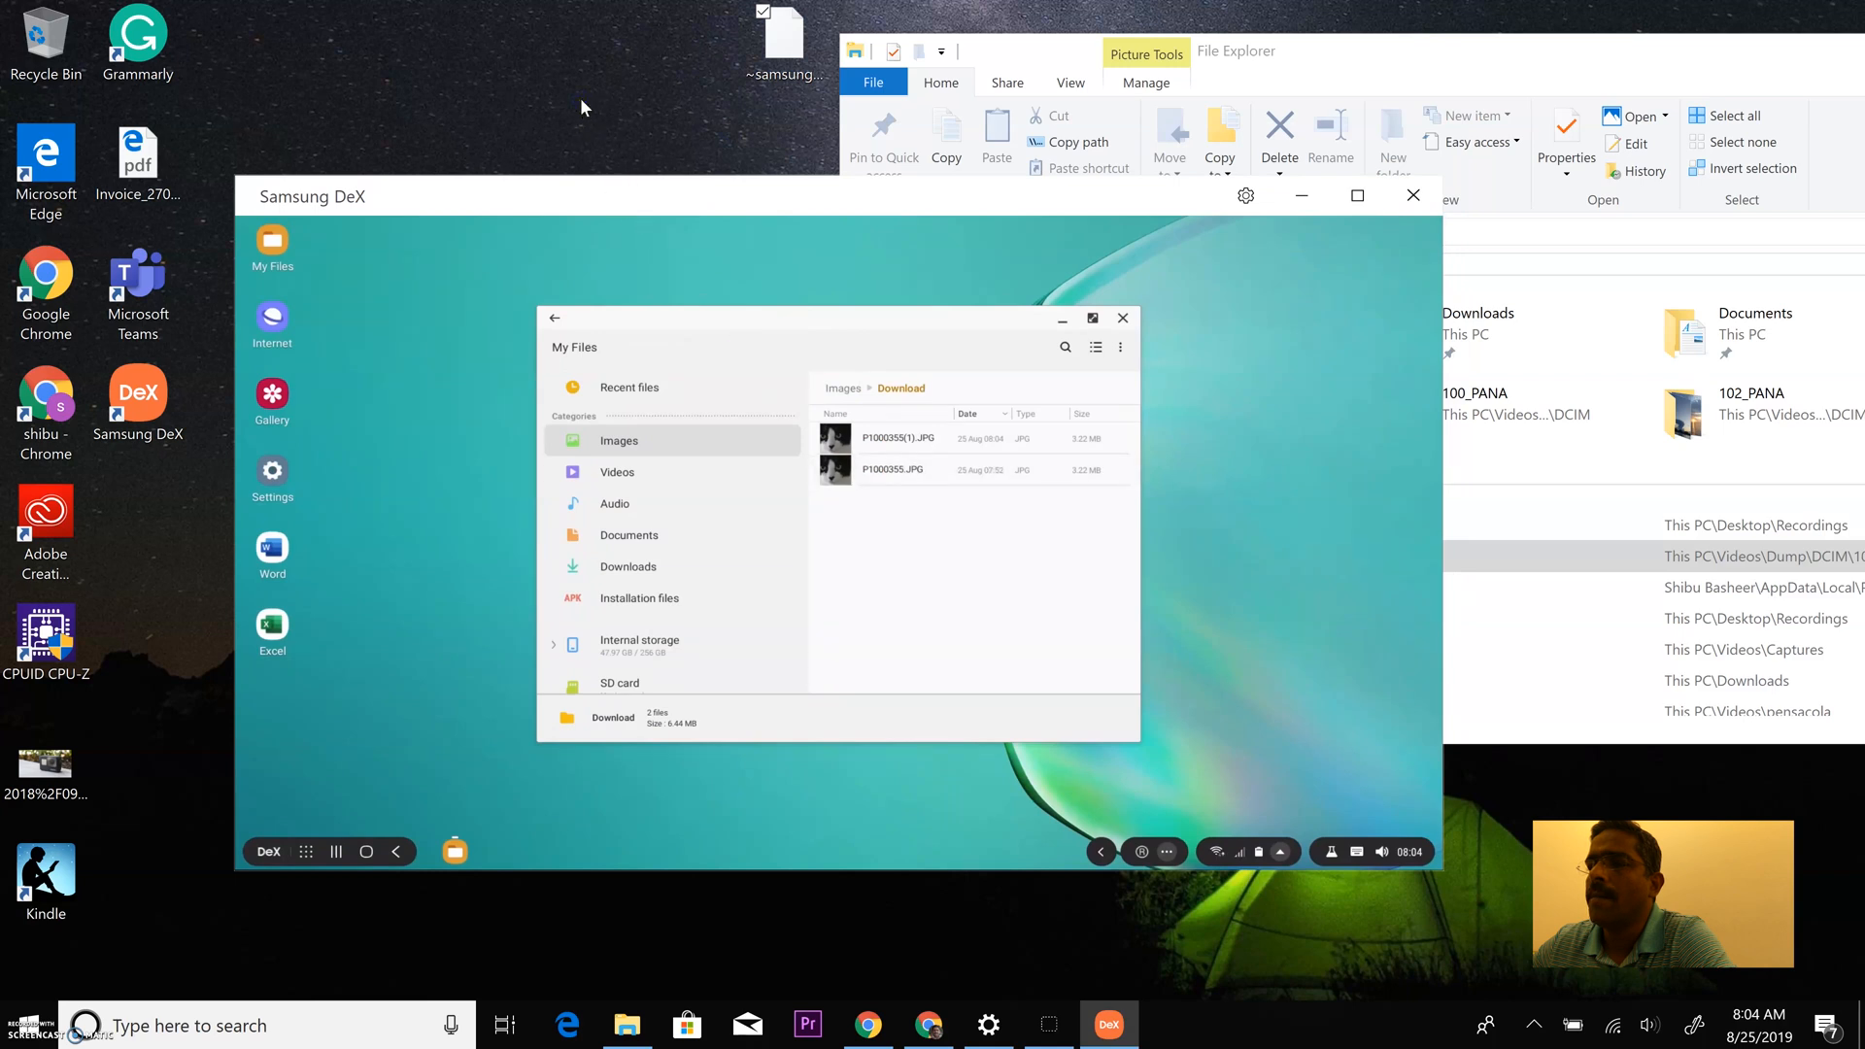
Select a Download photo, preview the second cat photo, and choose Don't copy.
click(859, 468)
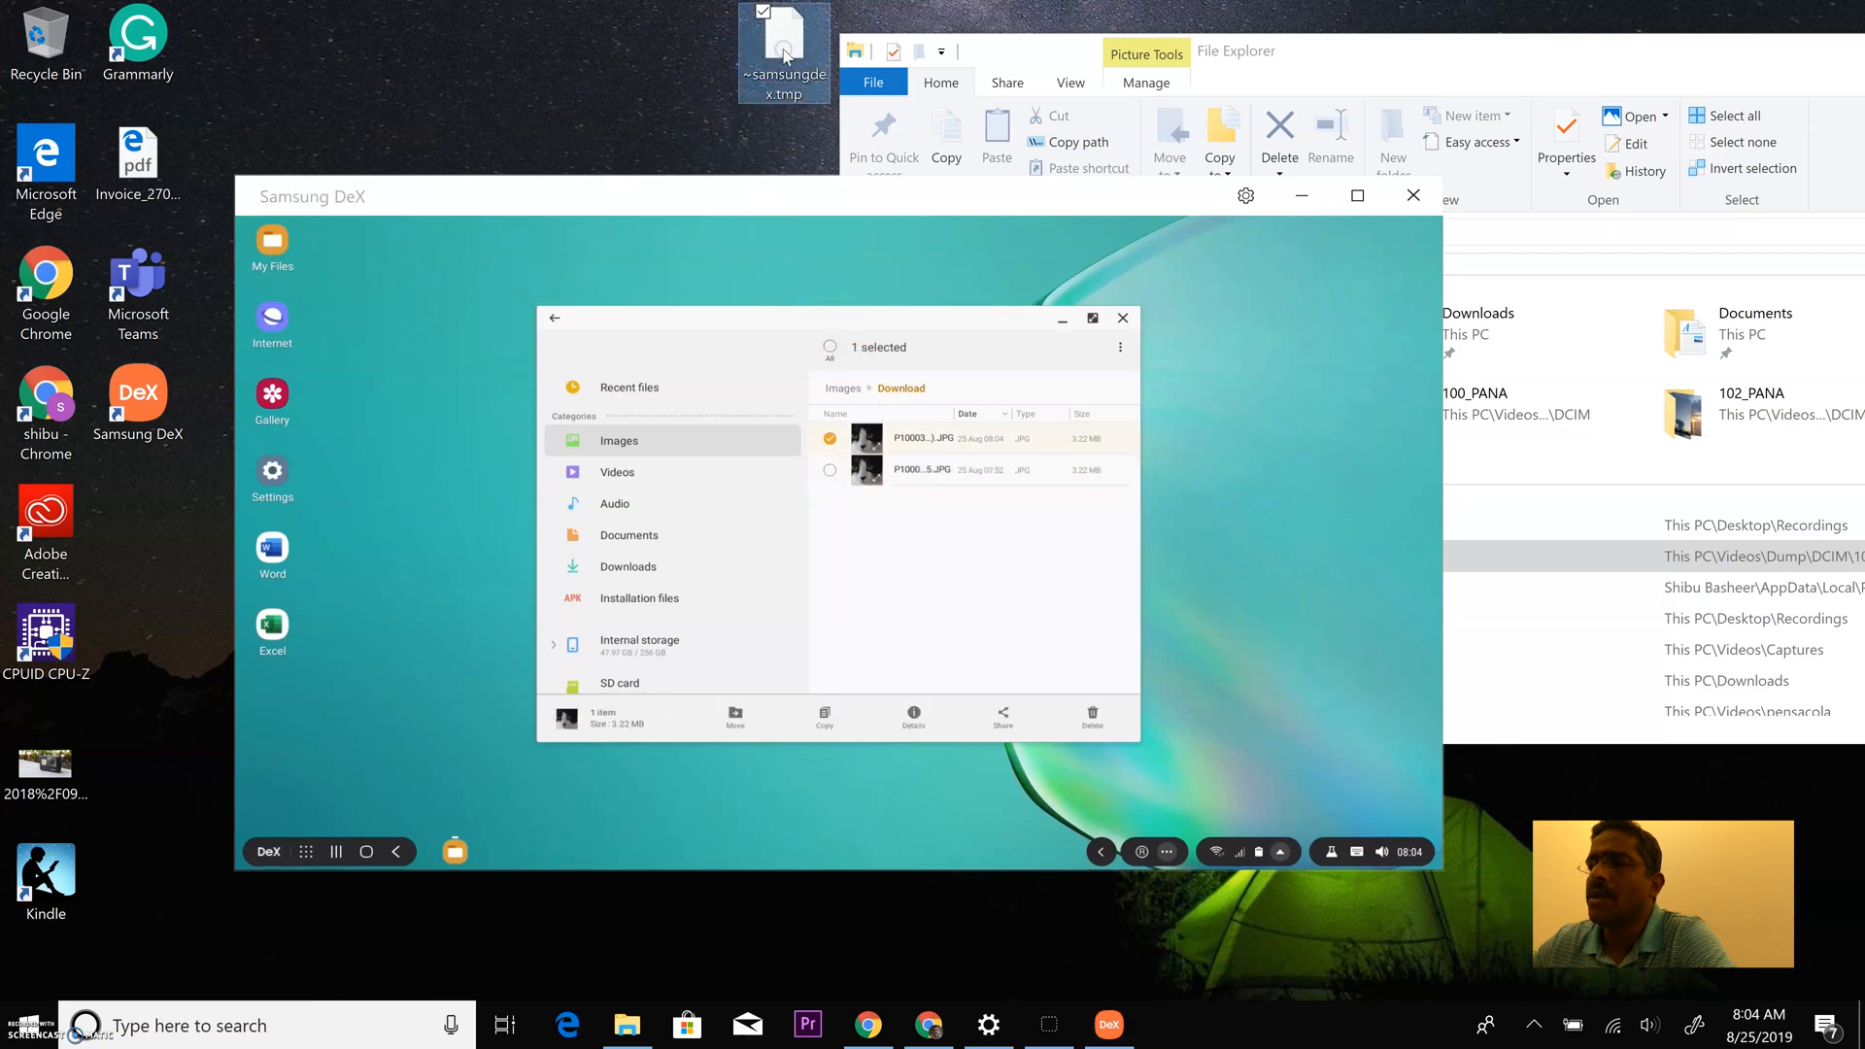
double_click(784, 52)
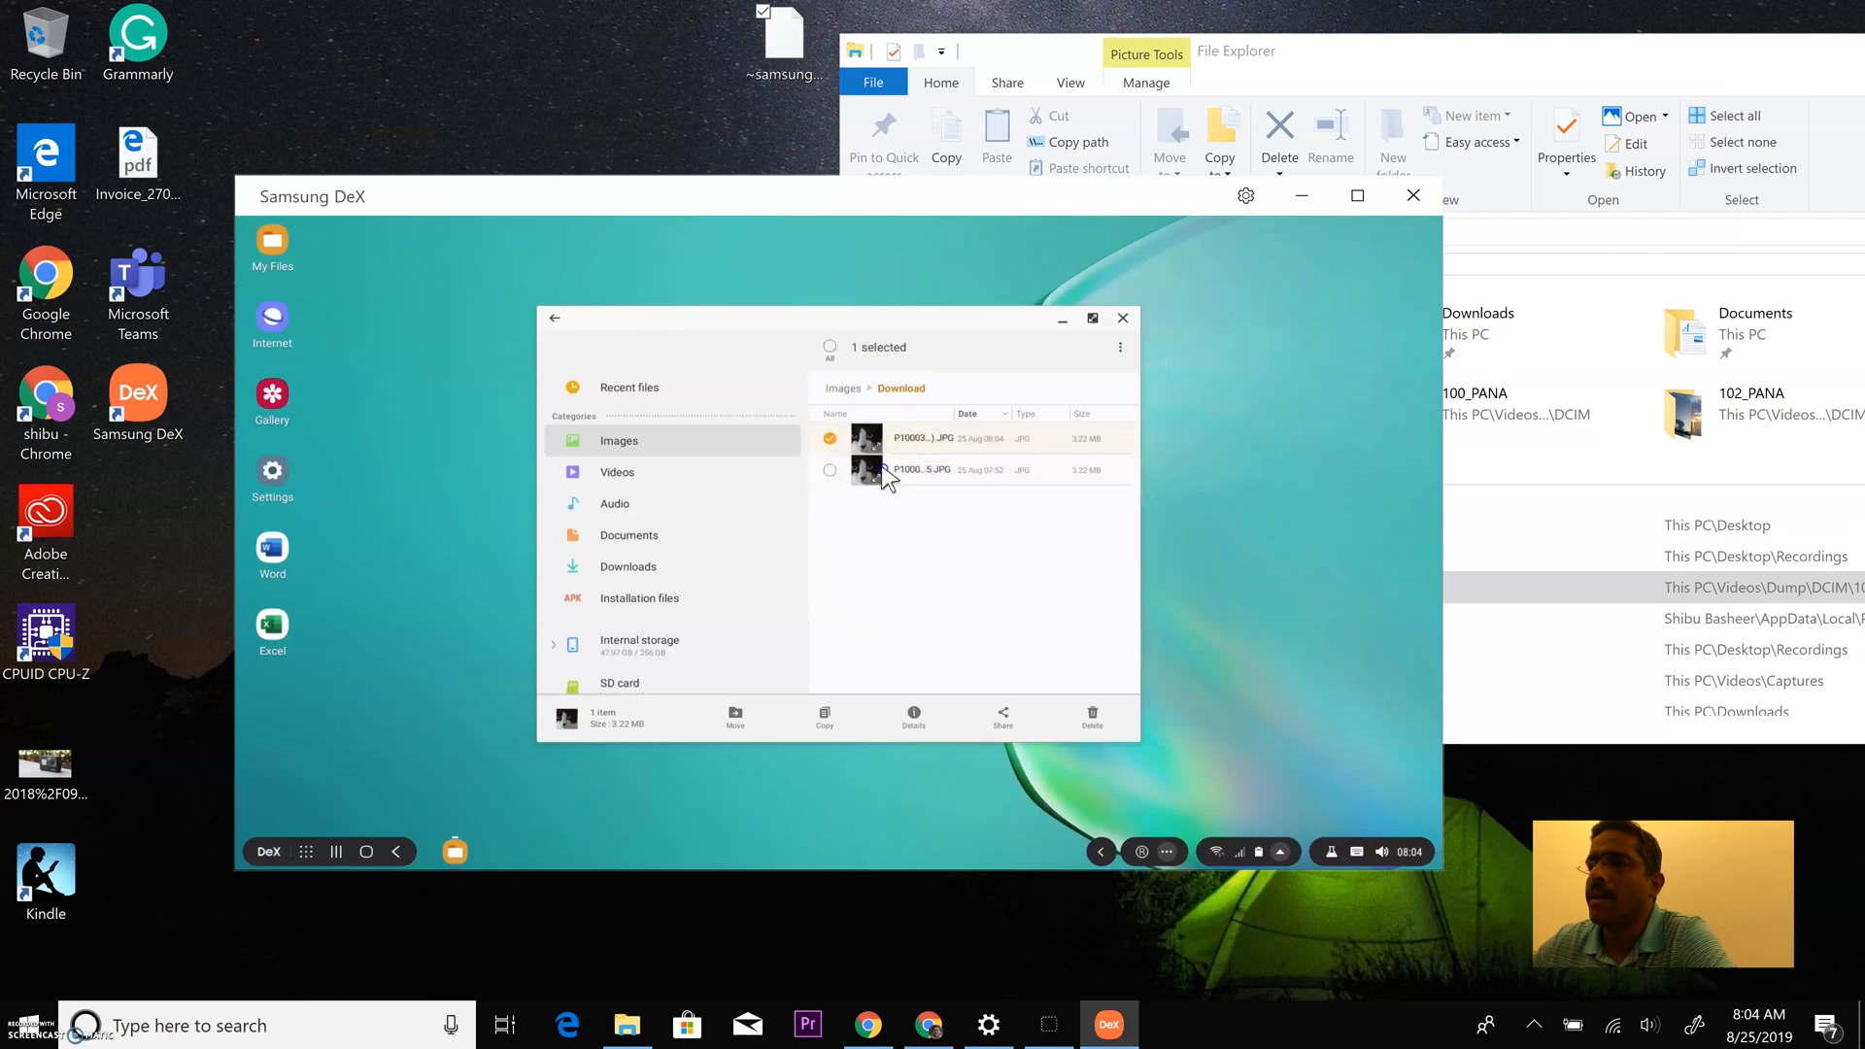
double_click(885, 436)
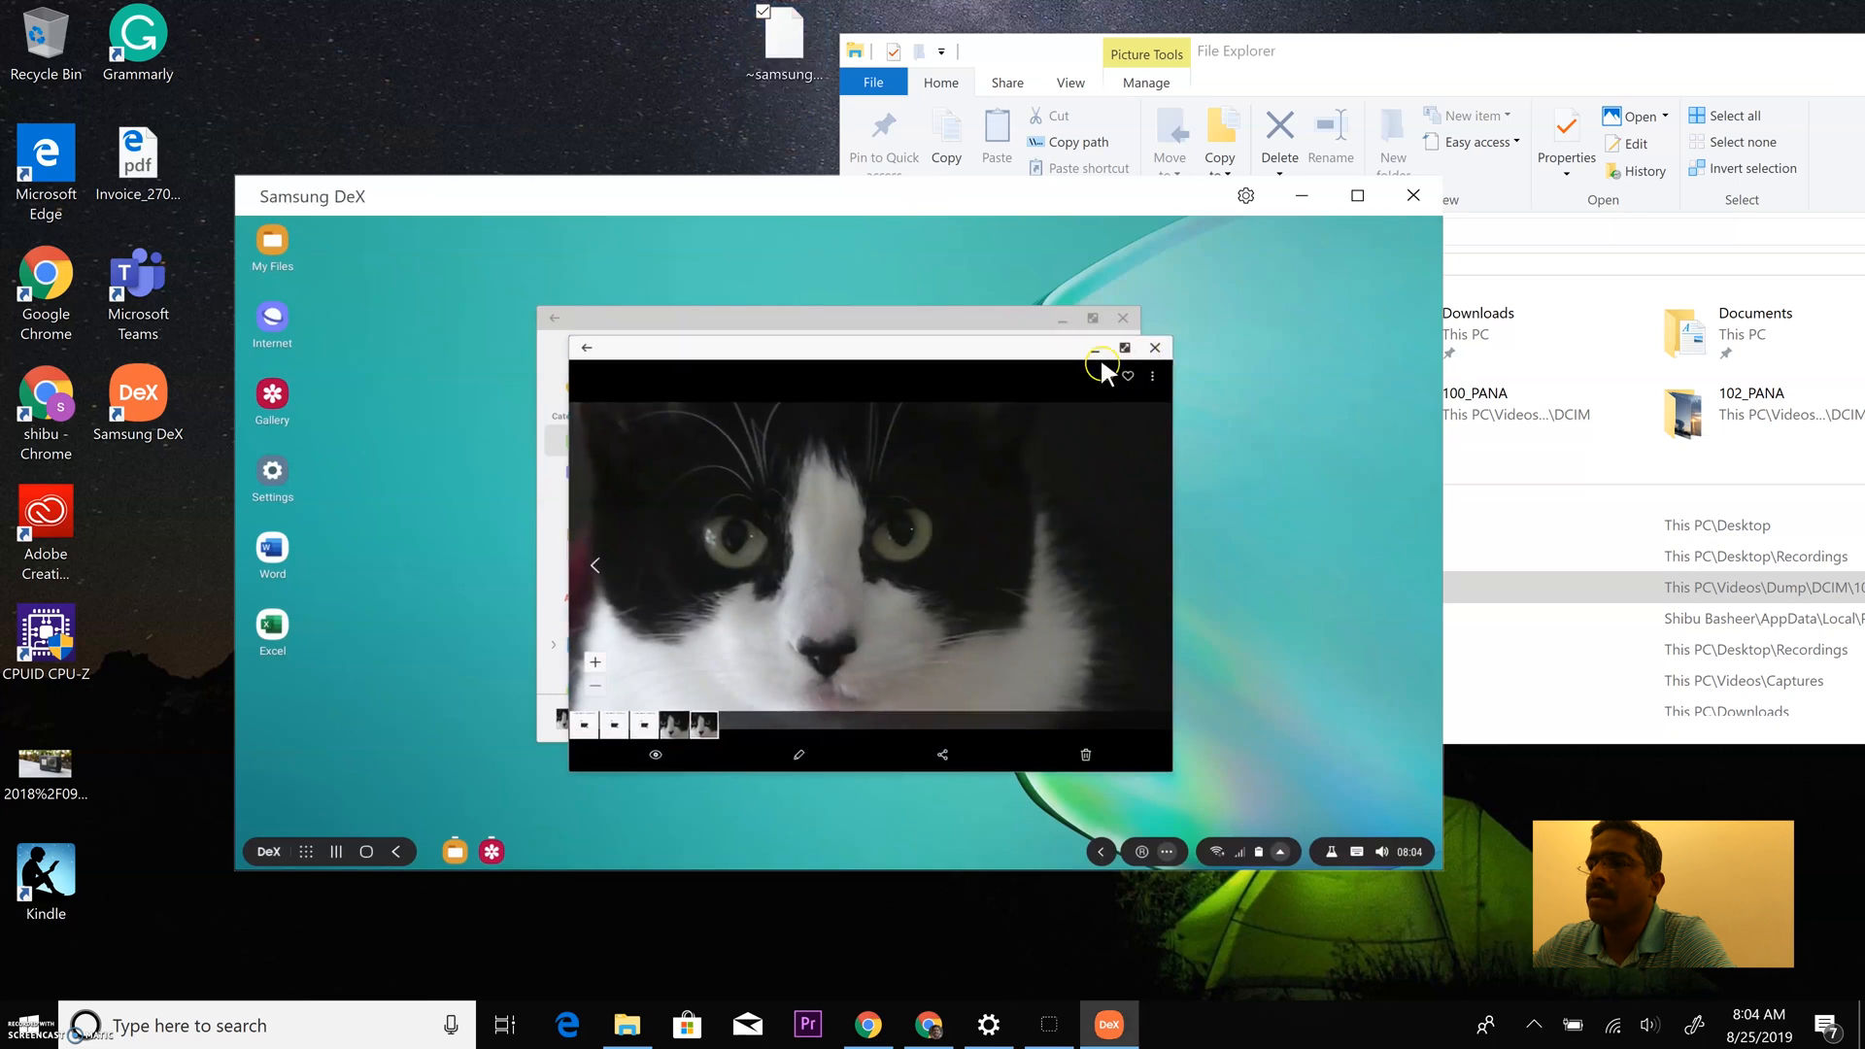
click(1153, 346)
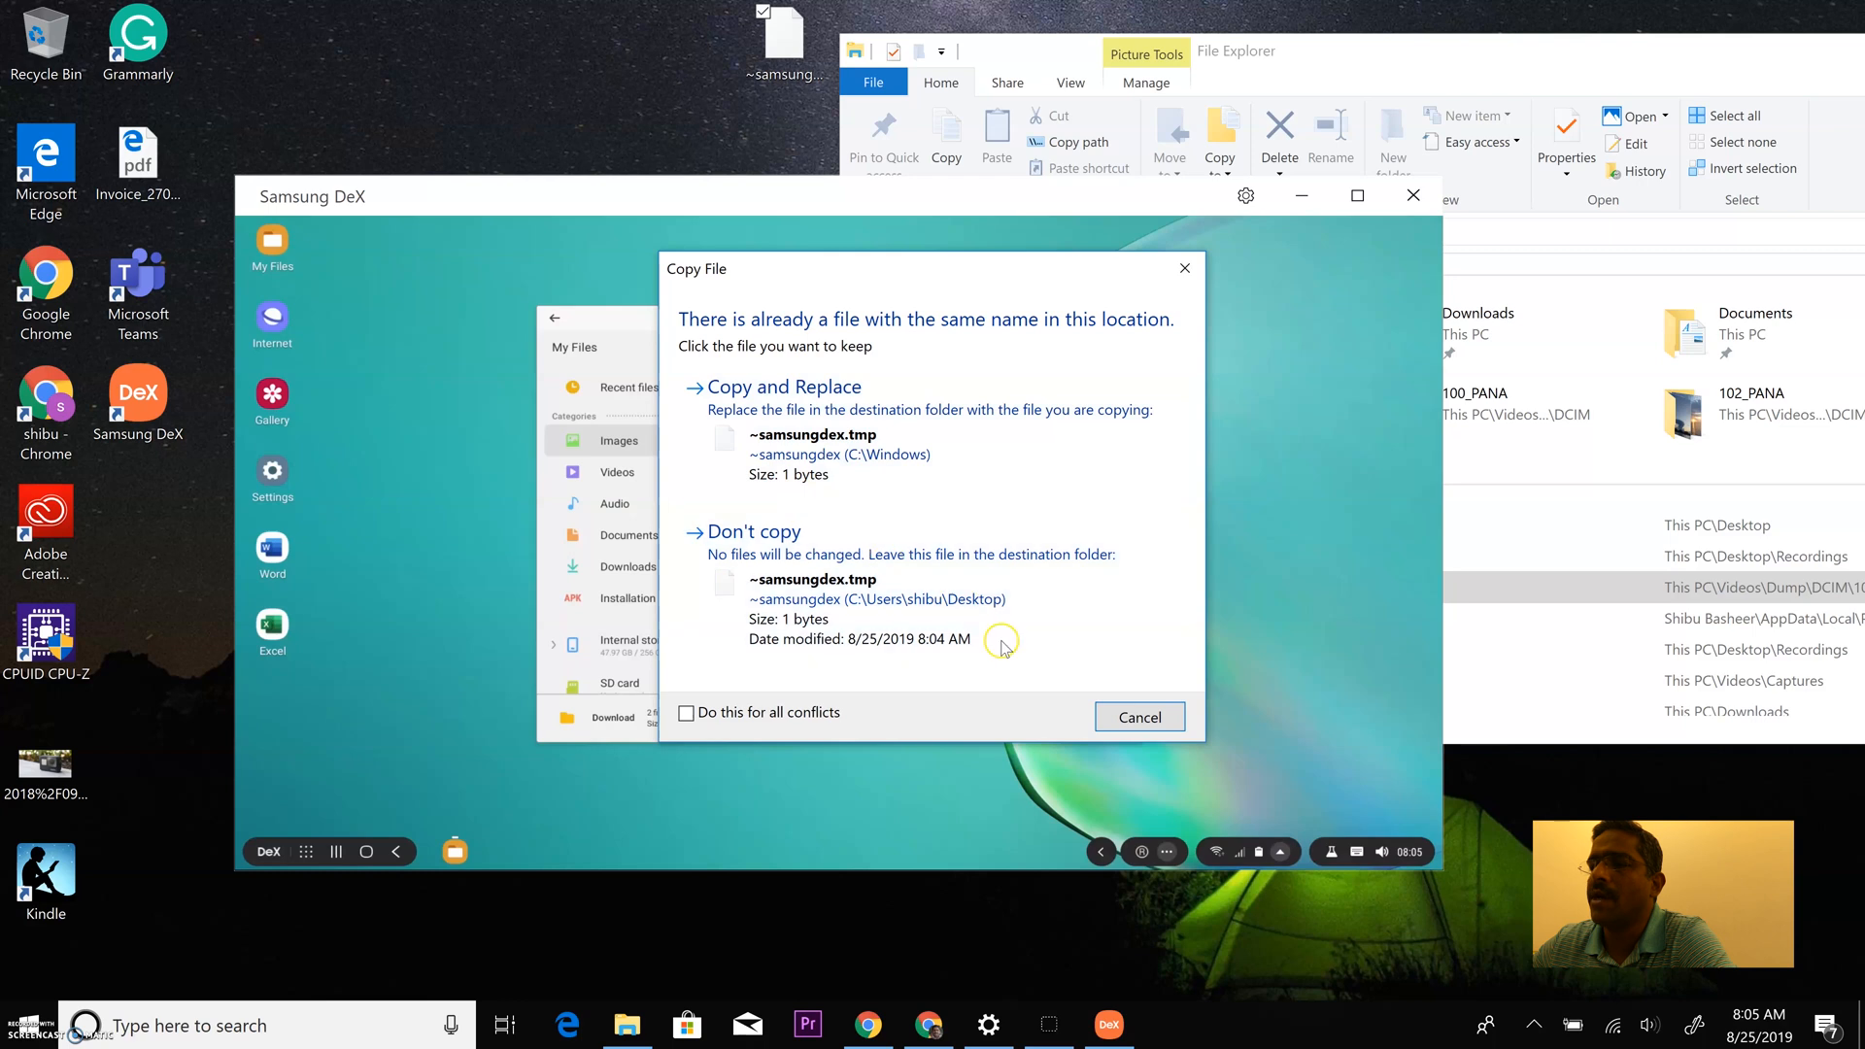
click(1139, 716)
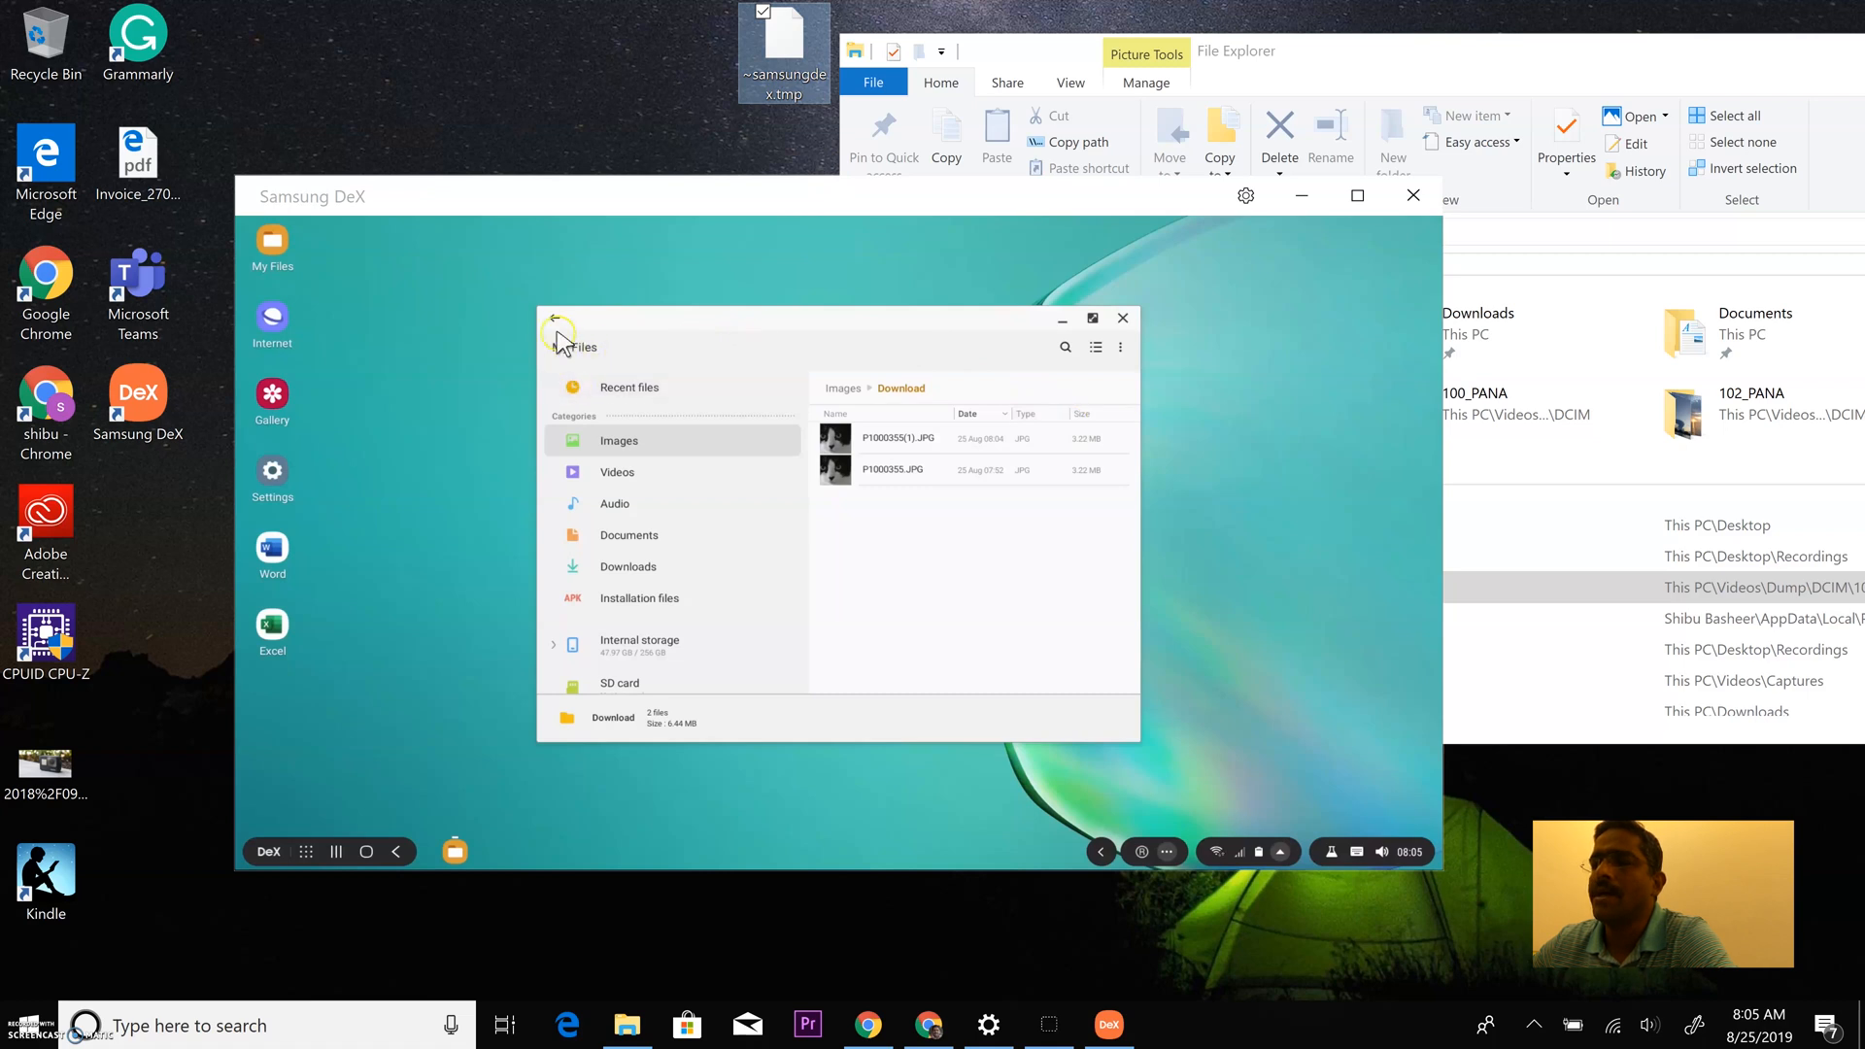
Browse back through Images and This PC to the Galaxy Note10+ Phone drive.
click(556, 332)
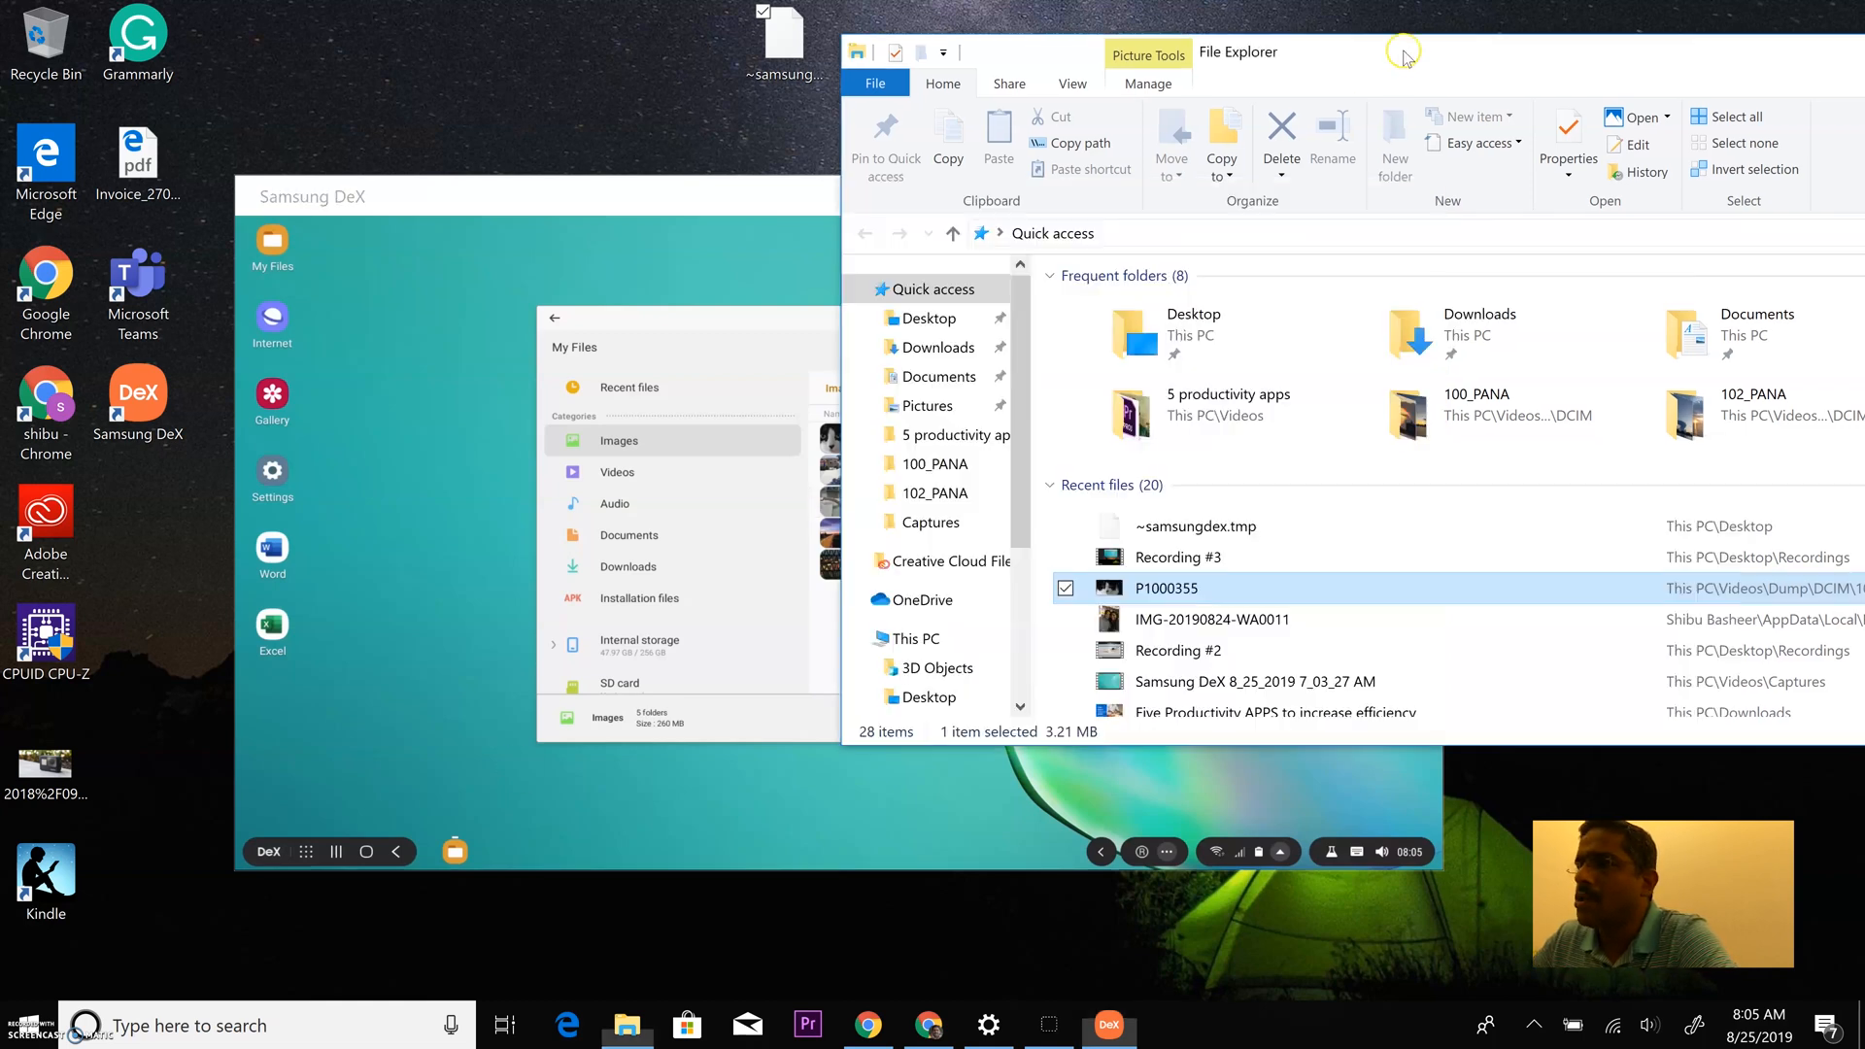
click(913, 638)
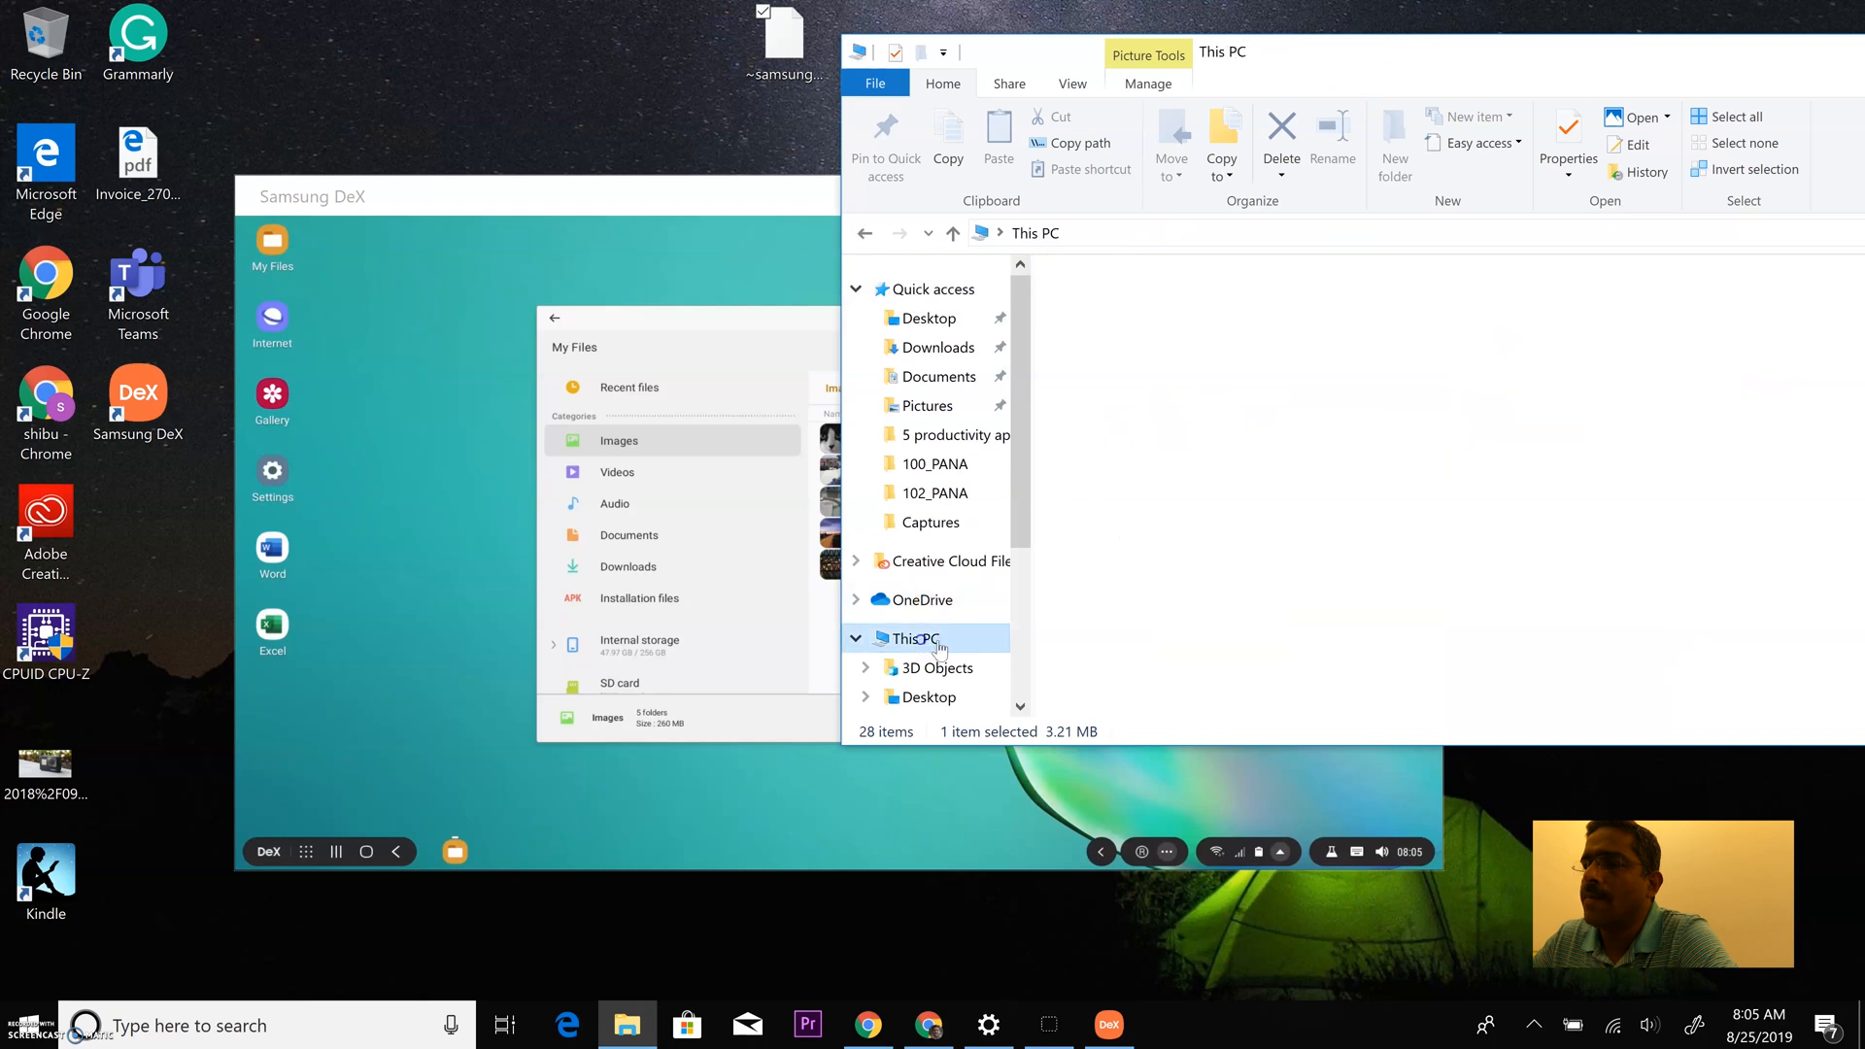
click(945, 706)
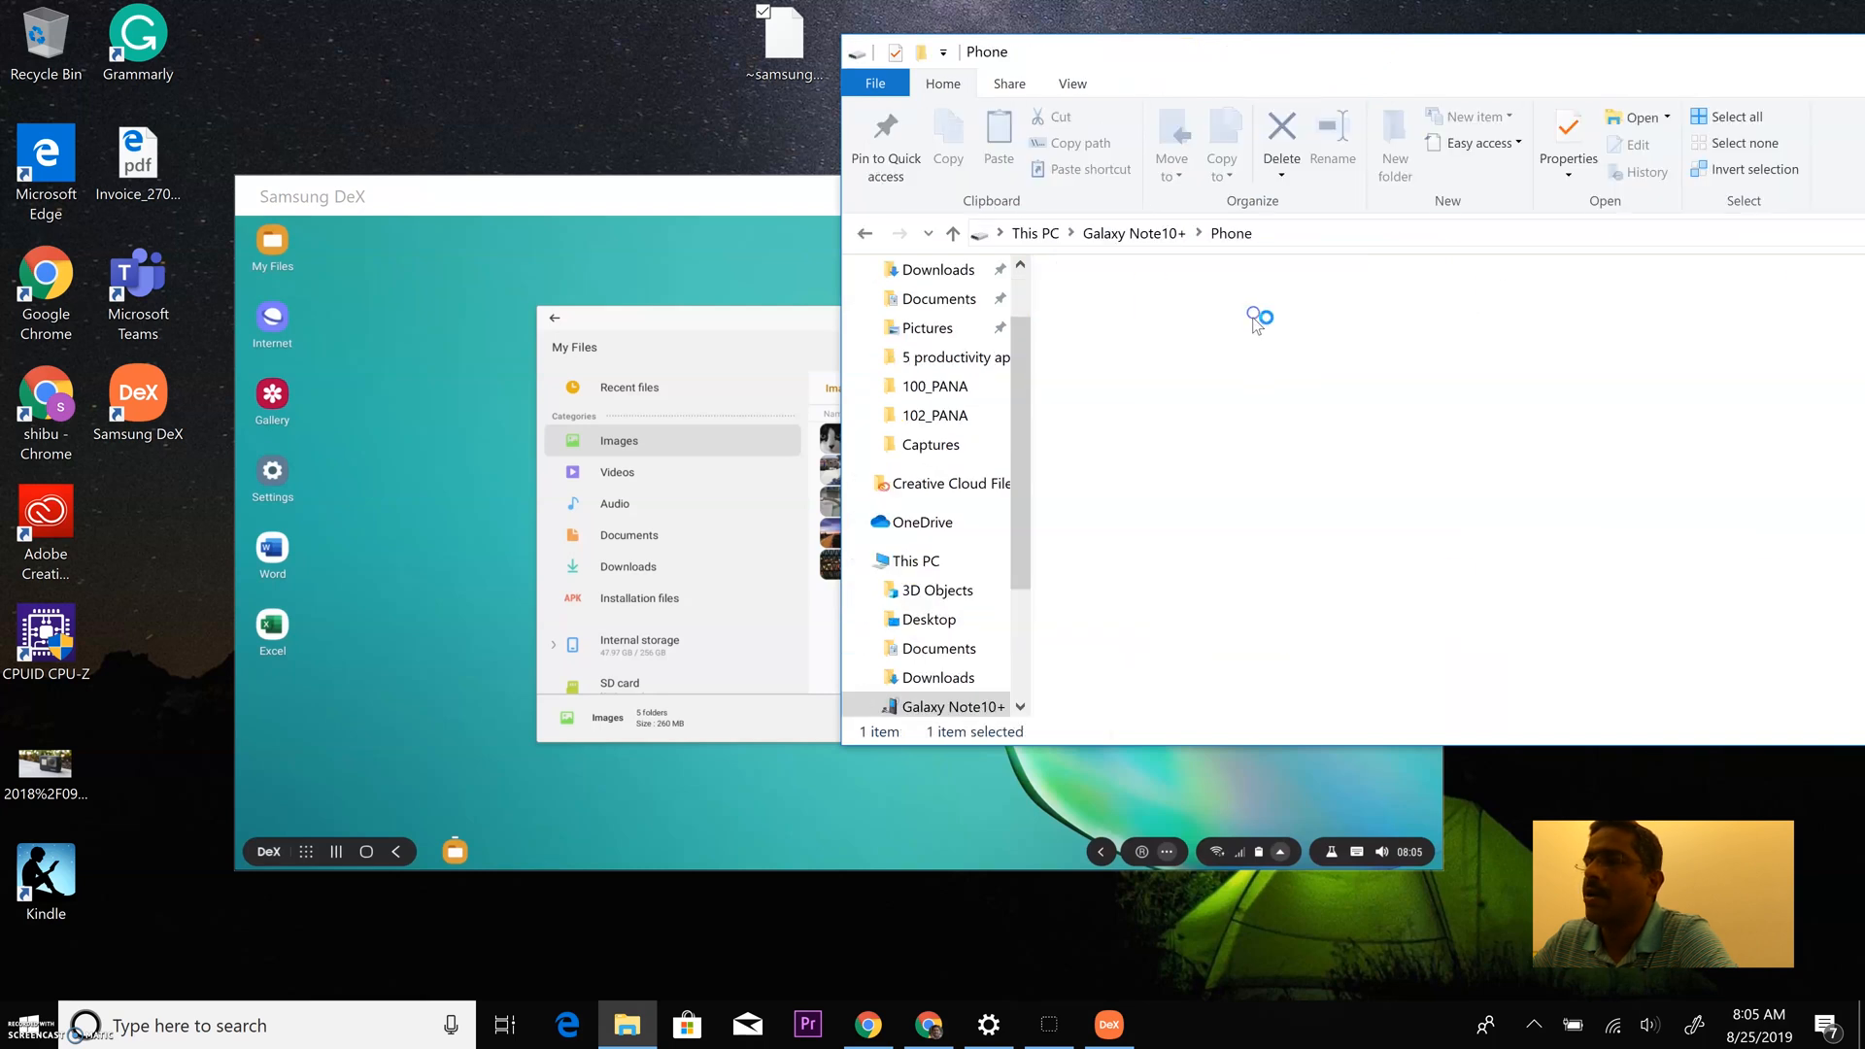
click(864, 233)
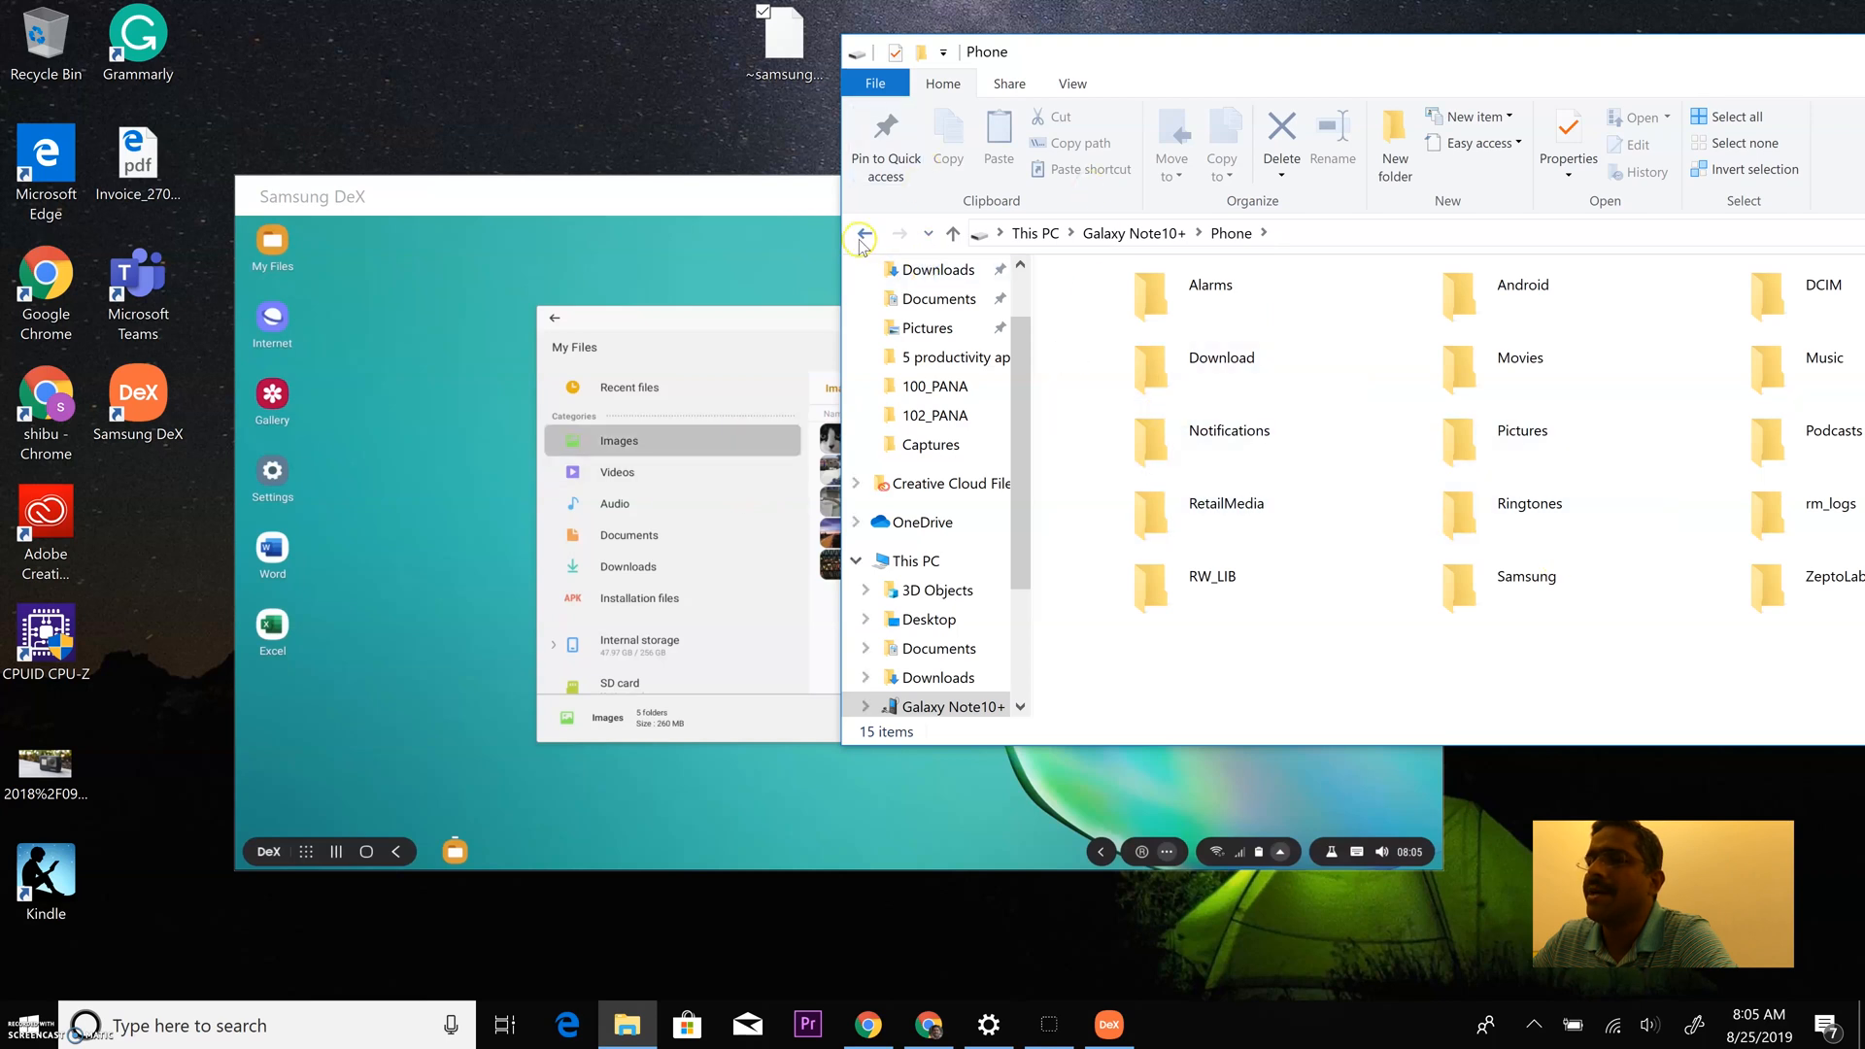
click(860, 233)
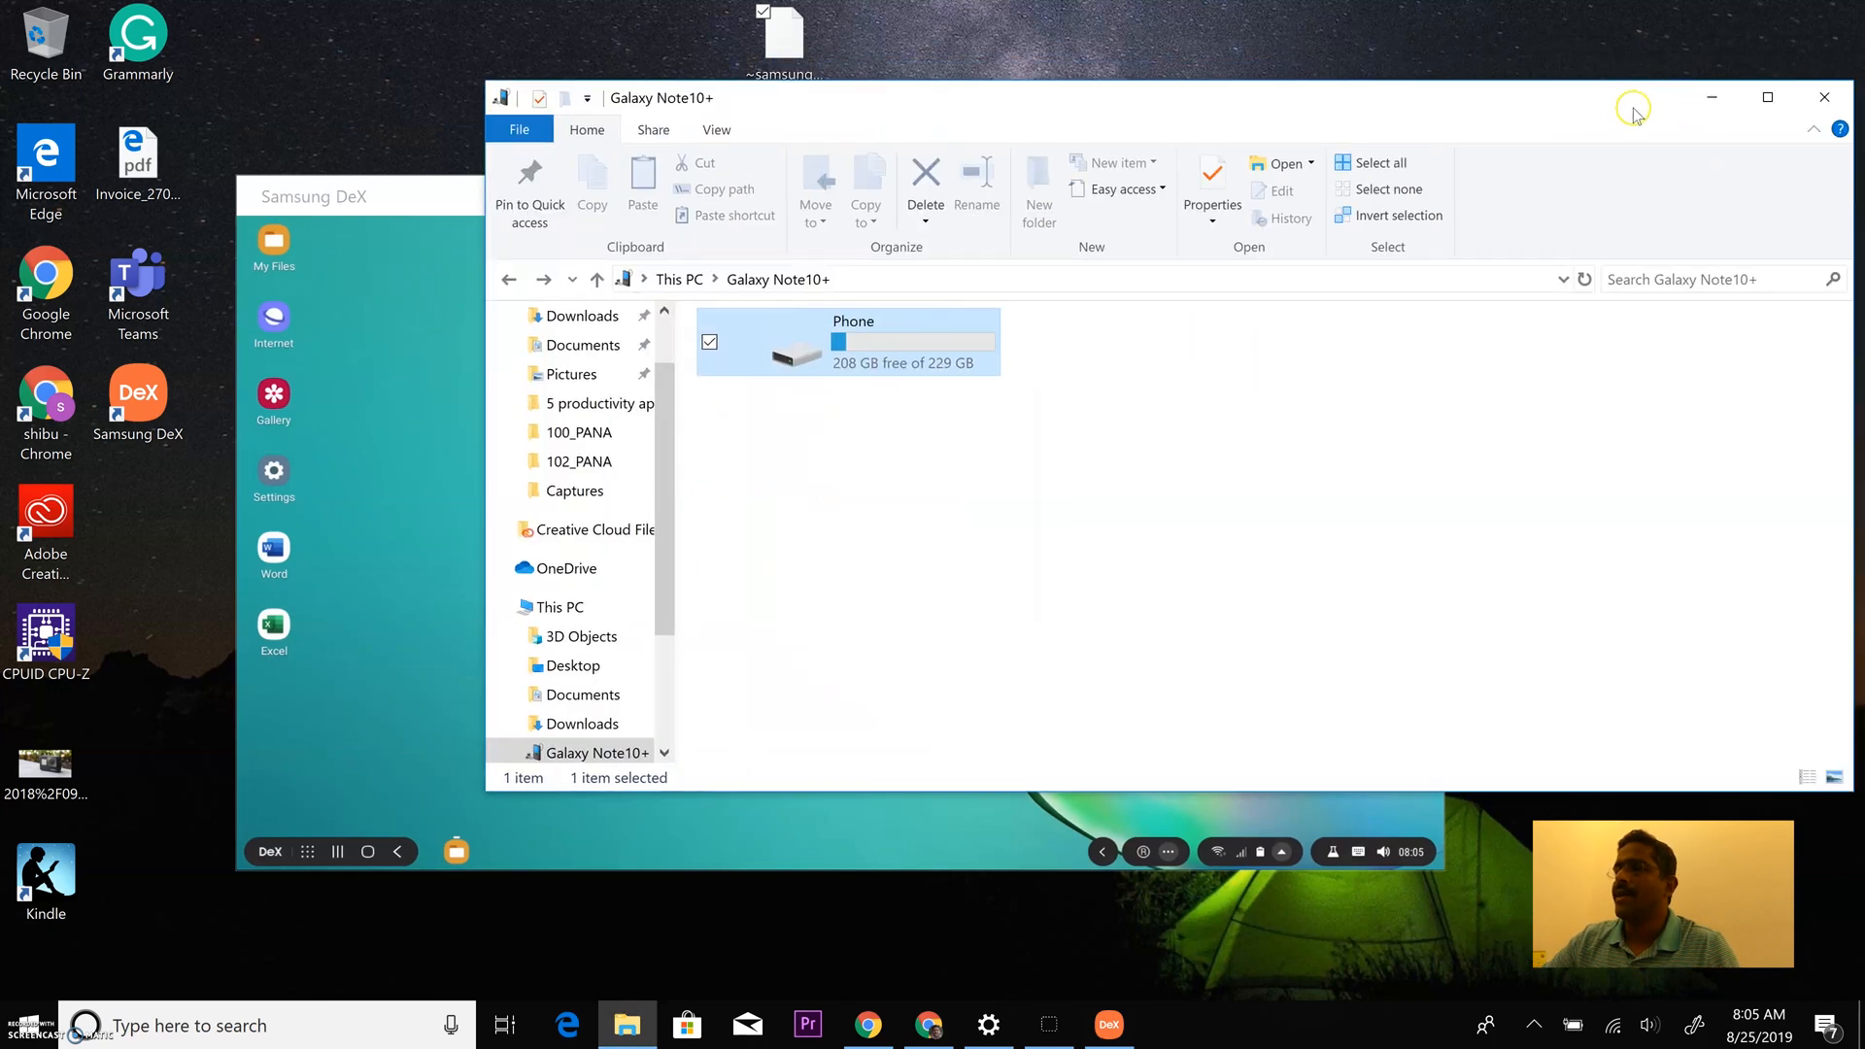
mouse_move(1711, 97)
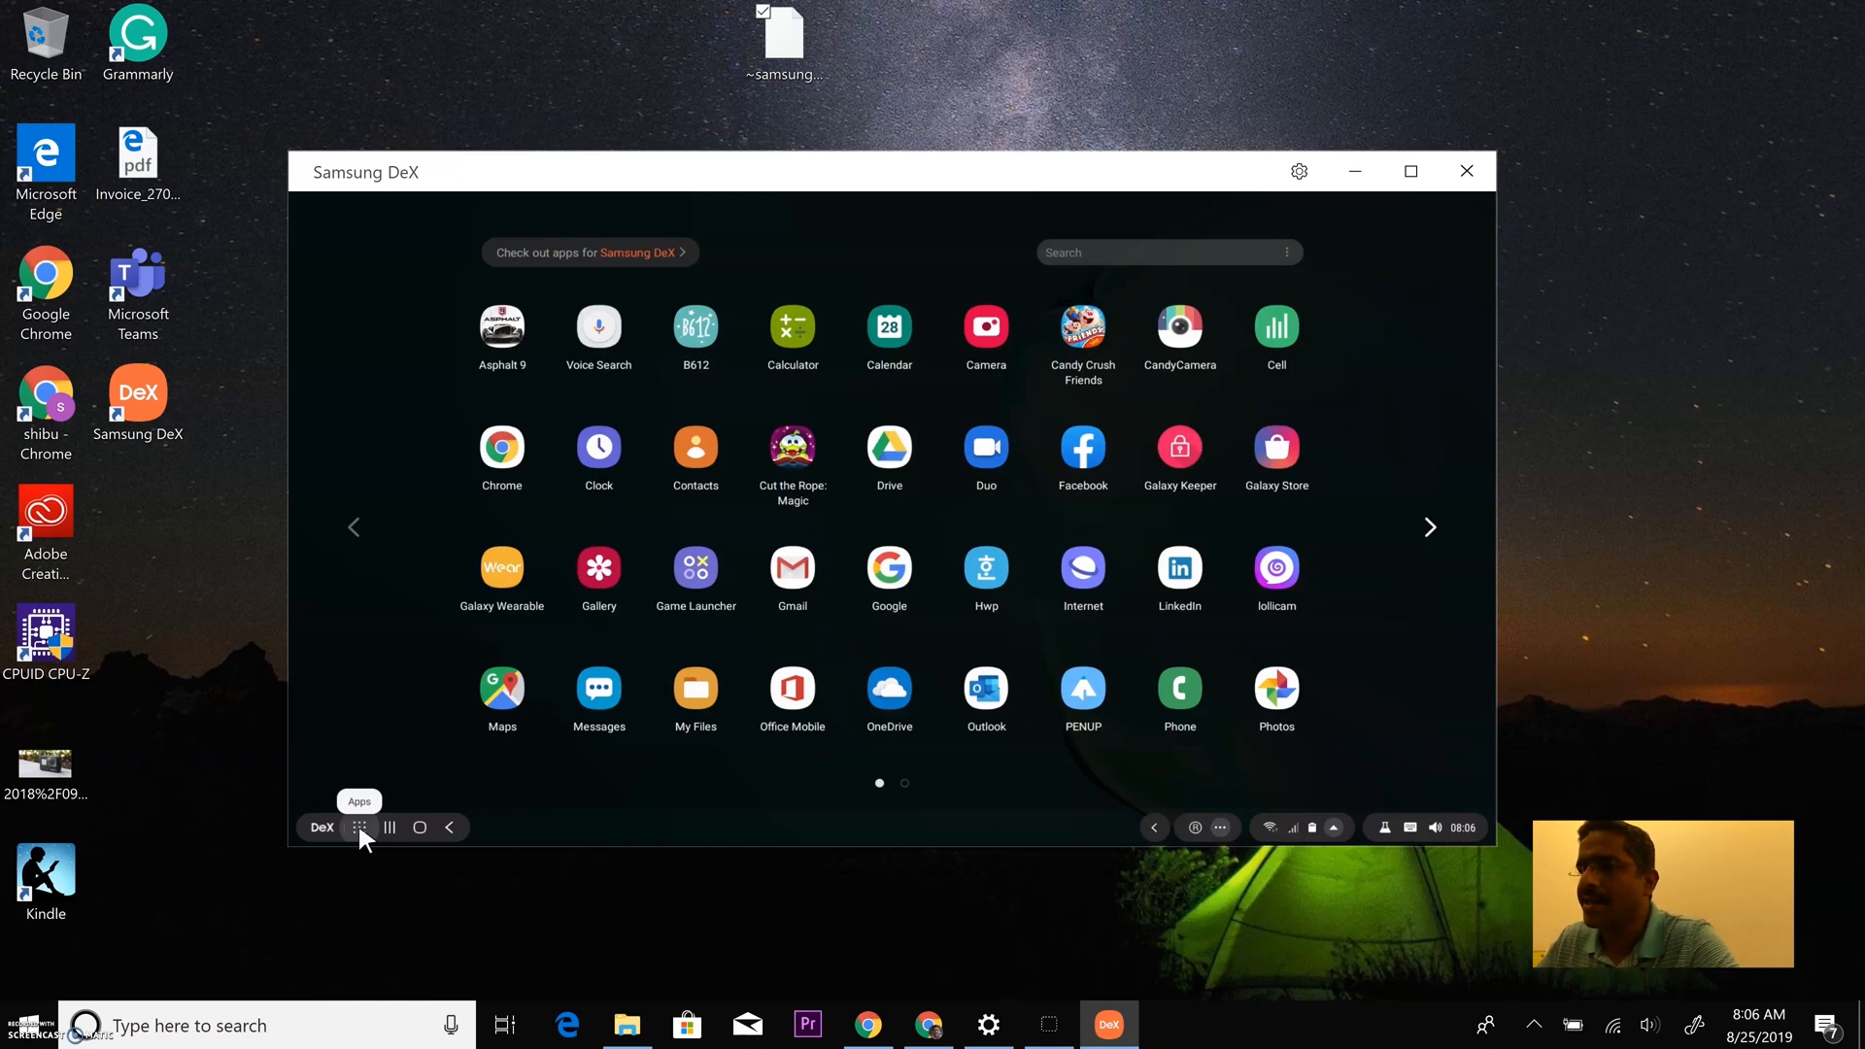
Launch Asphalt 9 from the Apps drawer and maximise its window.
click(359, 827)
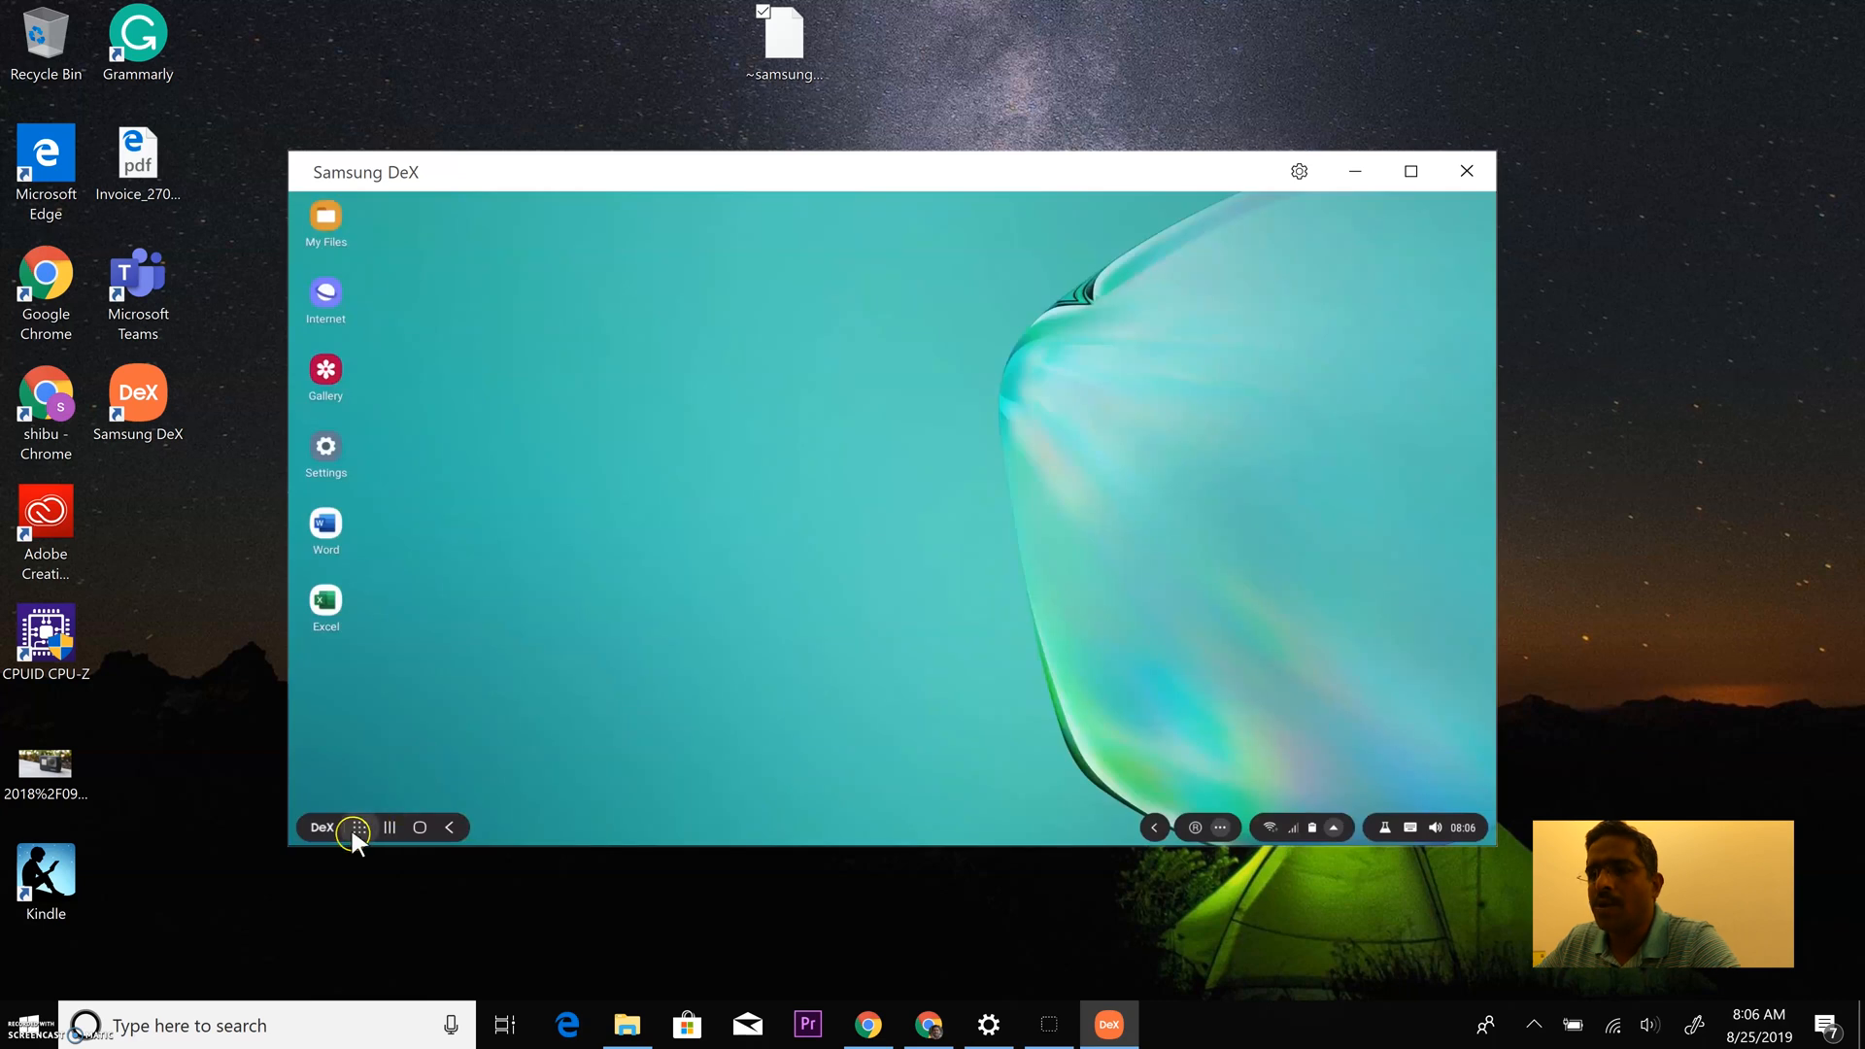
click(359, 826)
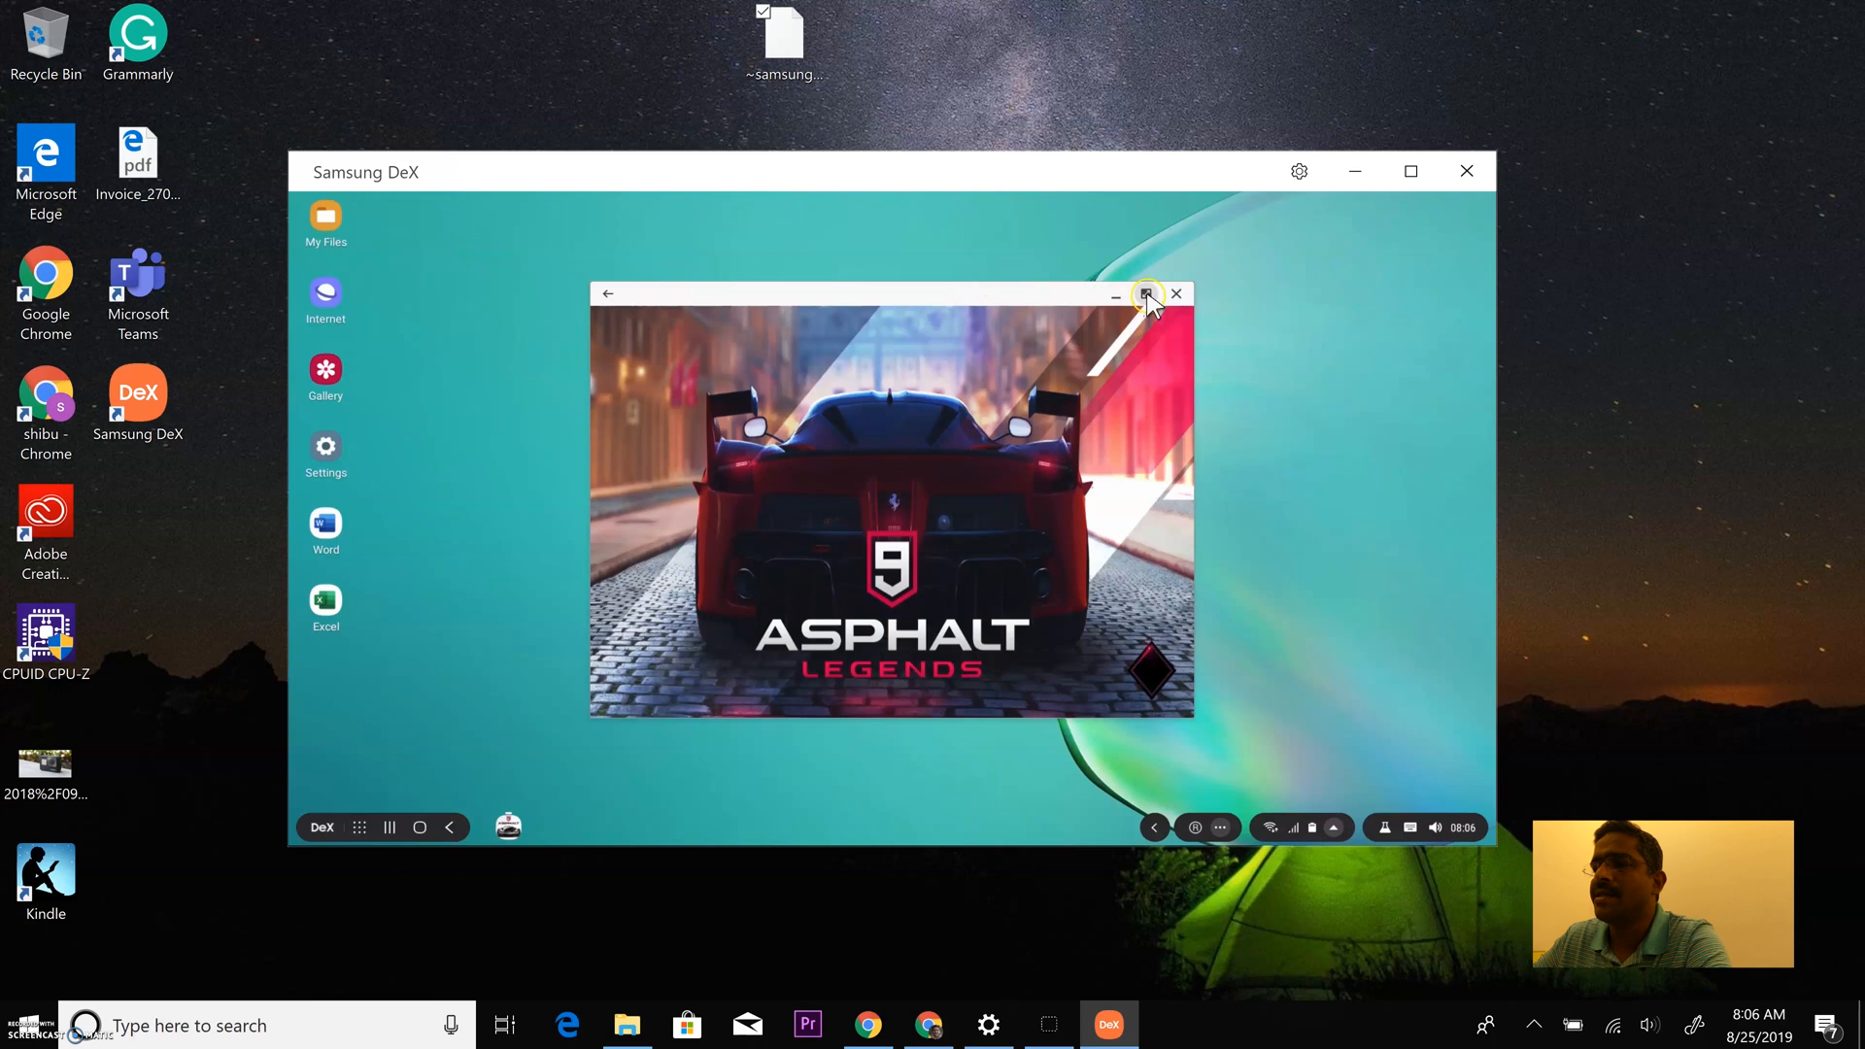
mouse_move(1145, 293)
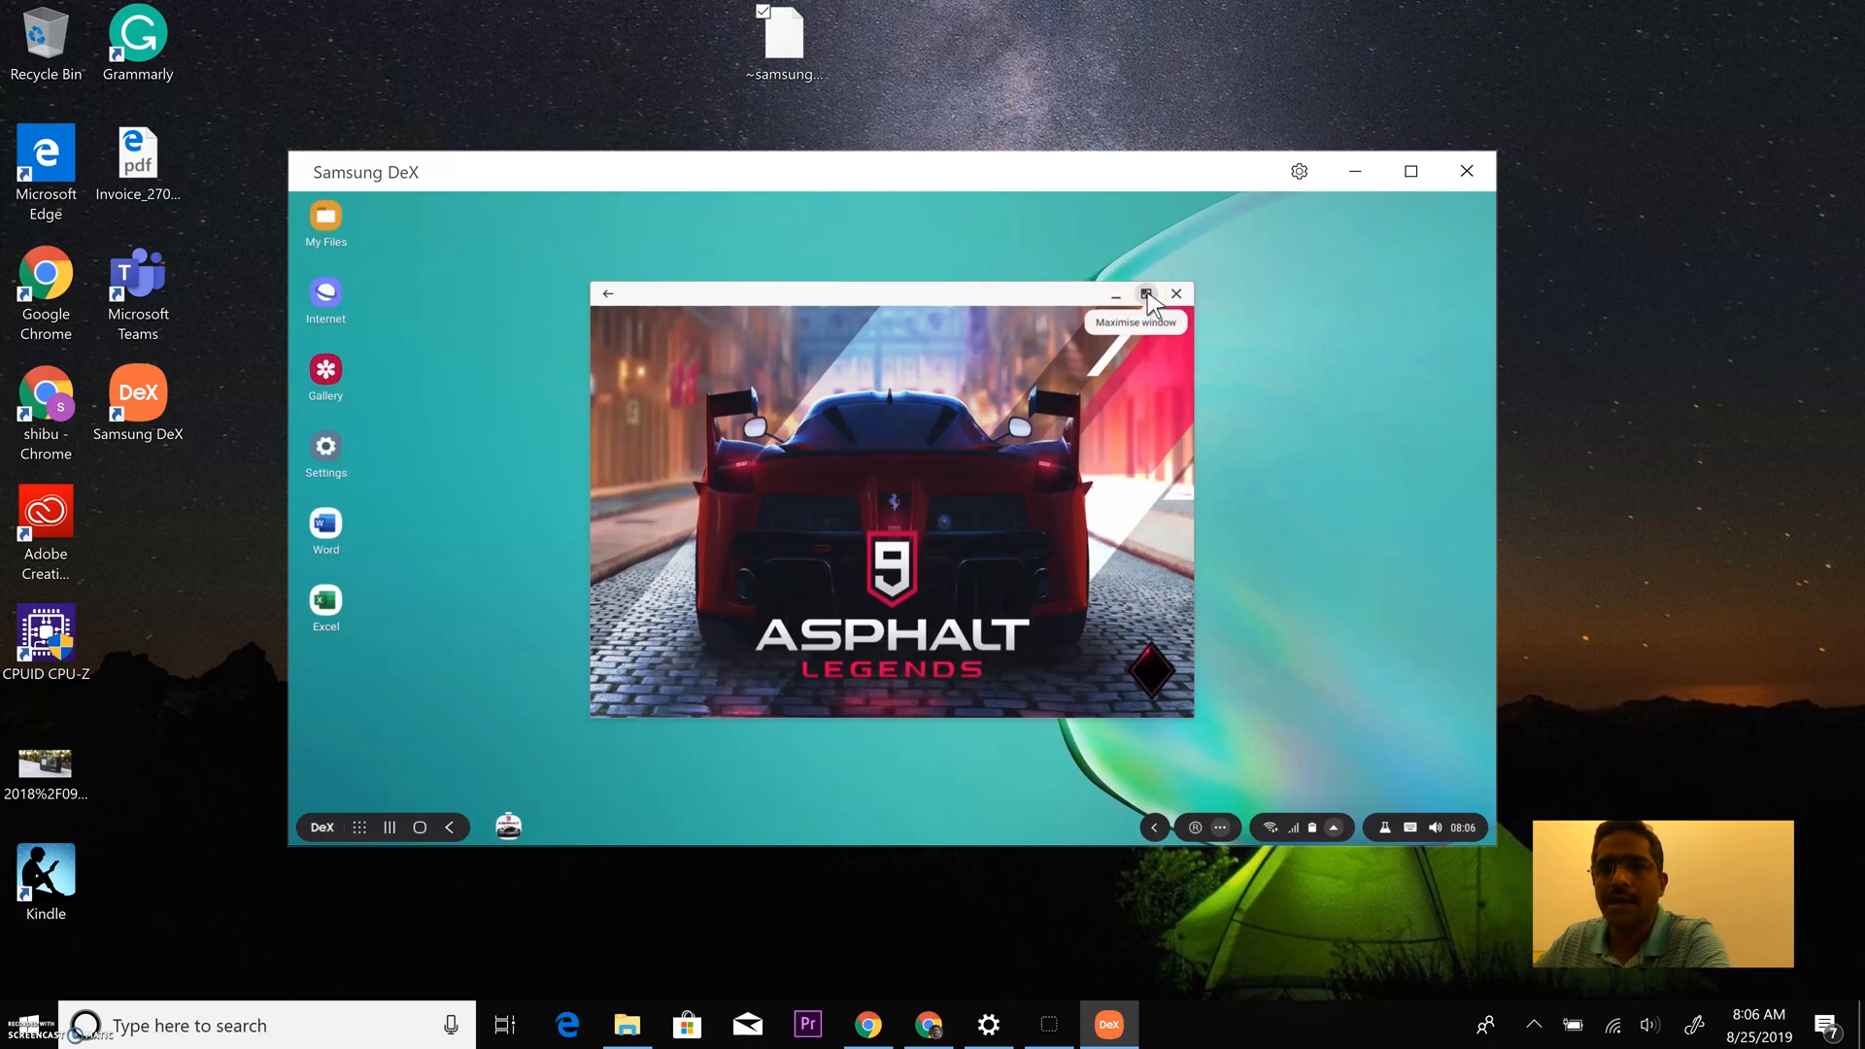
click(1145, 294)
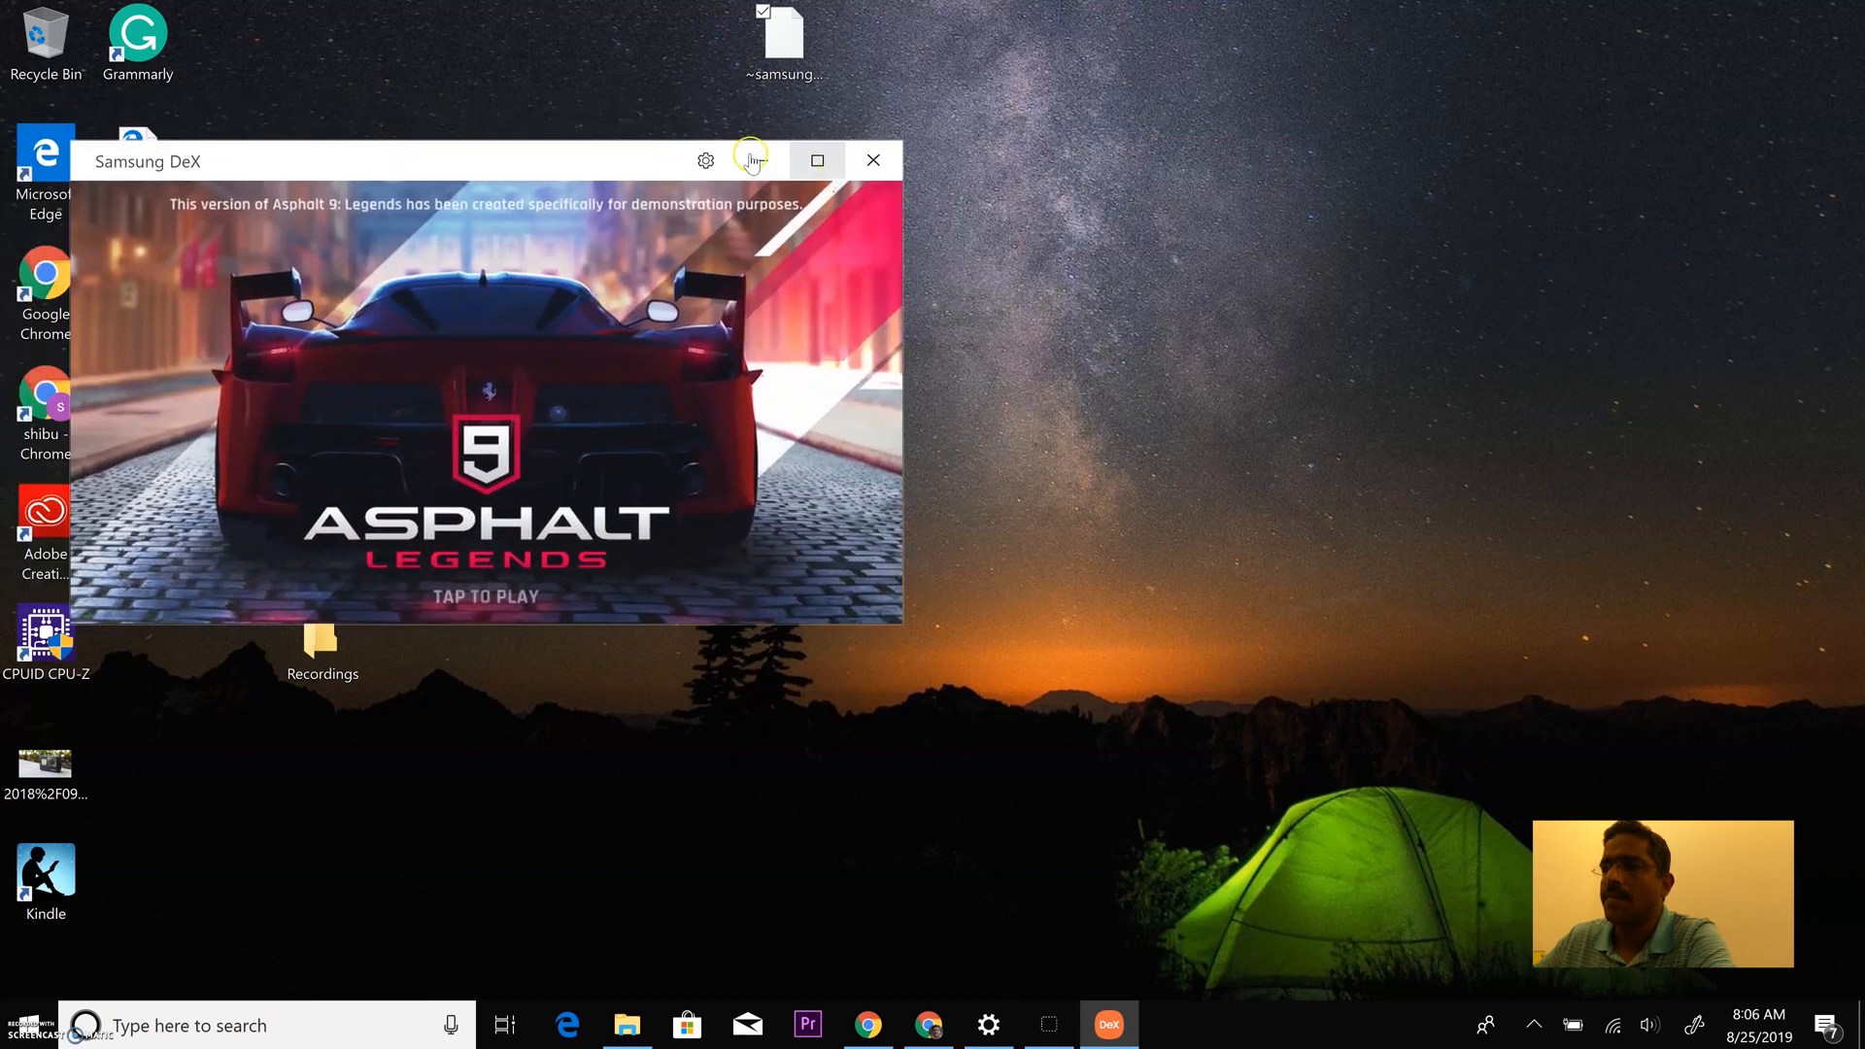
Go full screen and race Asphalt 9 with TouchDrive, then pause, quit and exit.
click(817, 160)
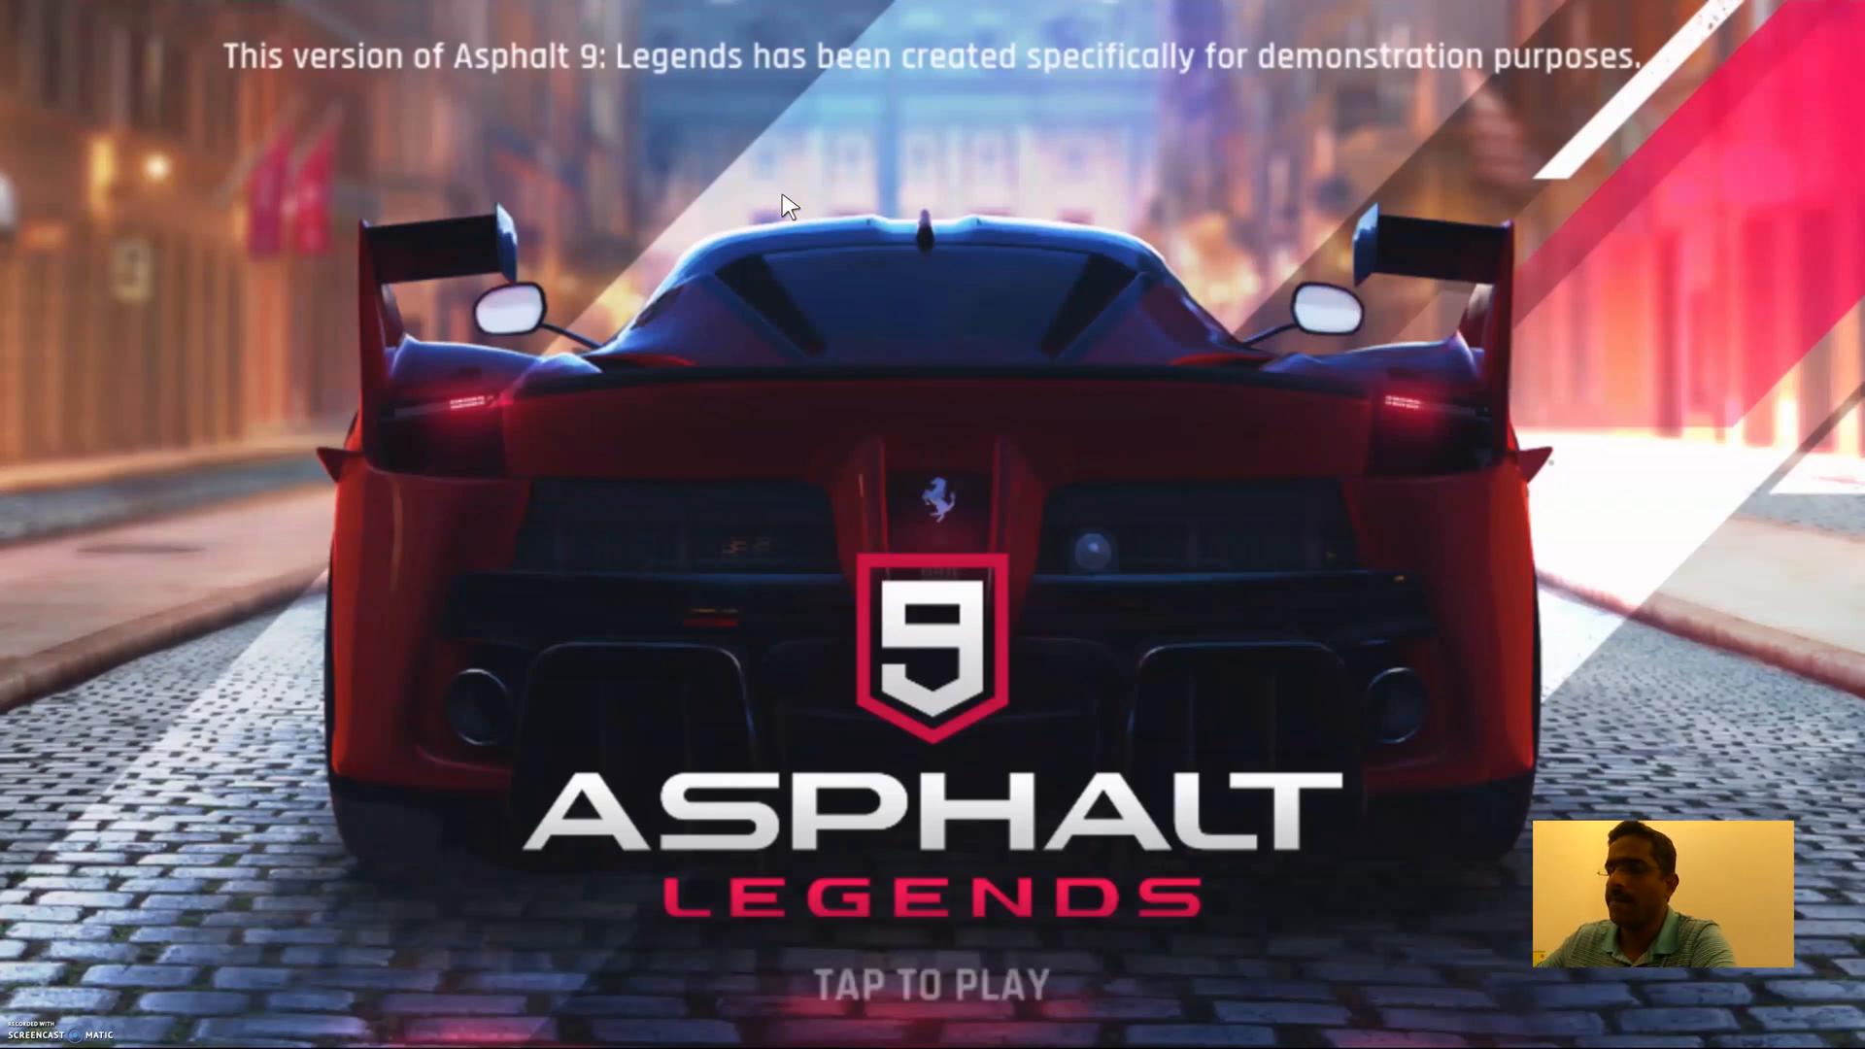
click(931, 981)
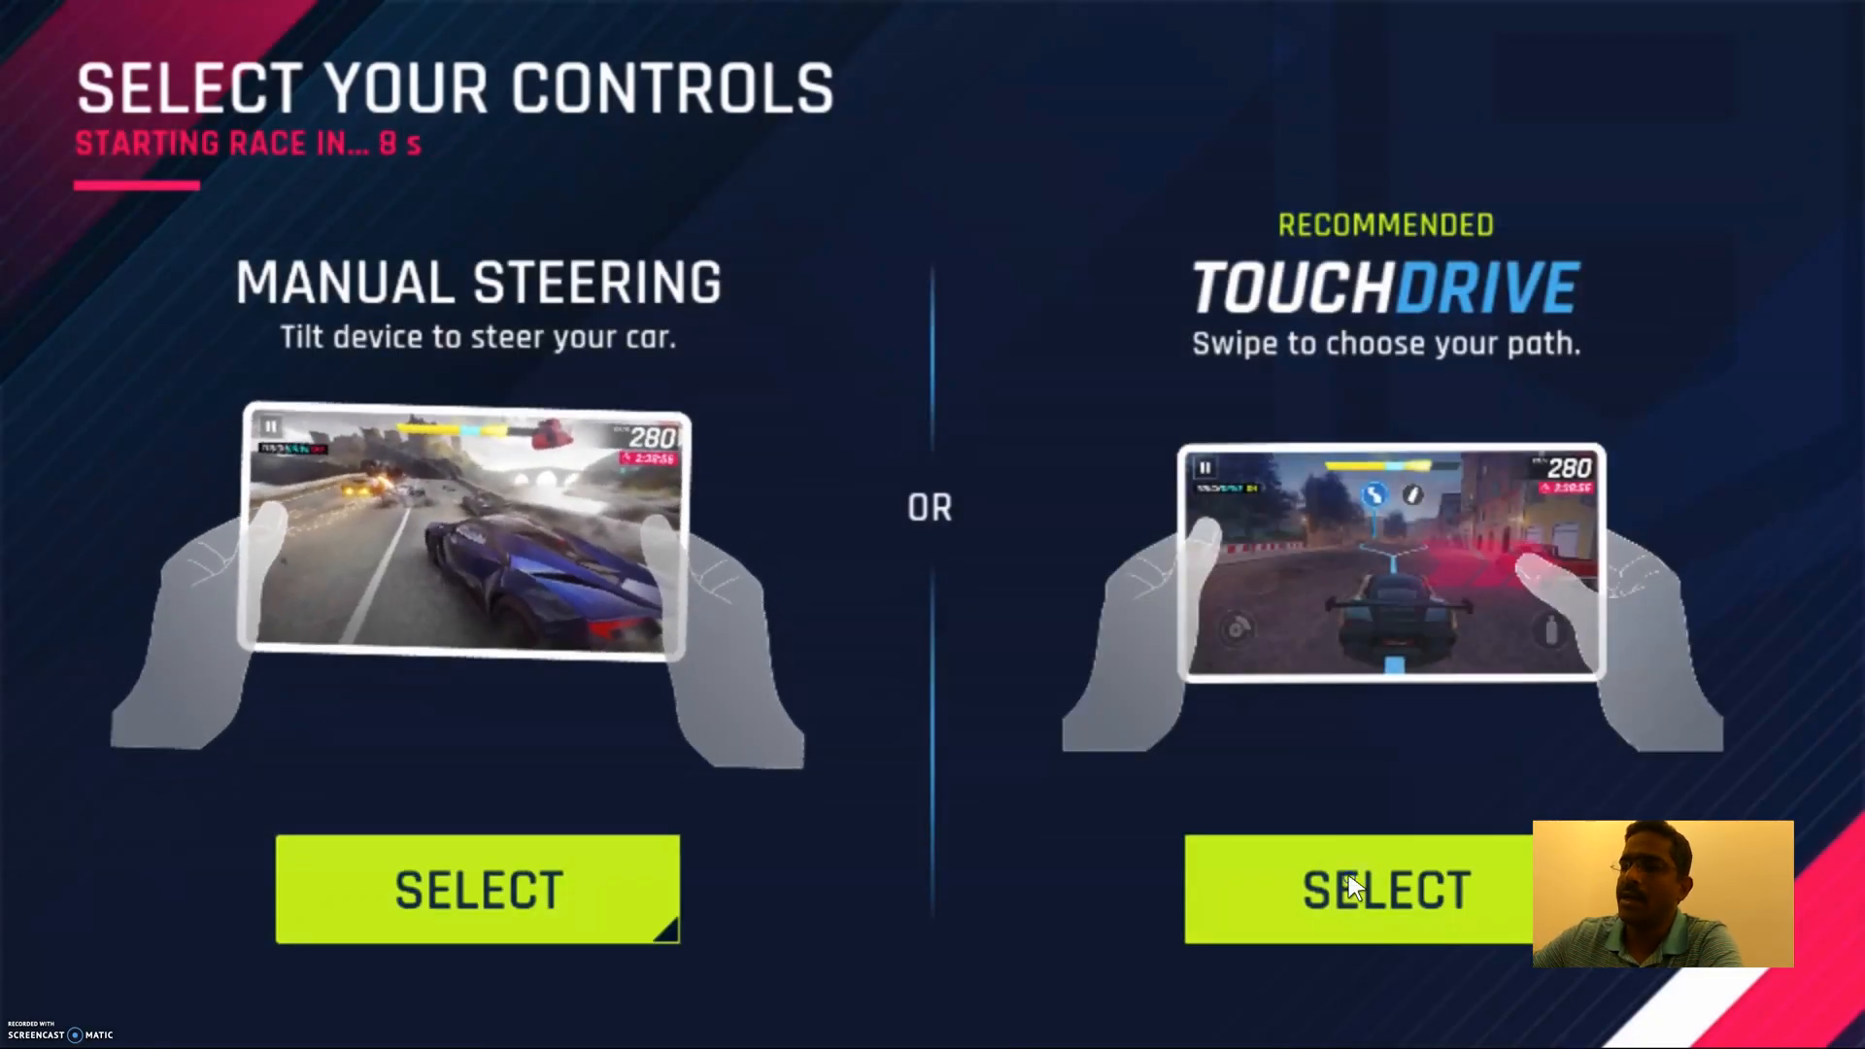
click(1383, 890)
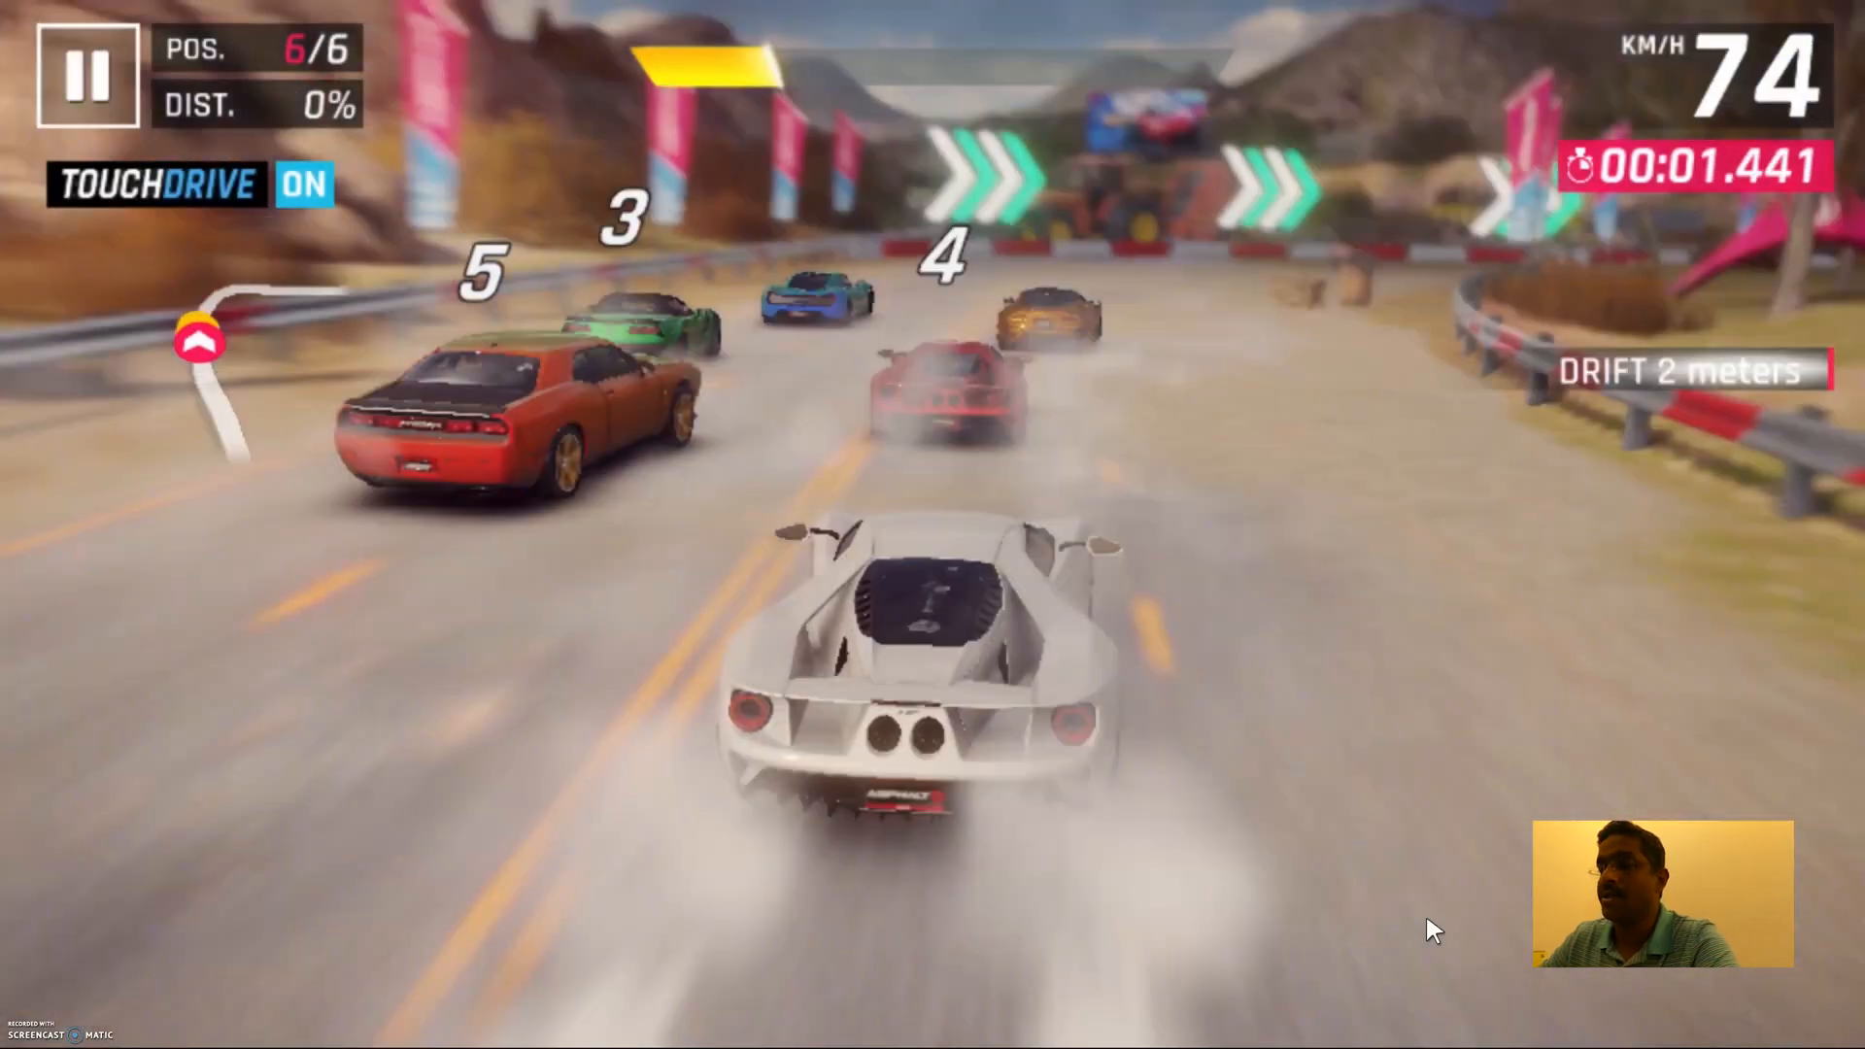
click(83, 74)
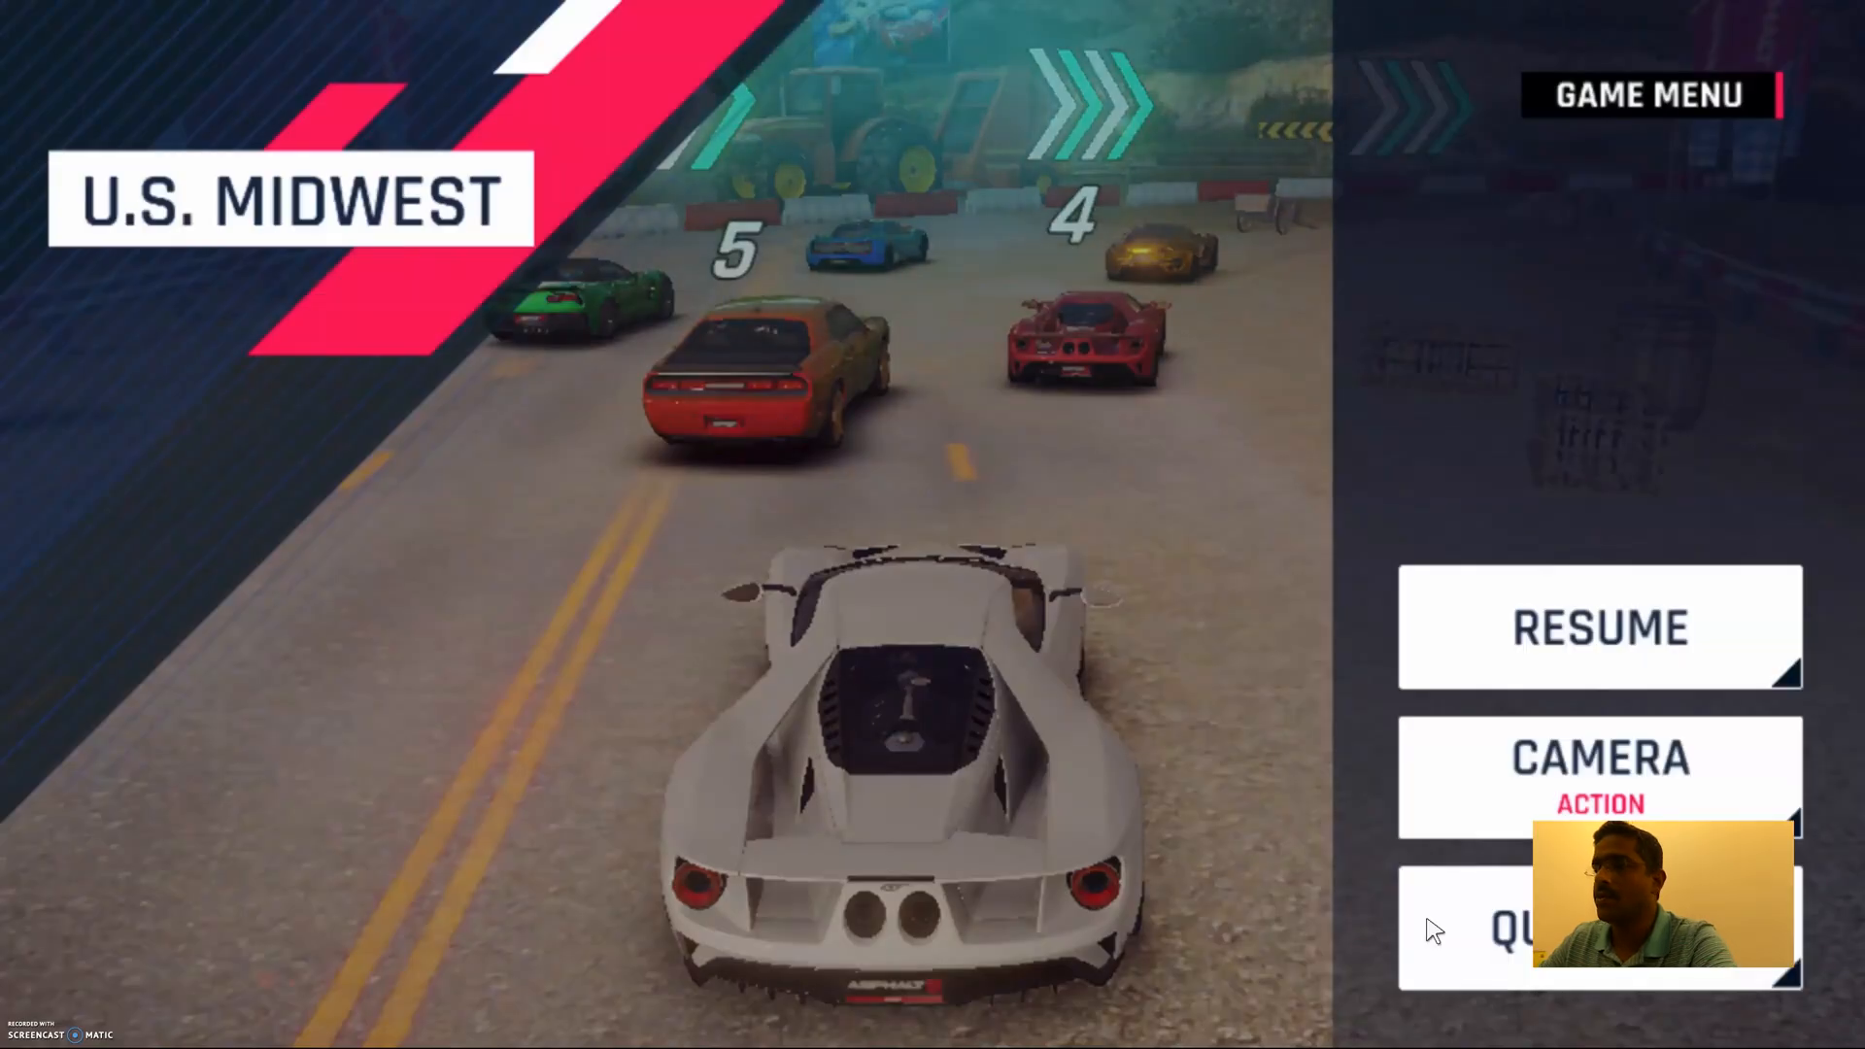
click(1599, 627)
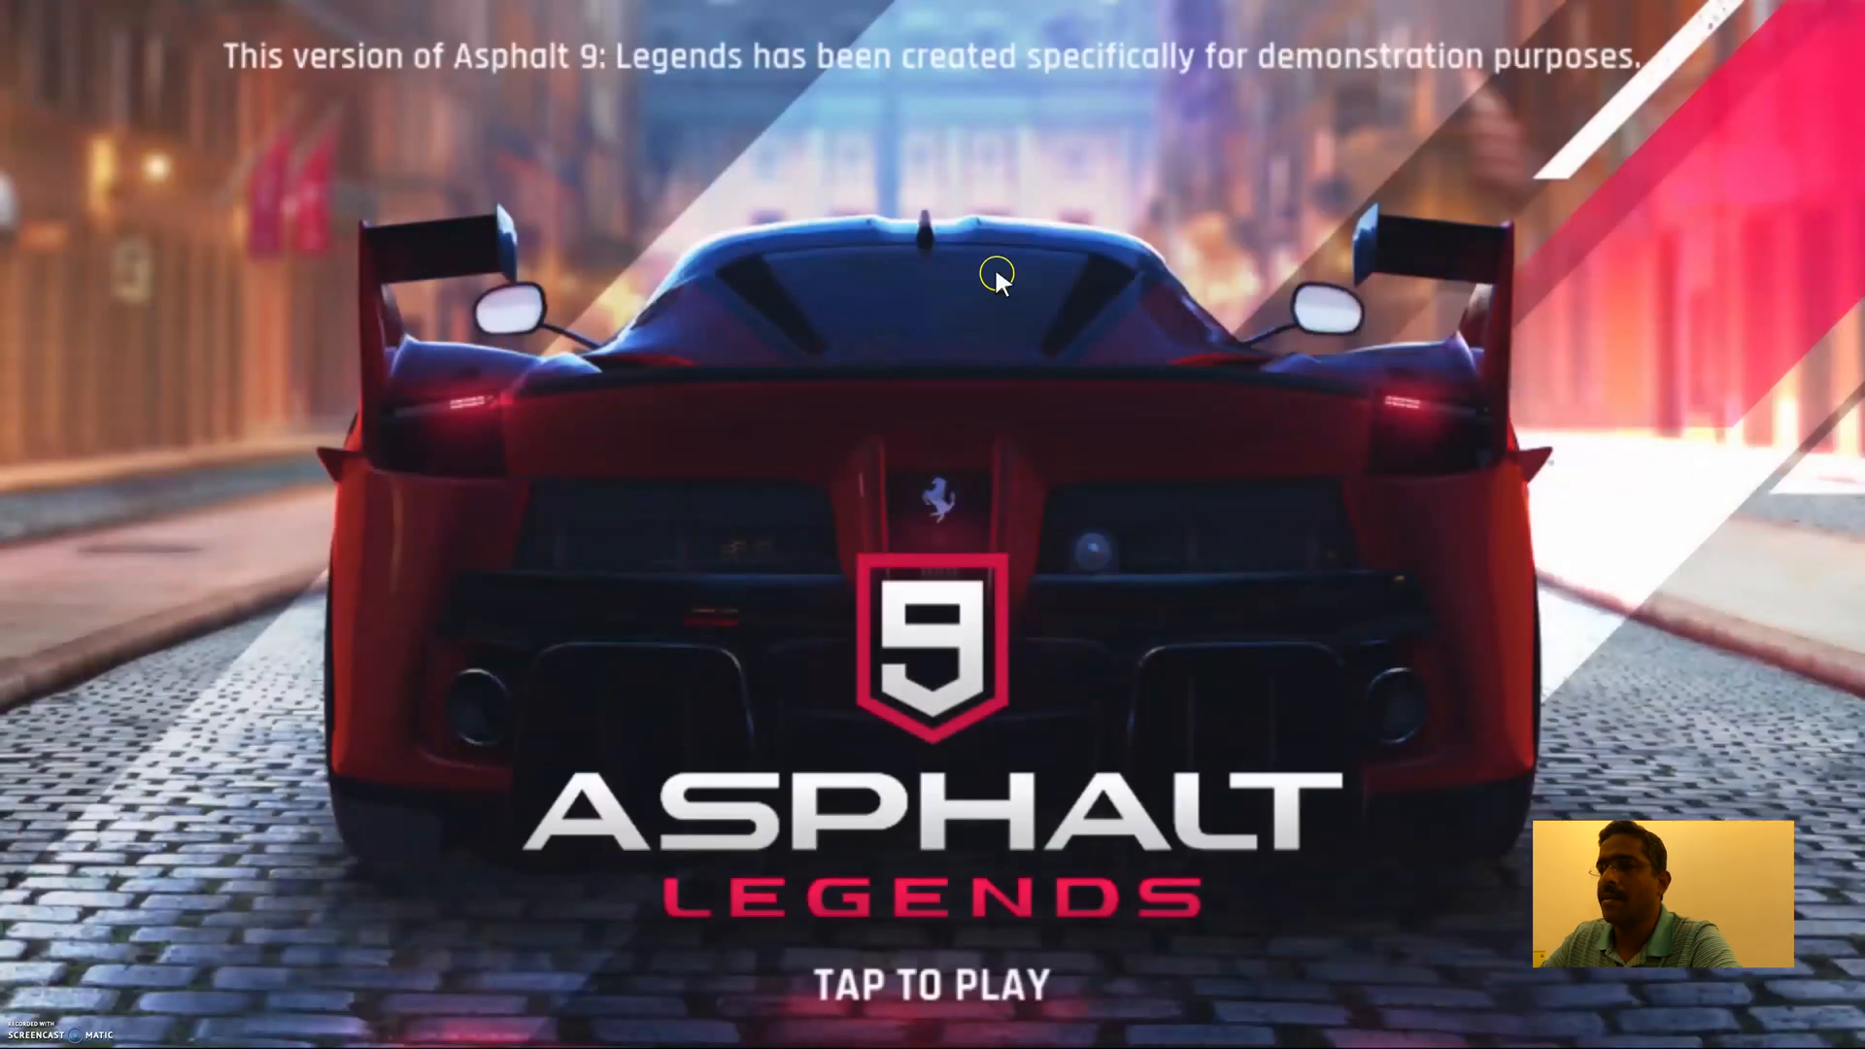
click(931, 982)
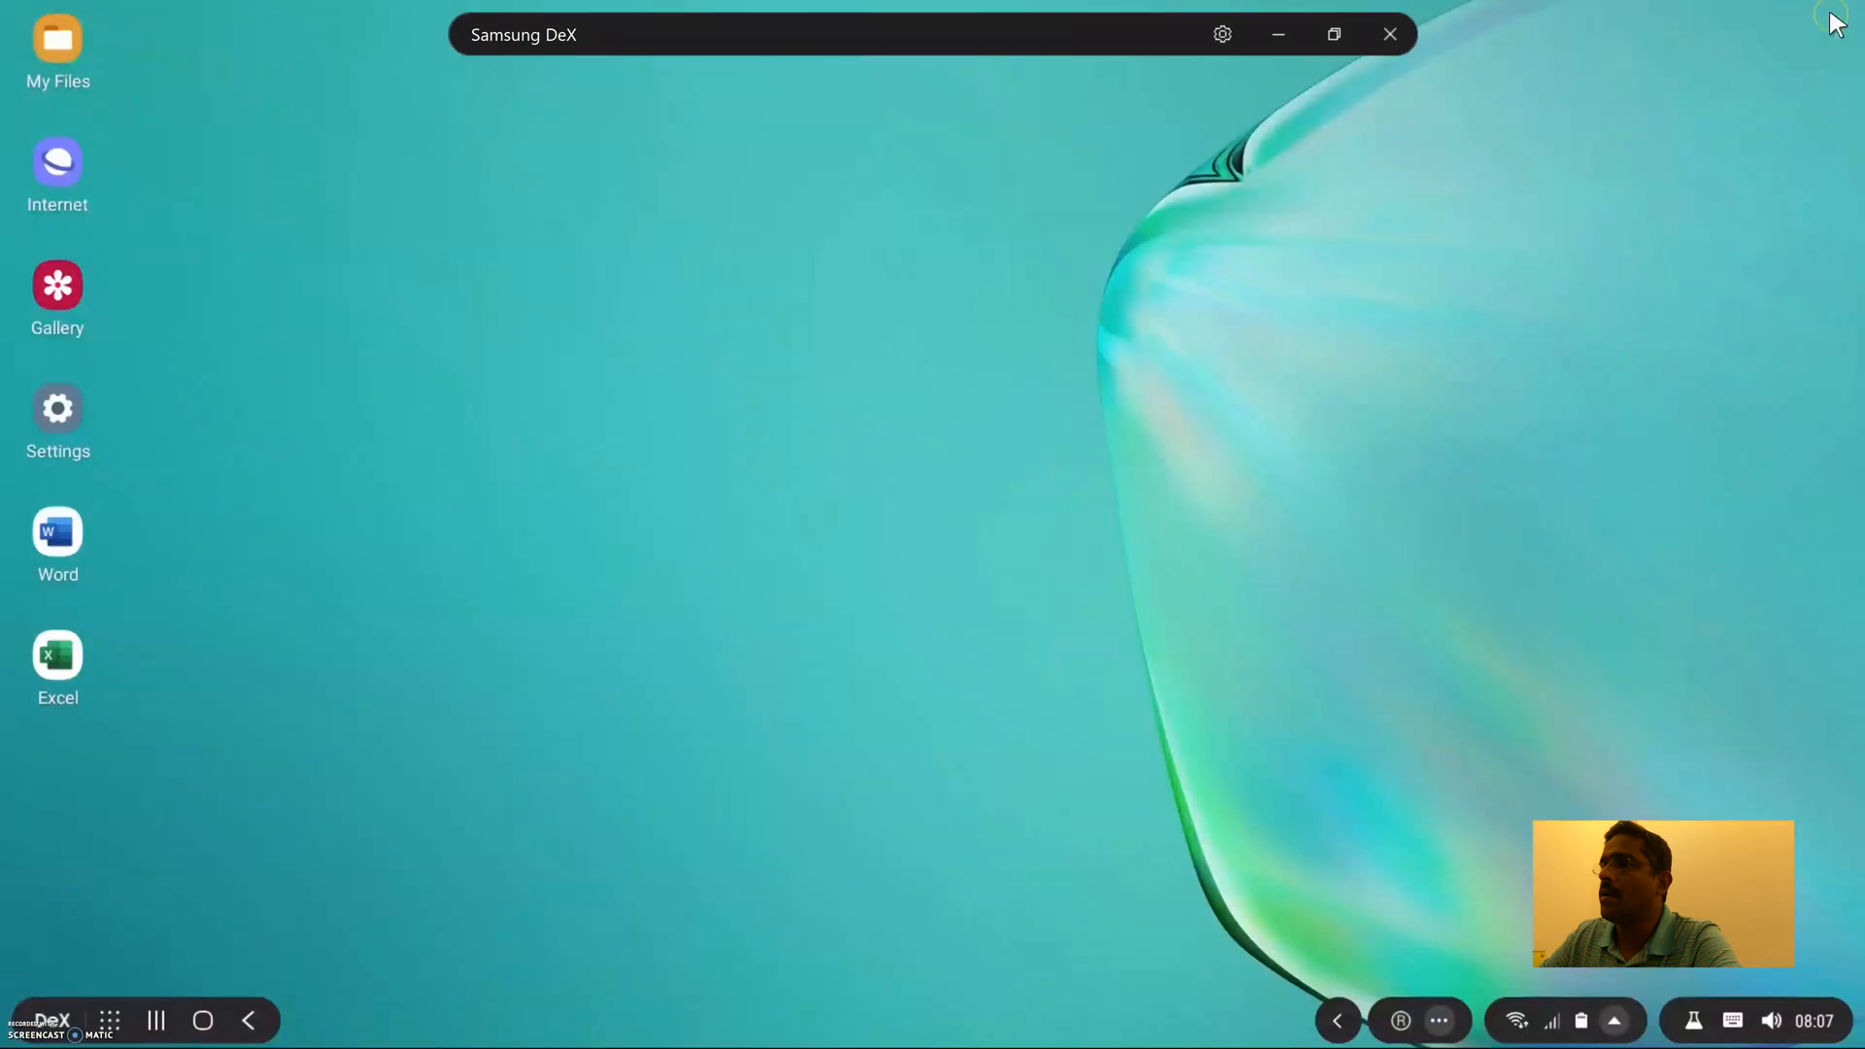
mouse_move(1524, 243)
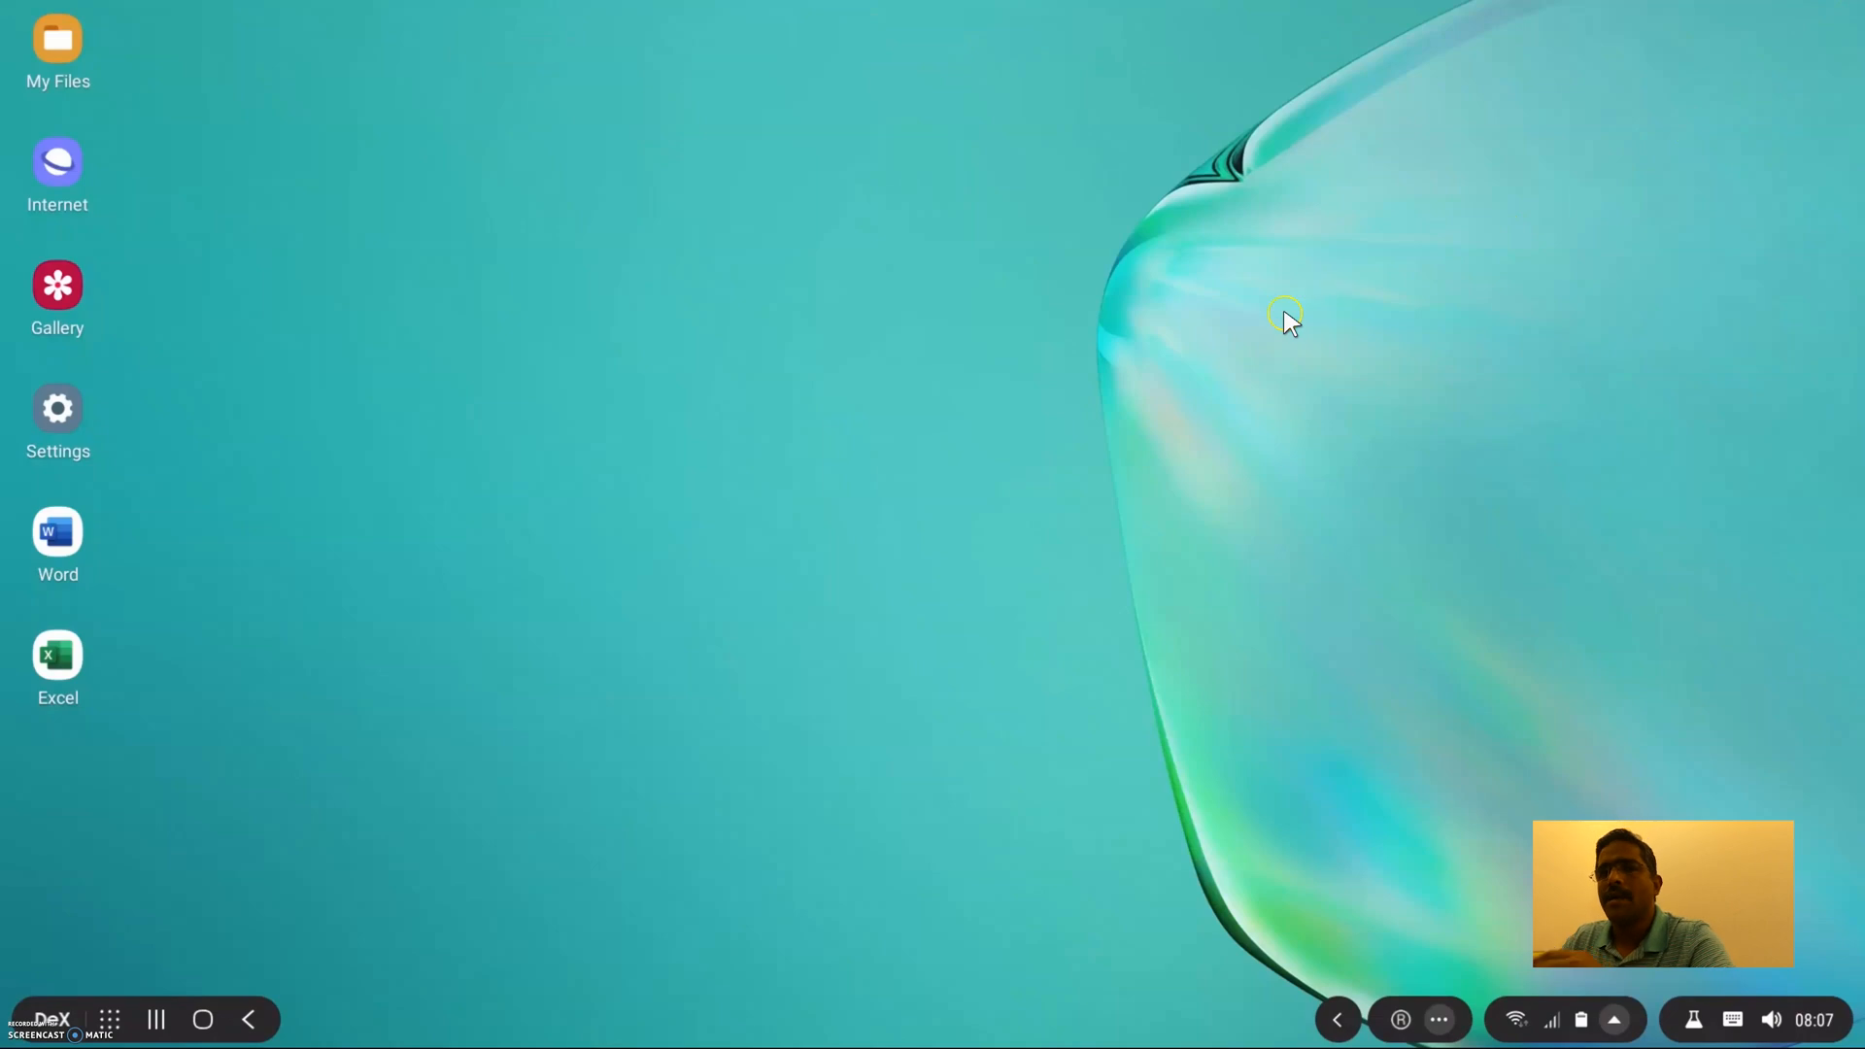
mouse_move(83, 1029)
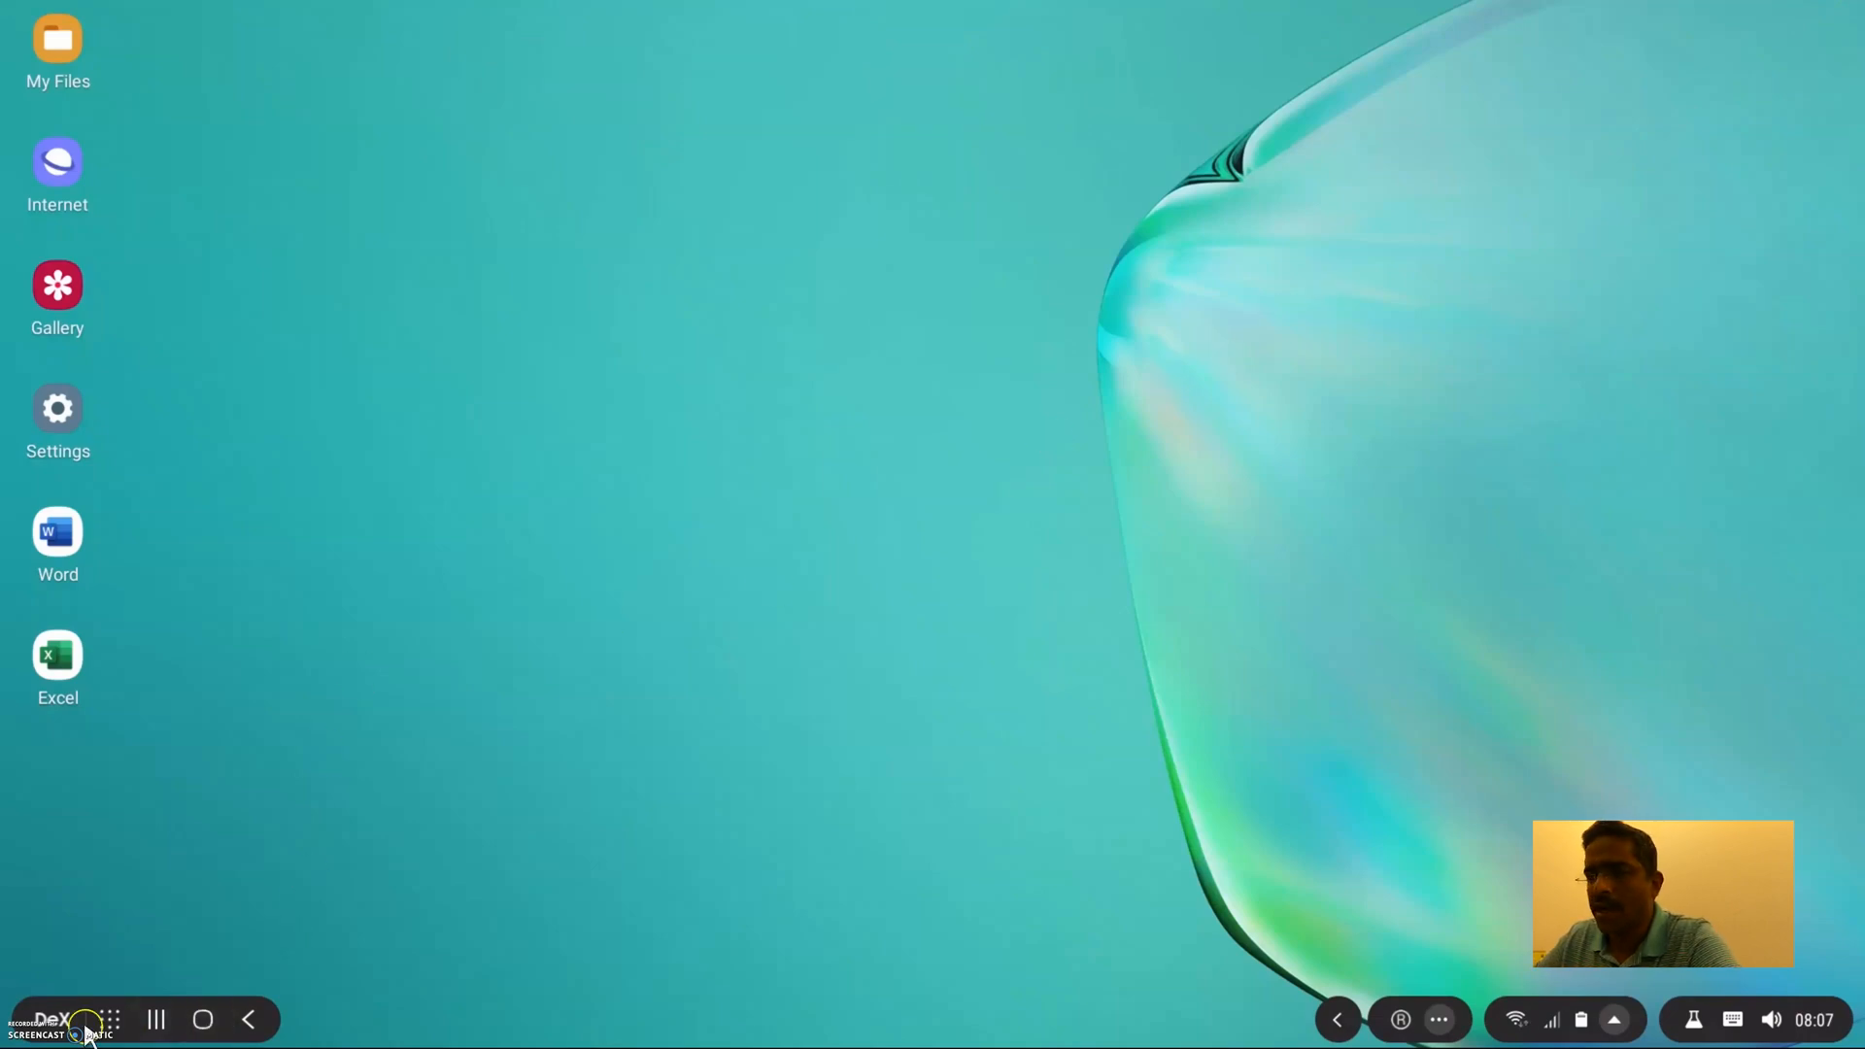
Search the installed apps for 'ou' and launch YouTube.
click(112, 1019)
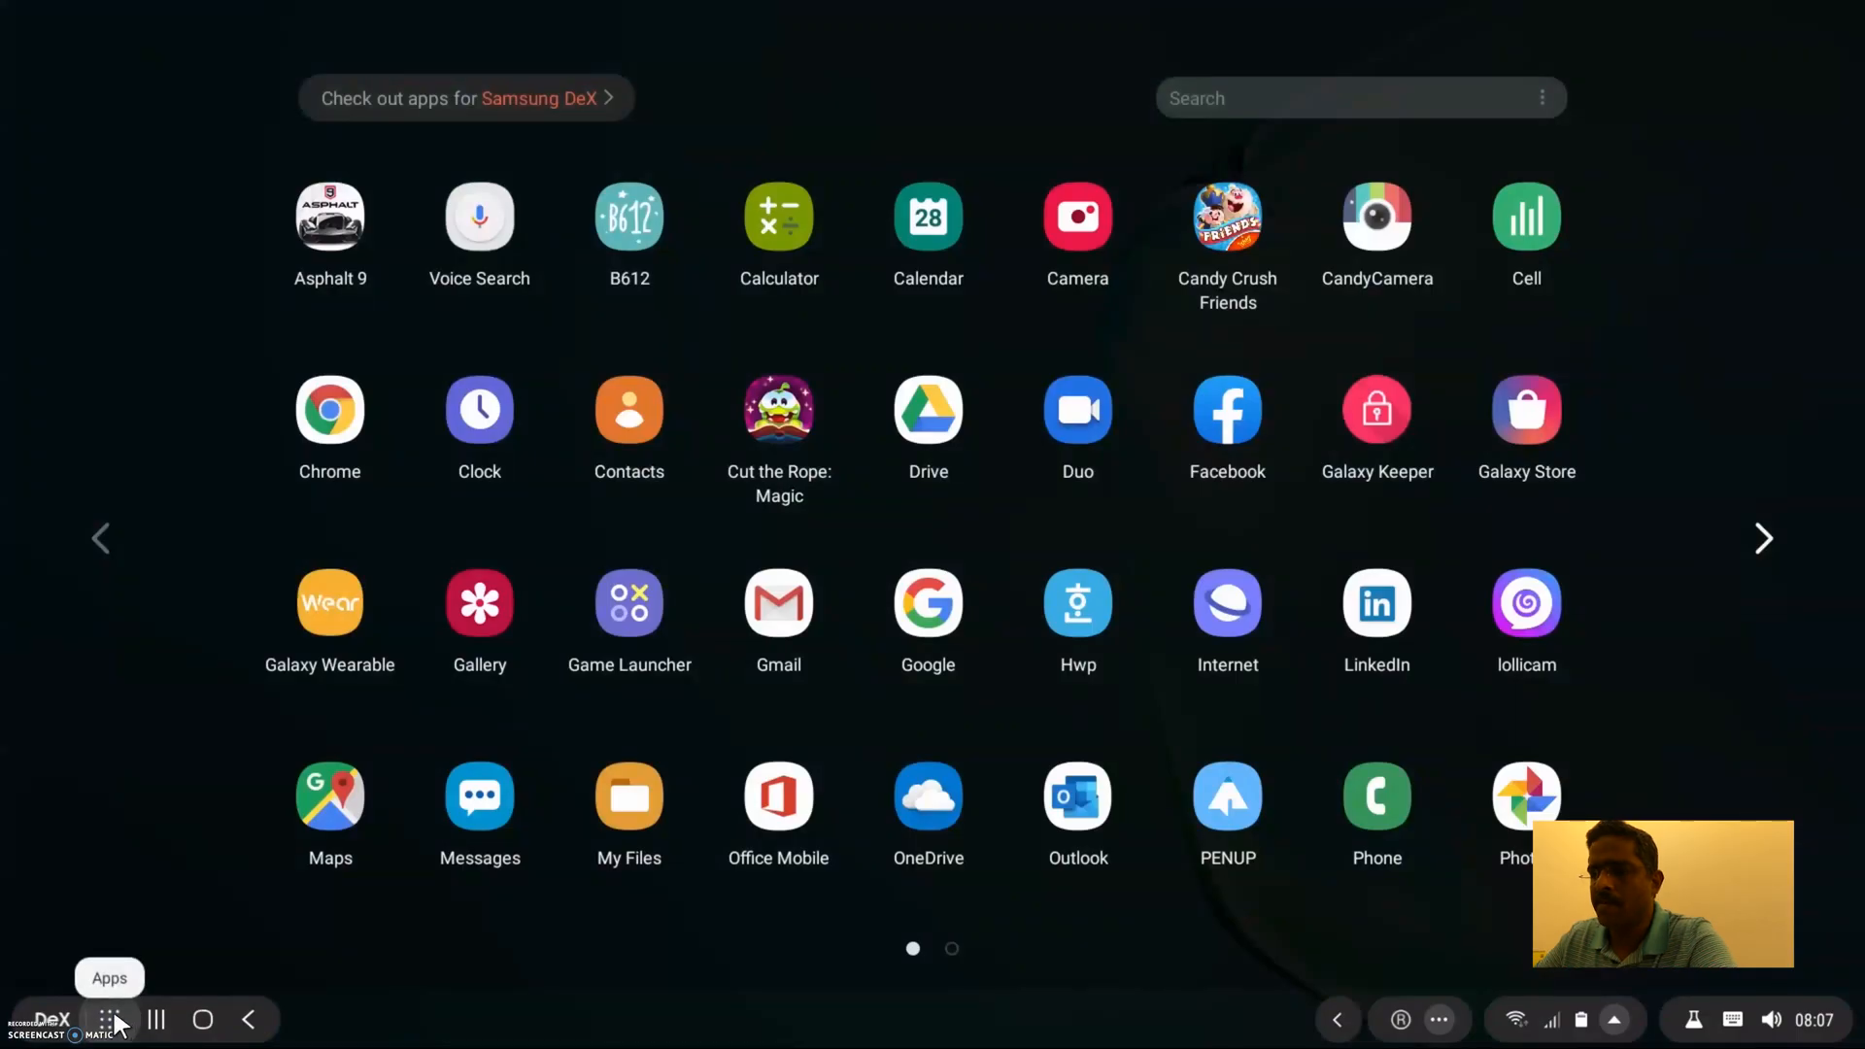
text(ou)
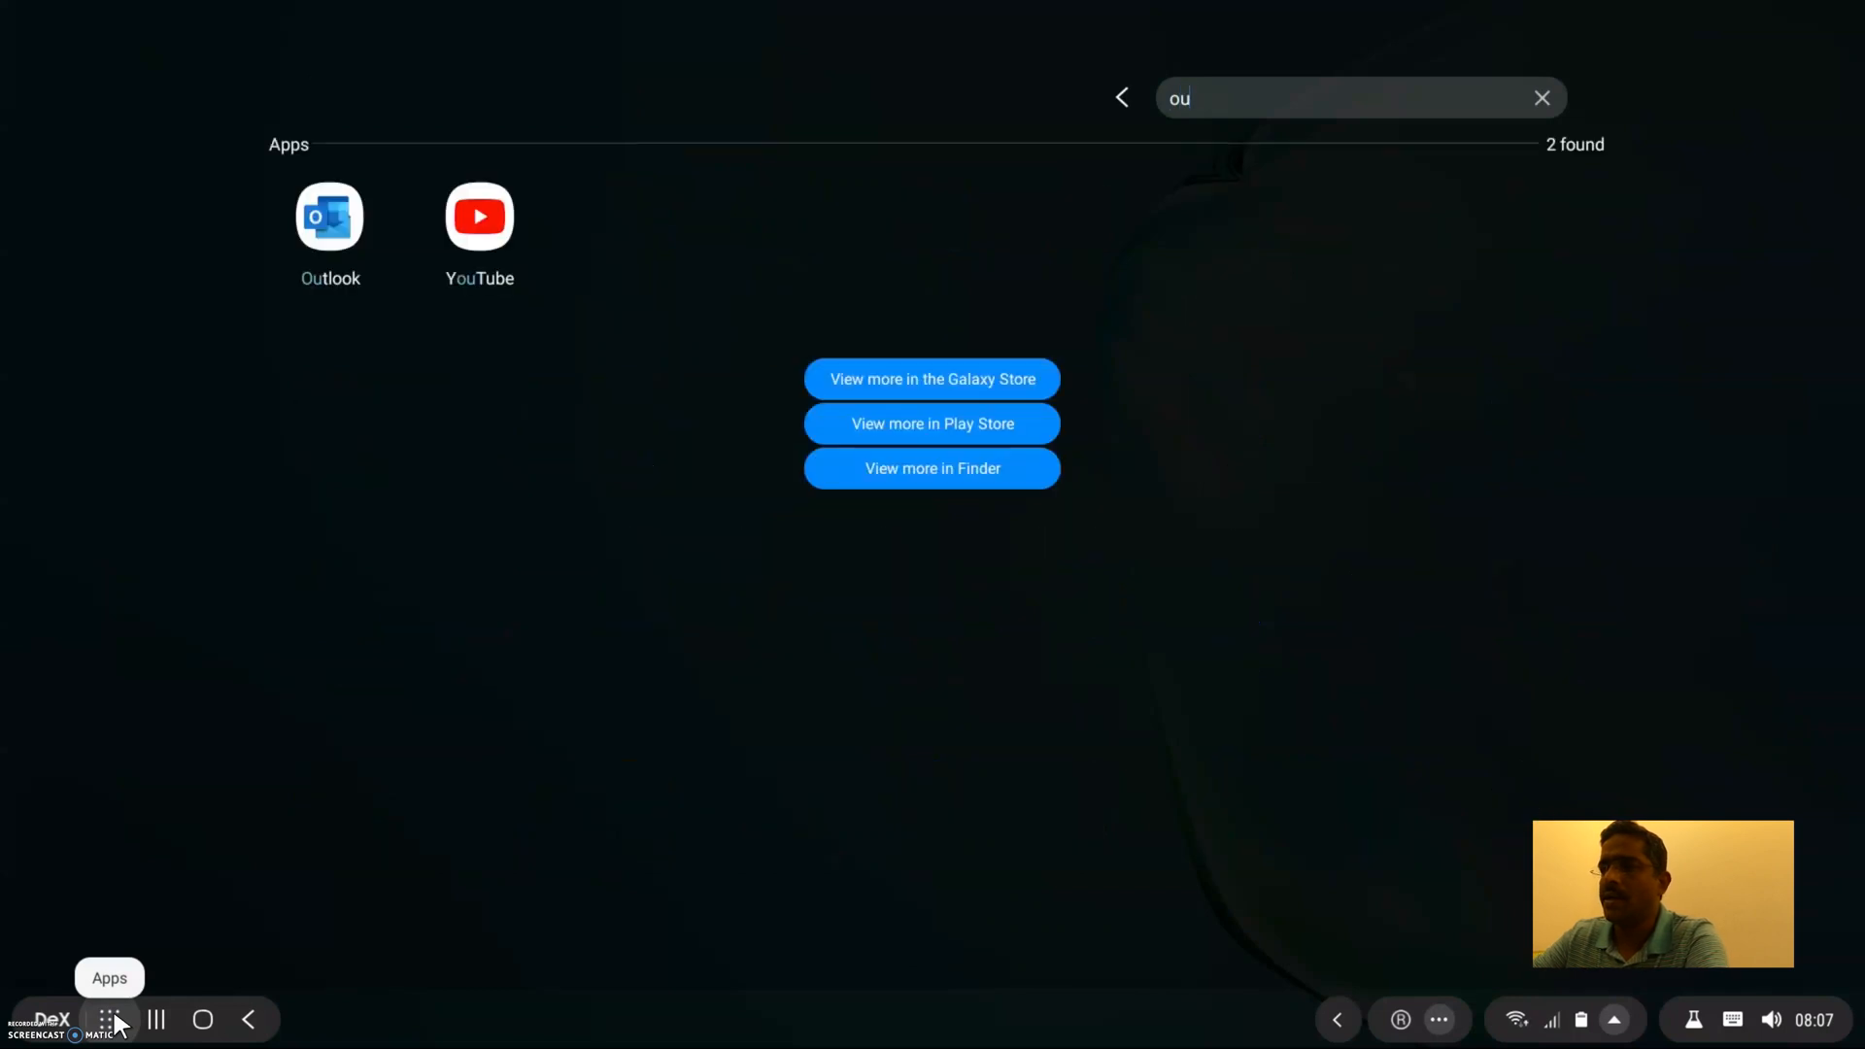
click(478, 217)
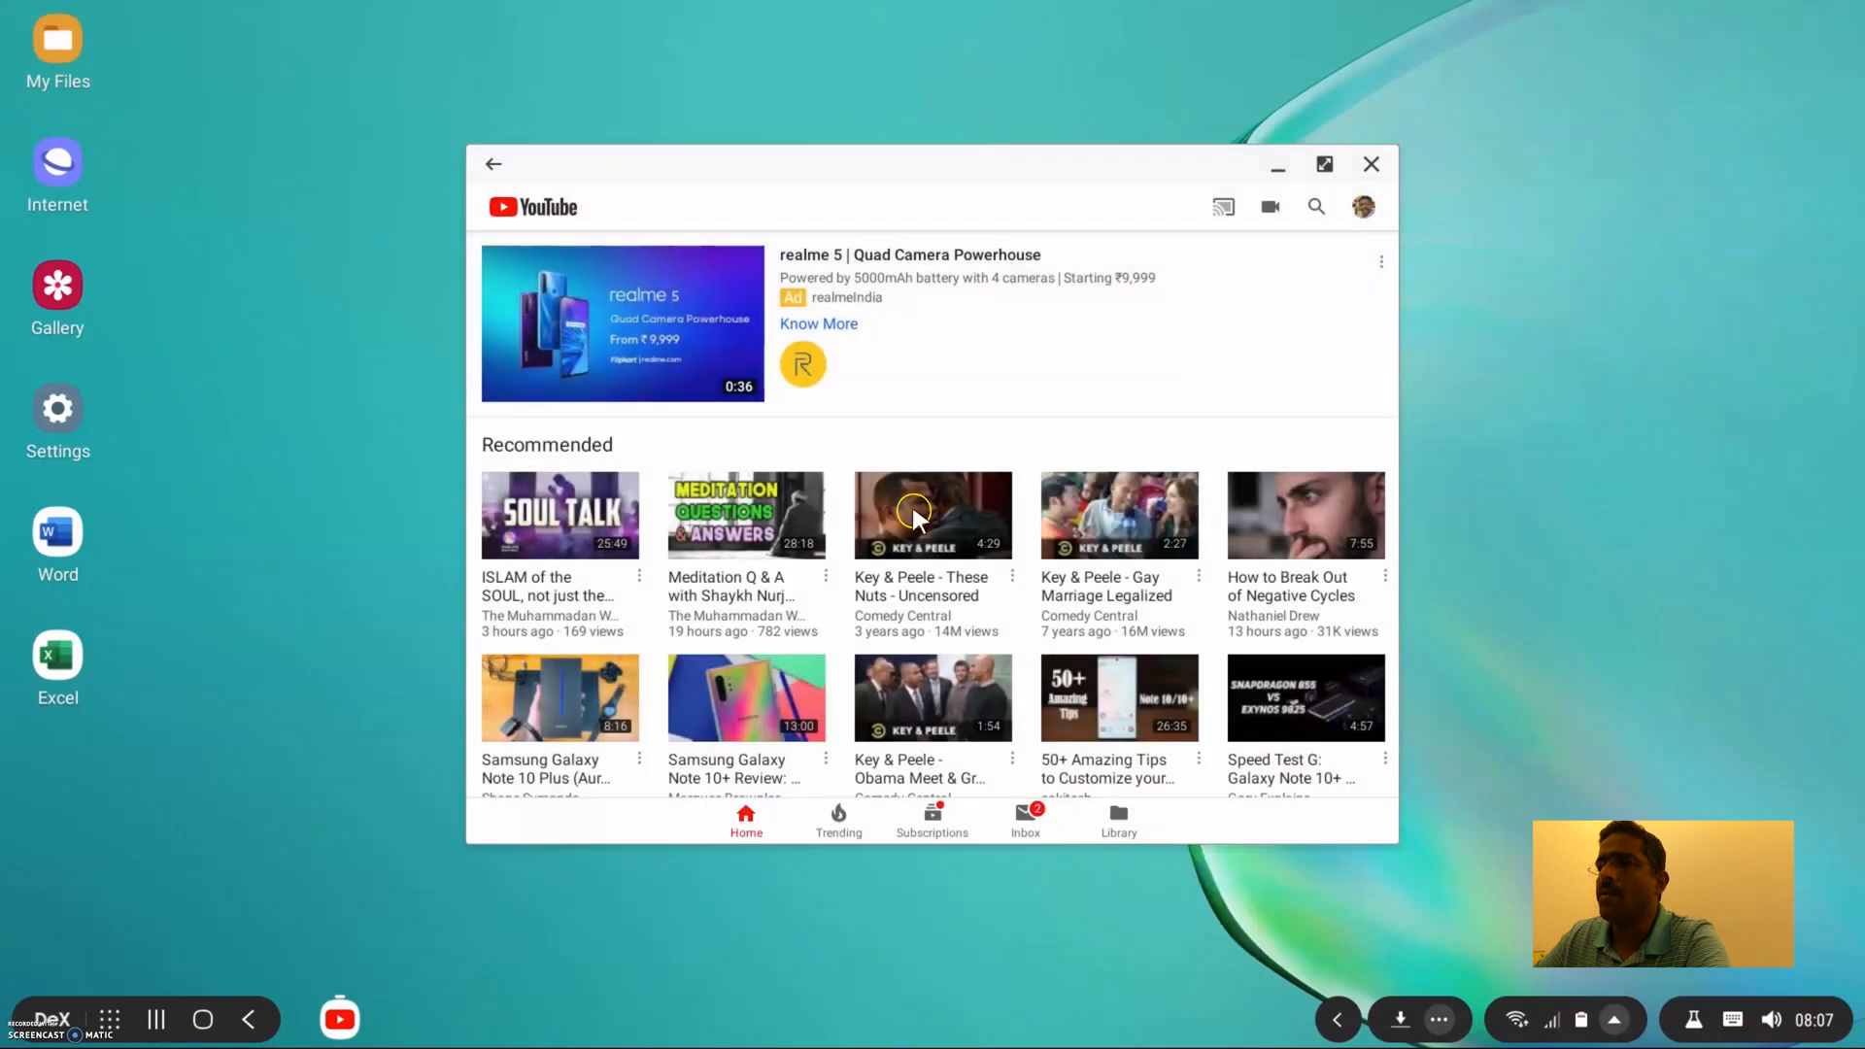
Go to Your channel and play the Lumix FZ300 zoom demo upload.
click(1363, 206)
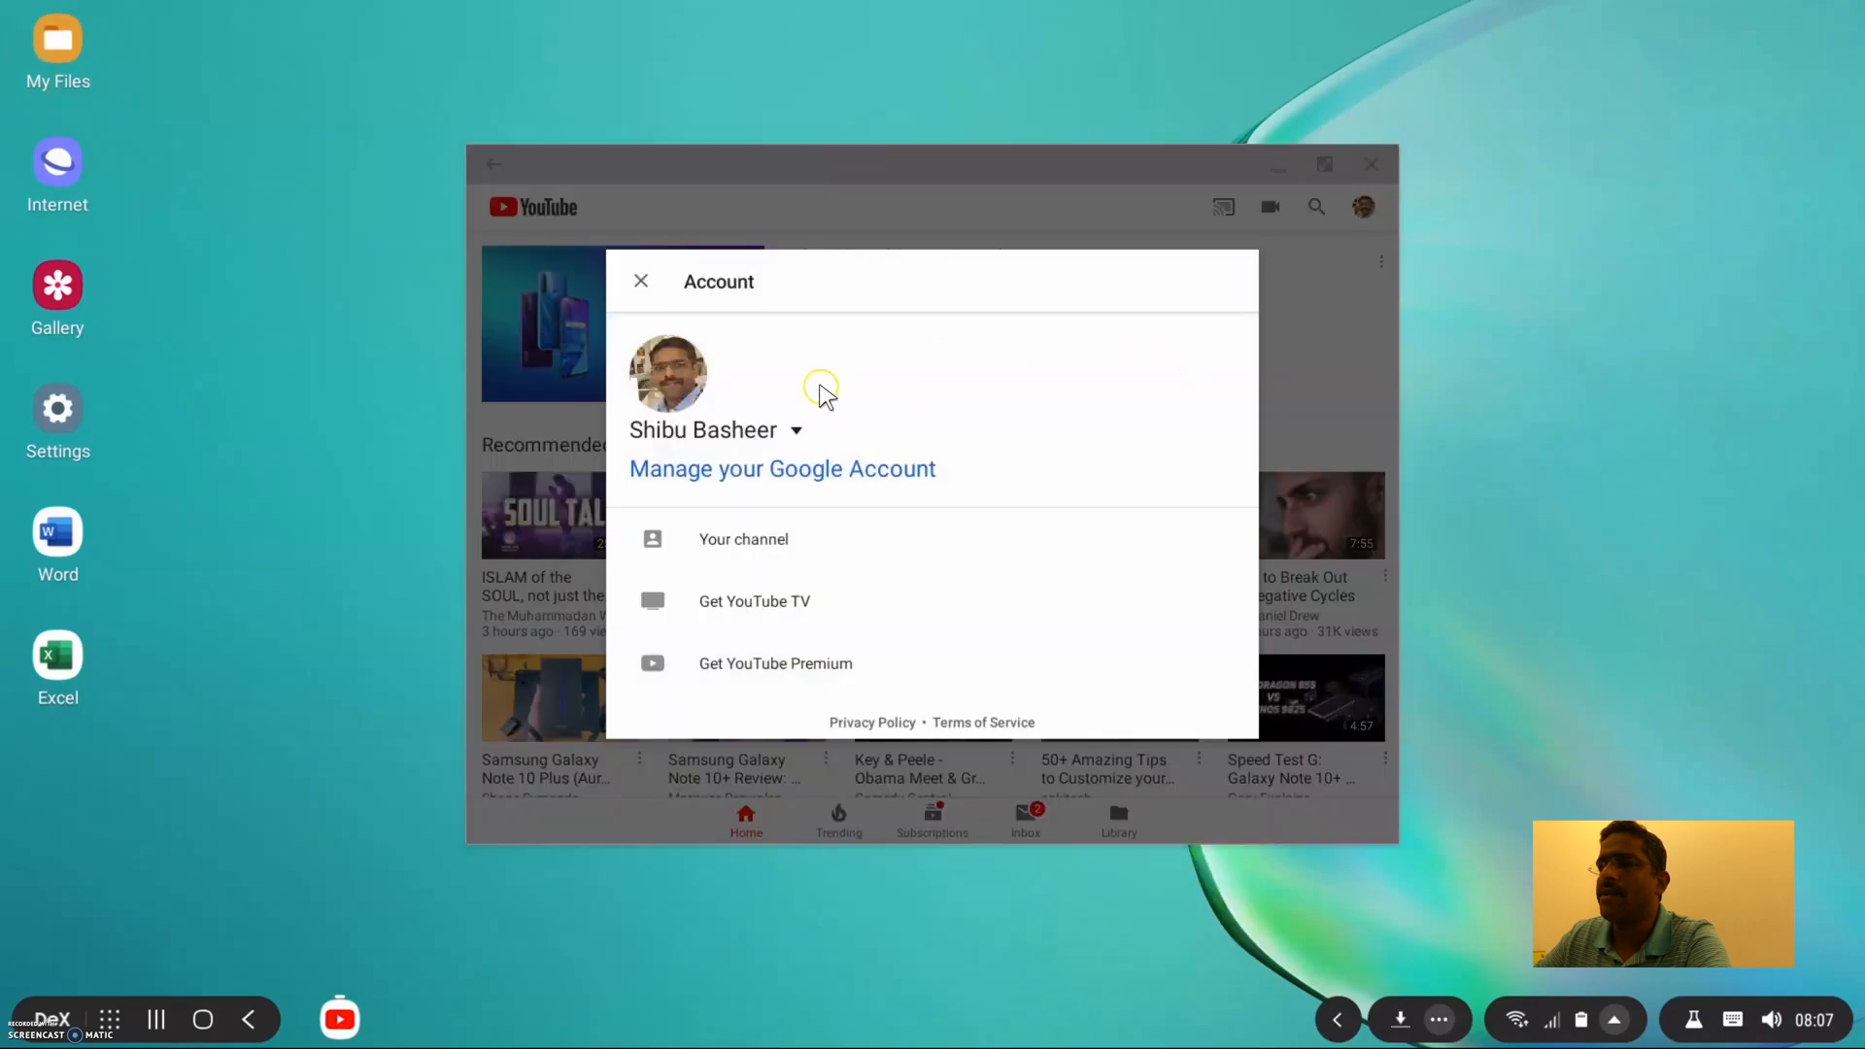
click(742, 539)
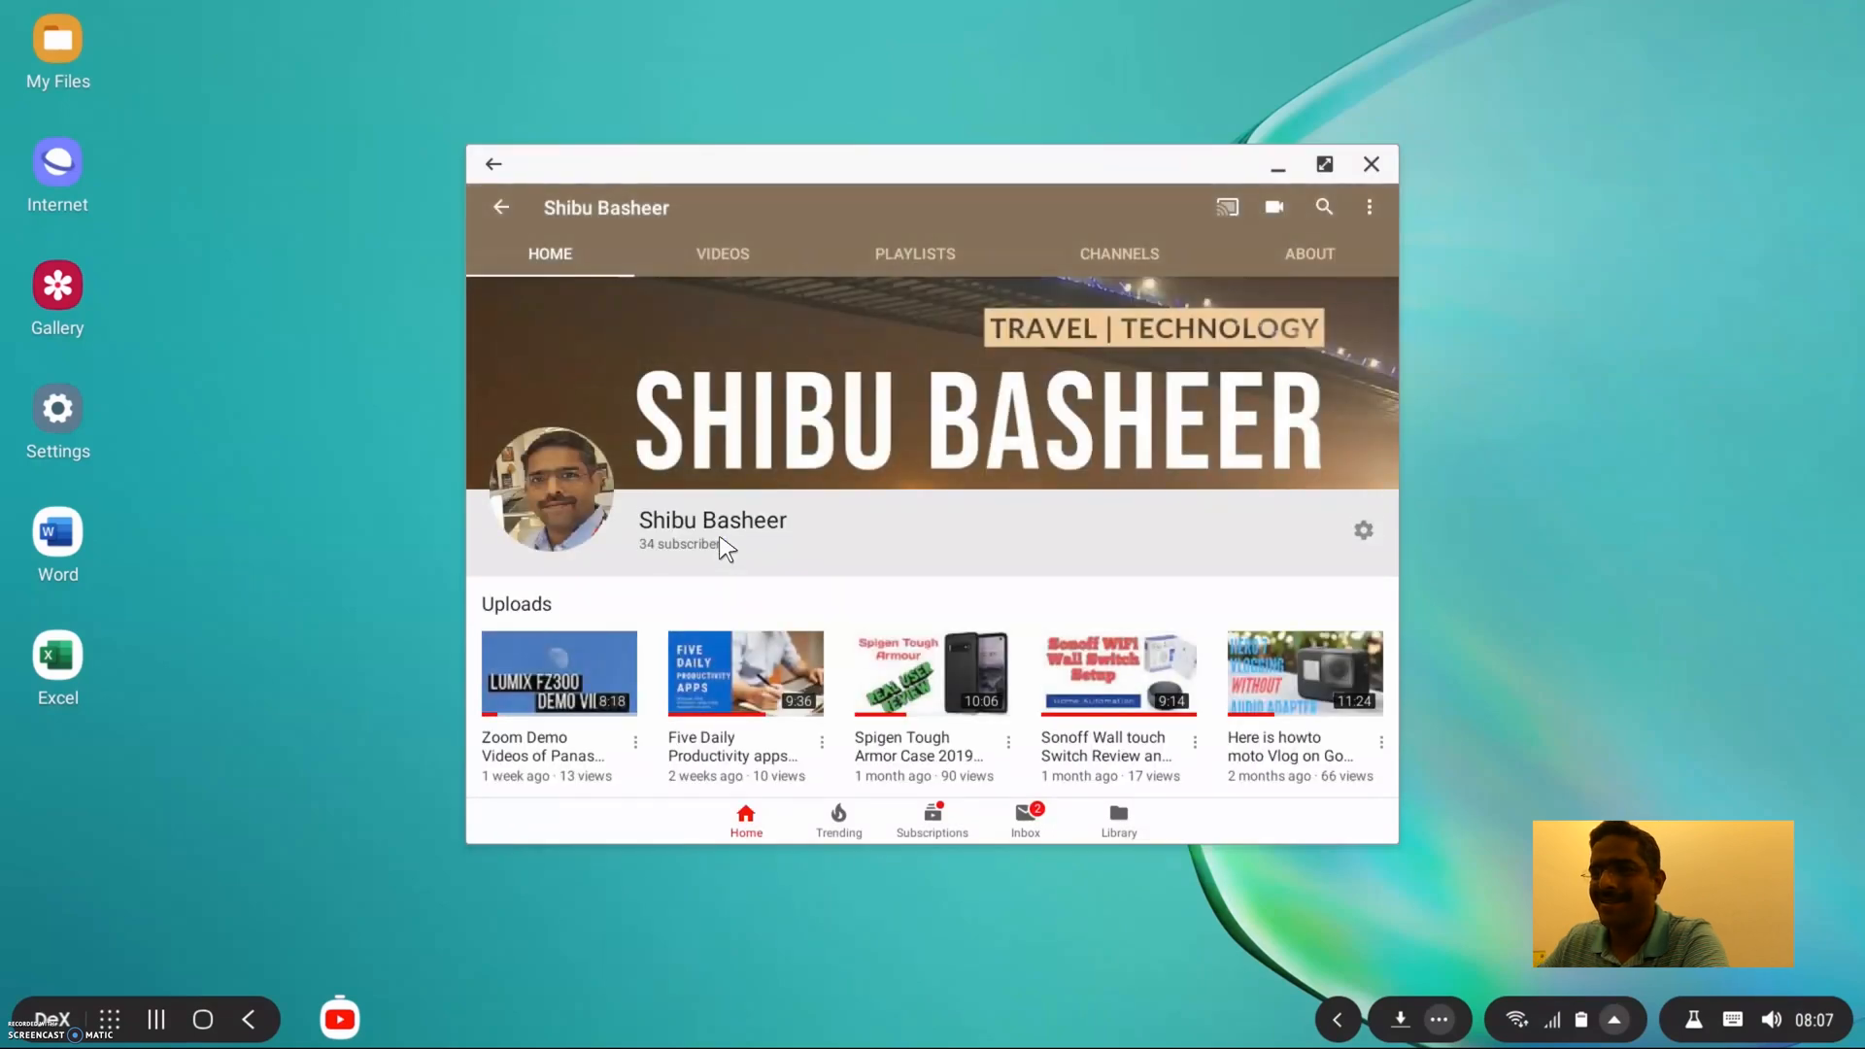
scroll(down, 3)
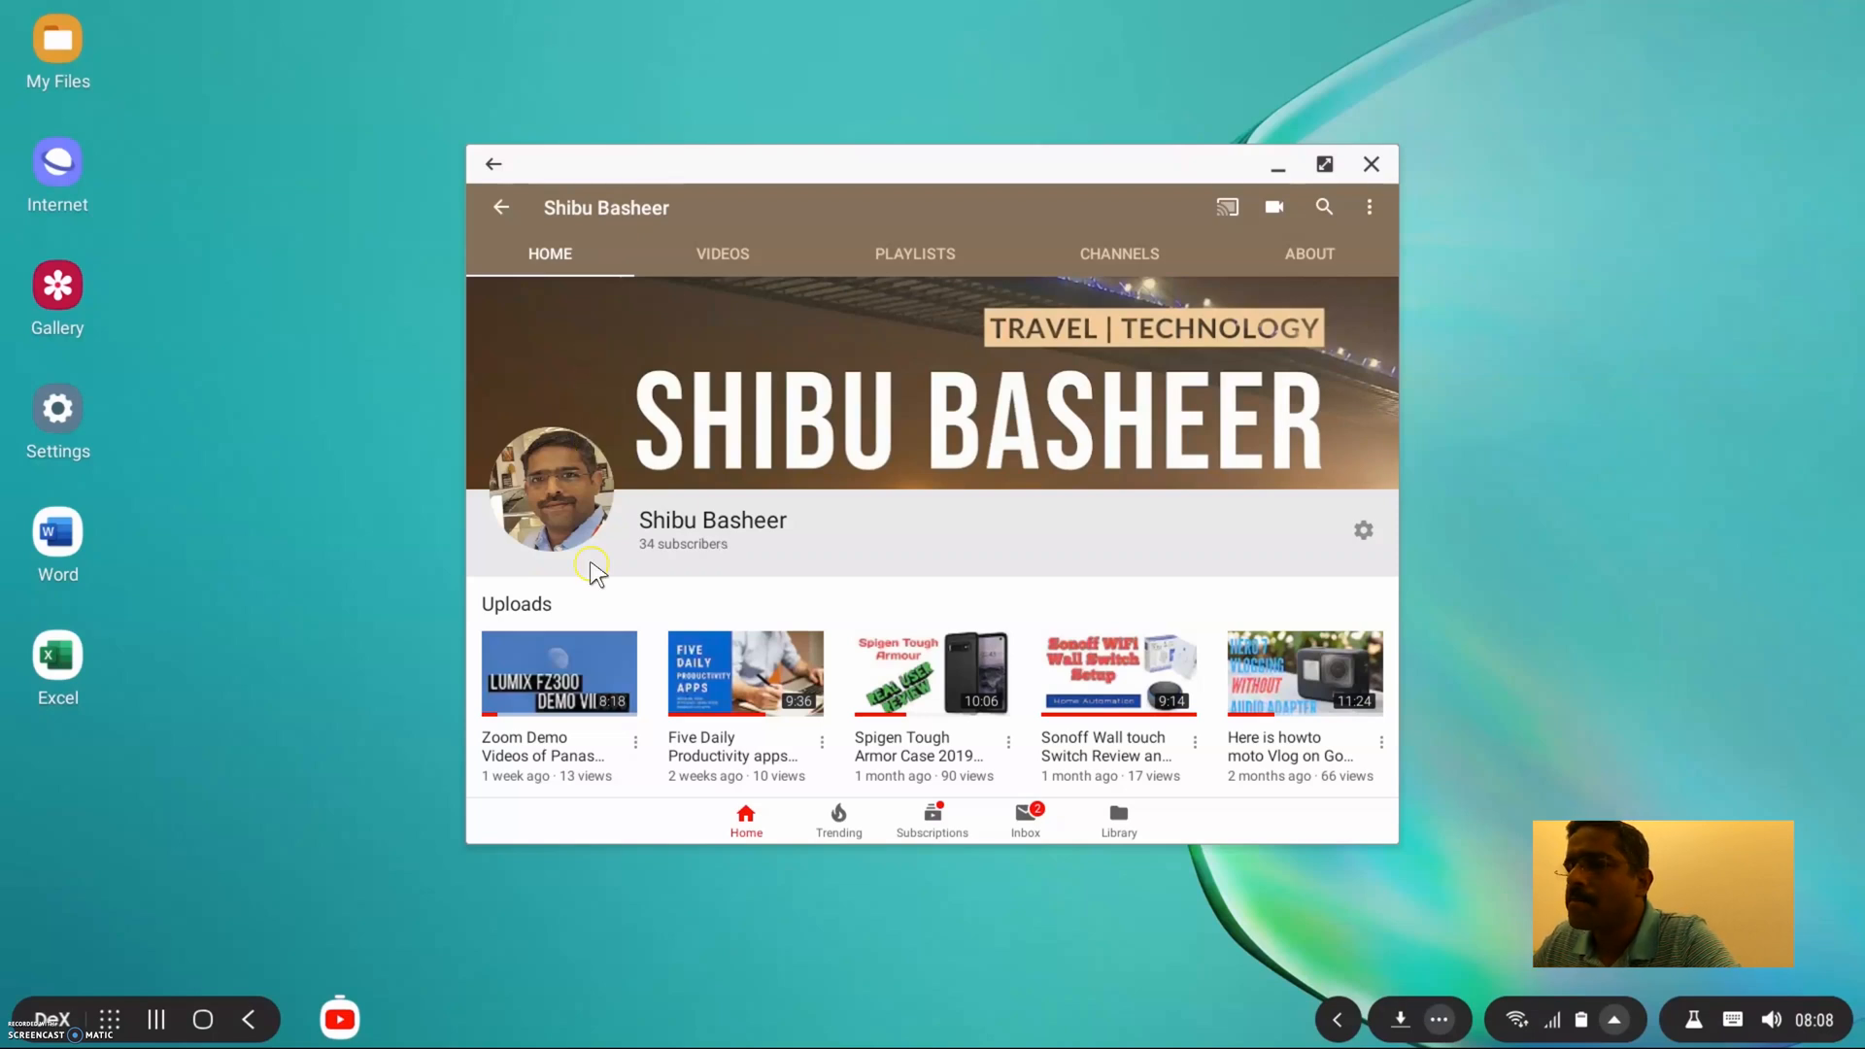
click(557, 672)
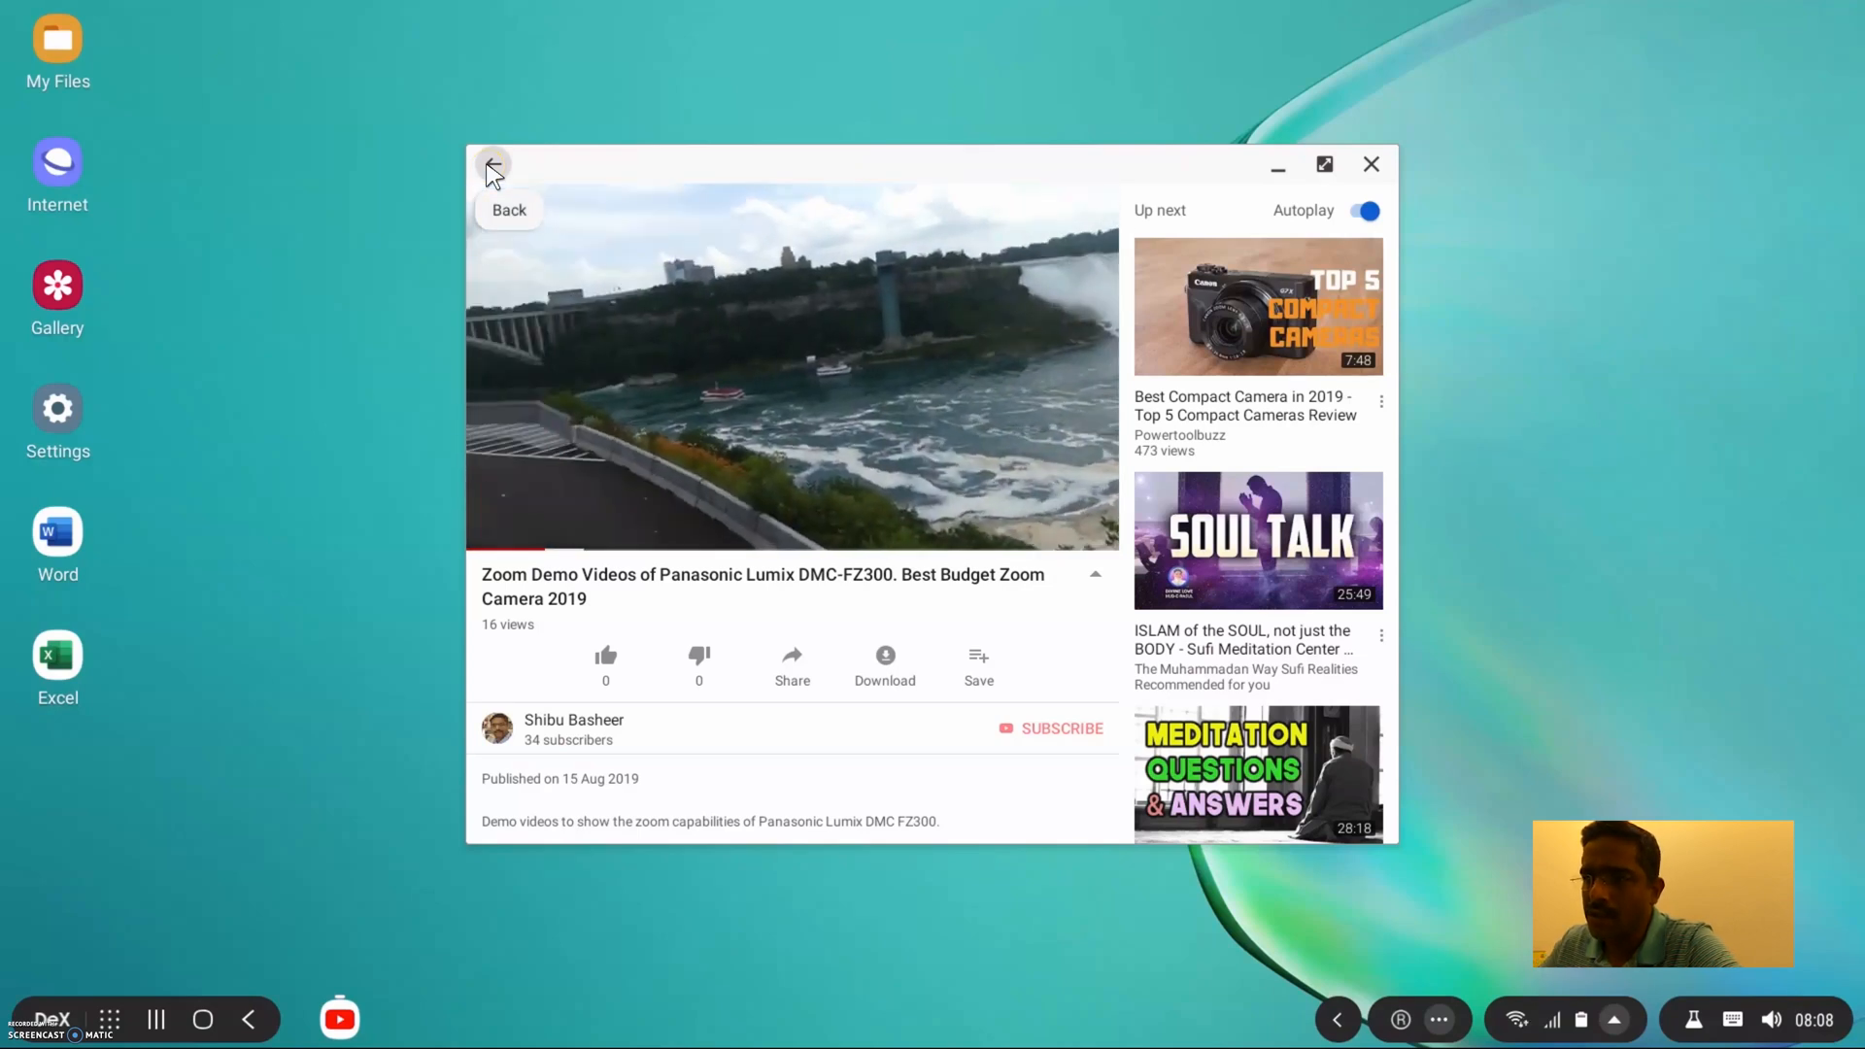
click(110, 1019)
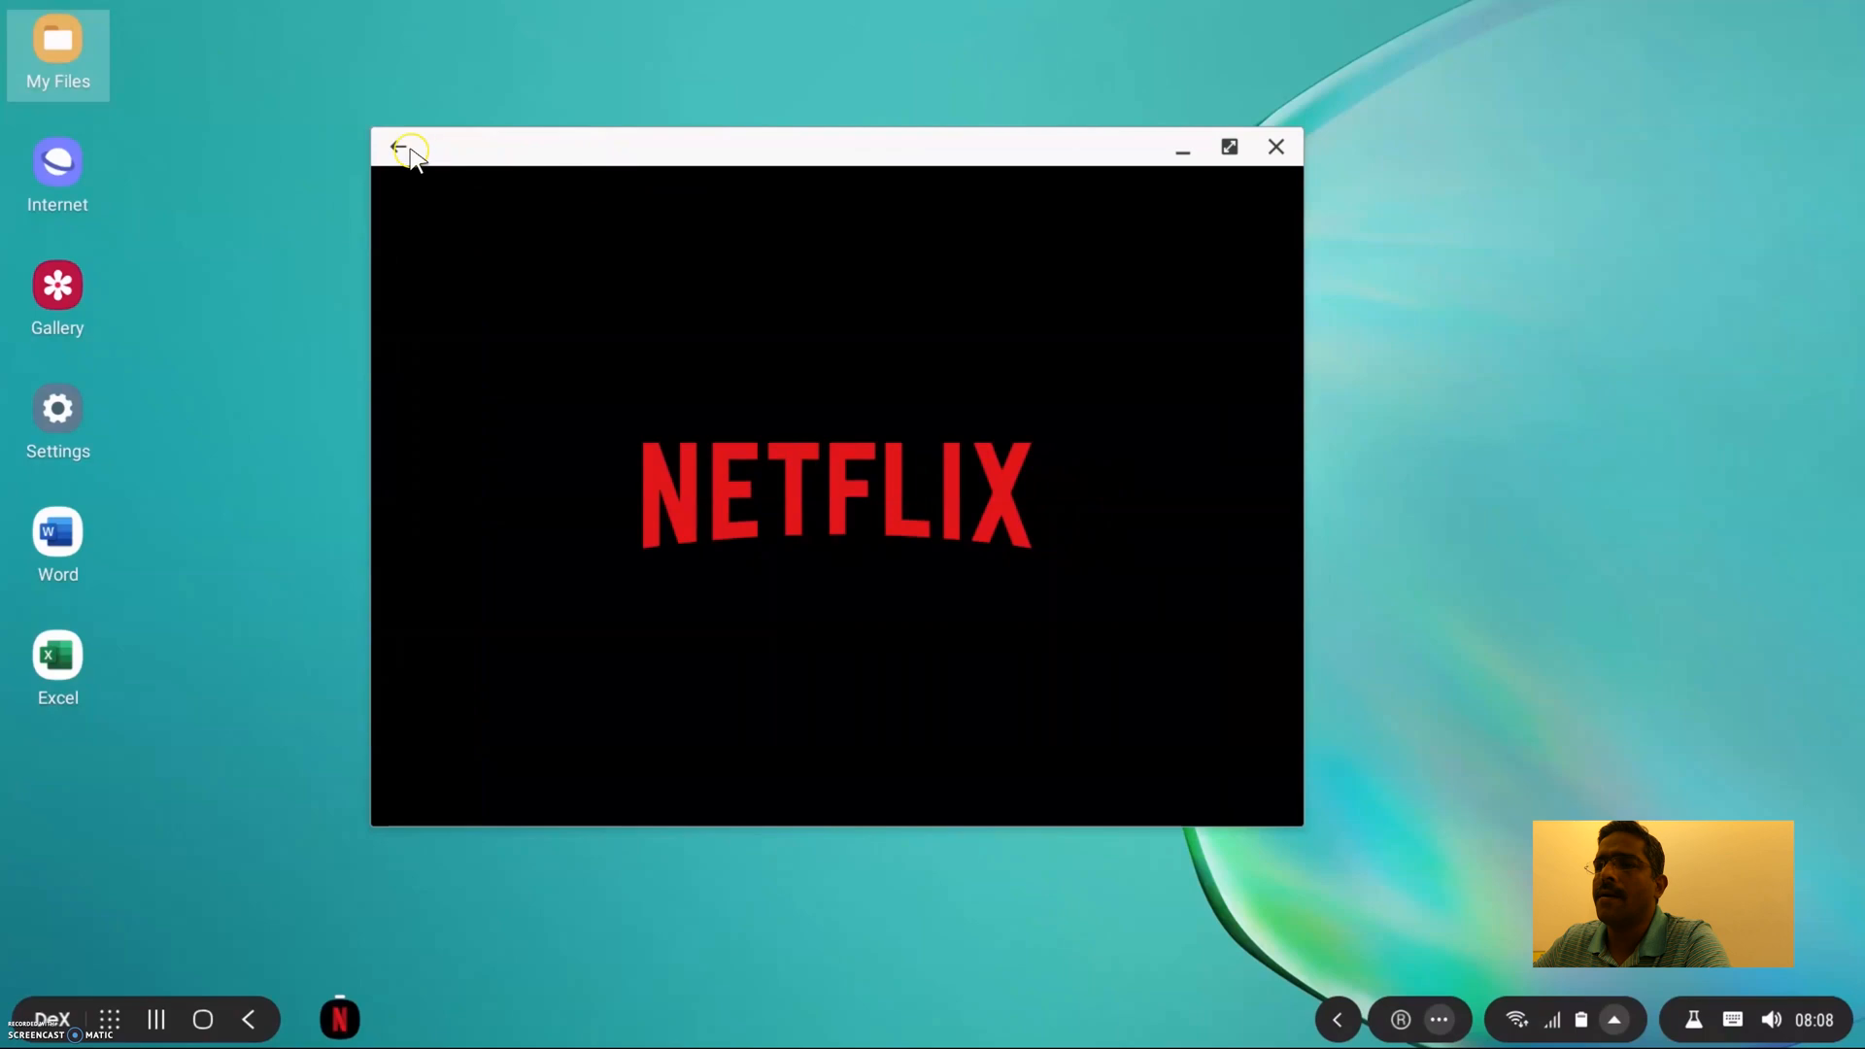
mouse_move(398, 146)
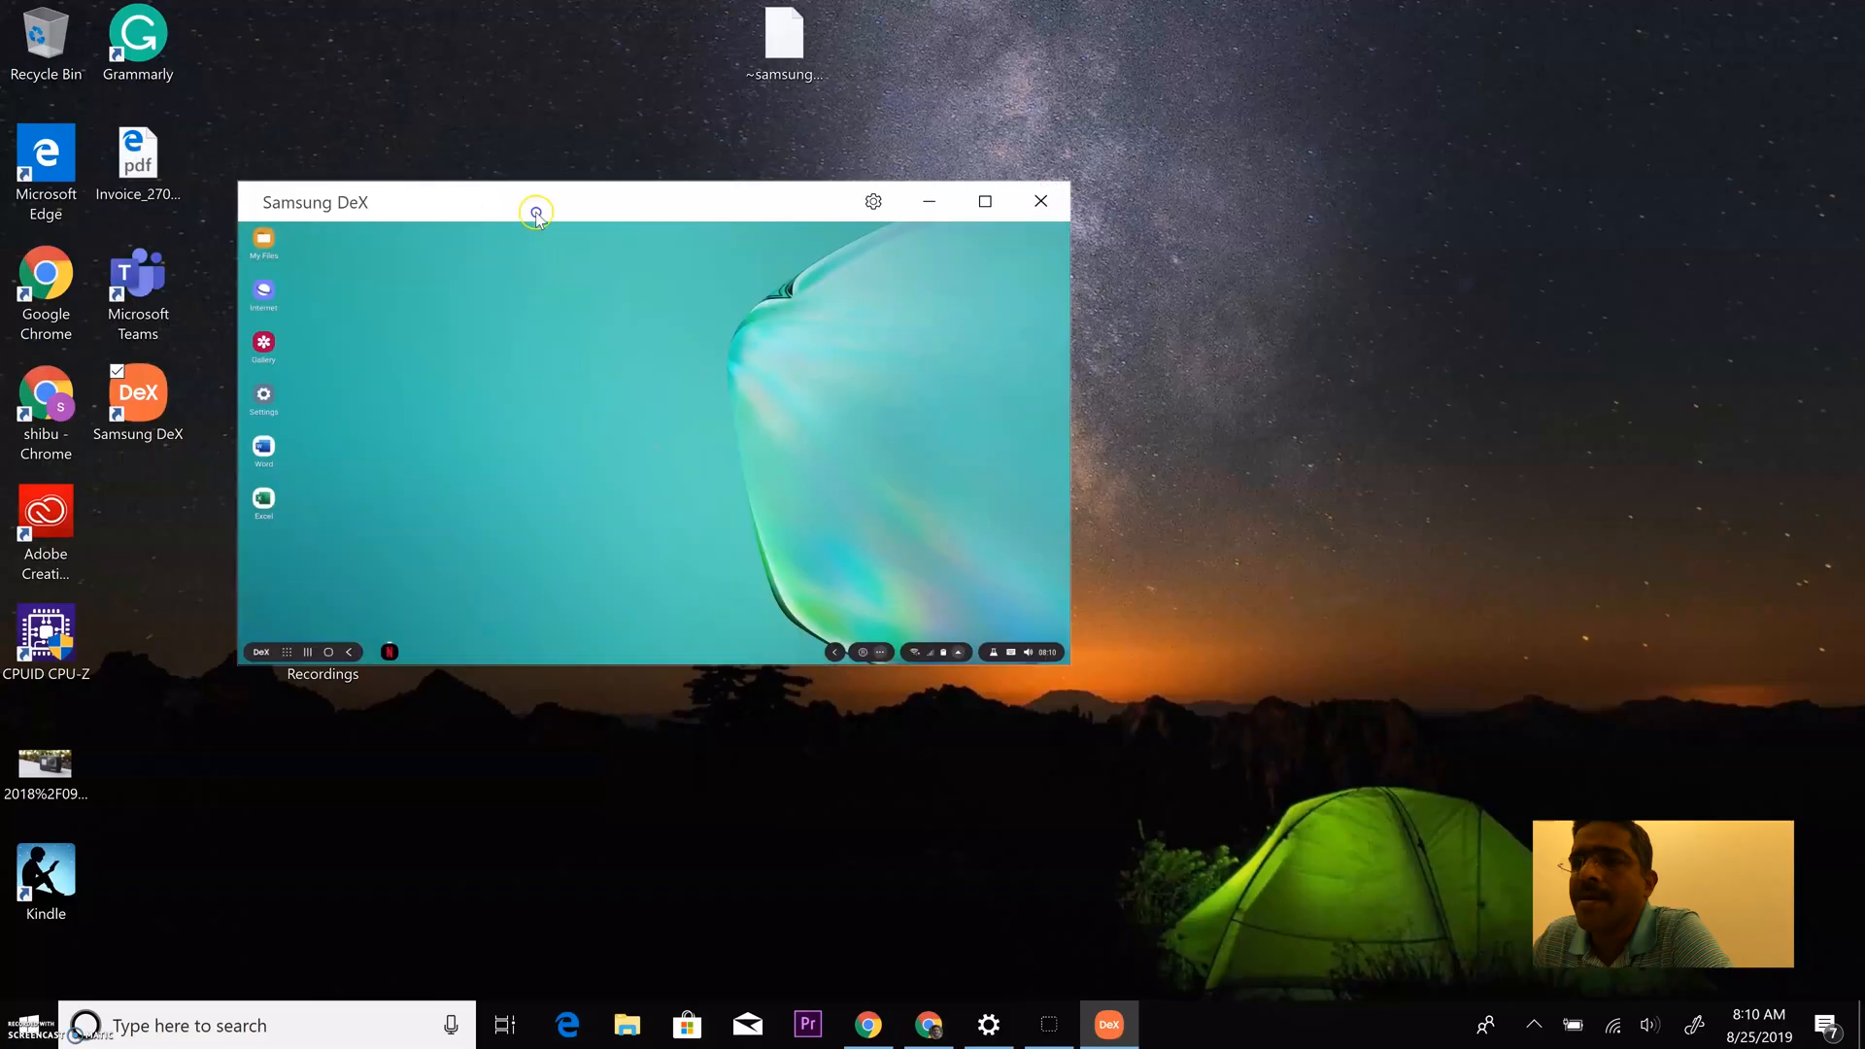
Reposition the DeX window and search the Play Store for 'amazon prime'.
drag(535, 202, 512, 248)
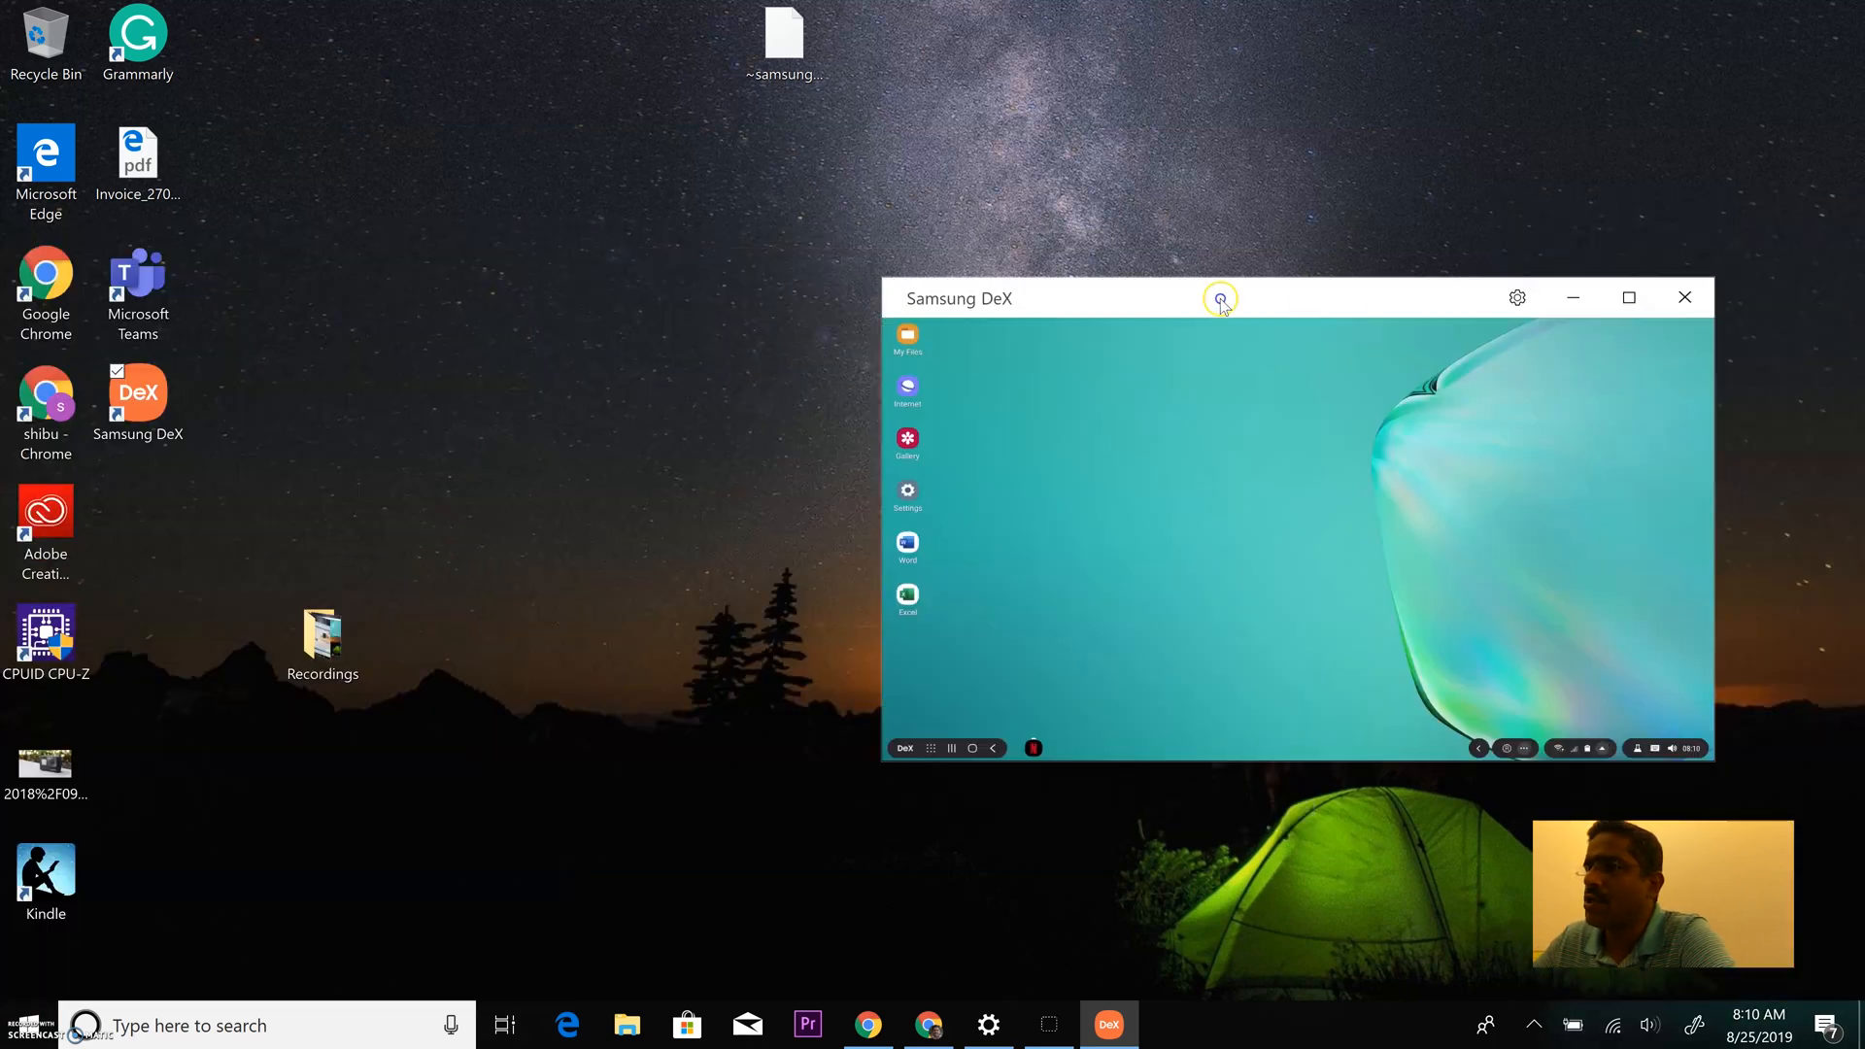
drag(1219, 297, 648, 400)
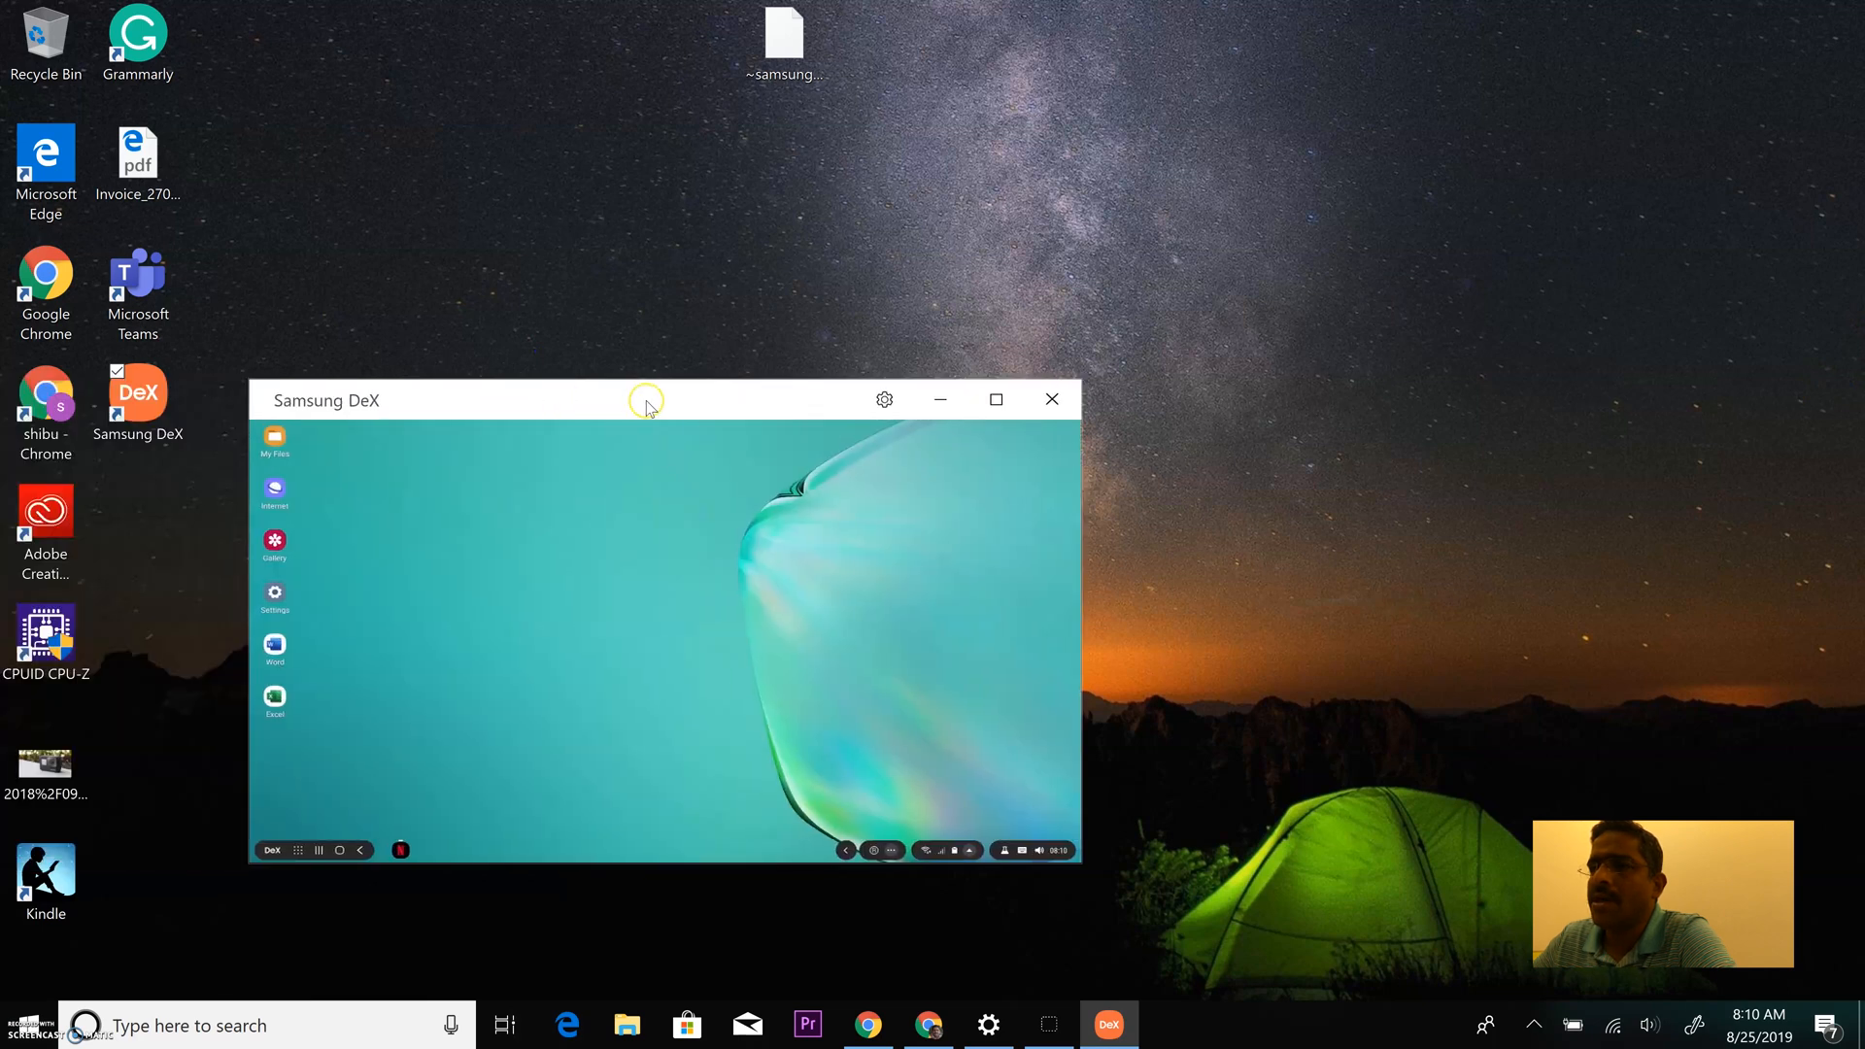
mouse_move(449, 435)
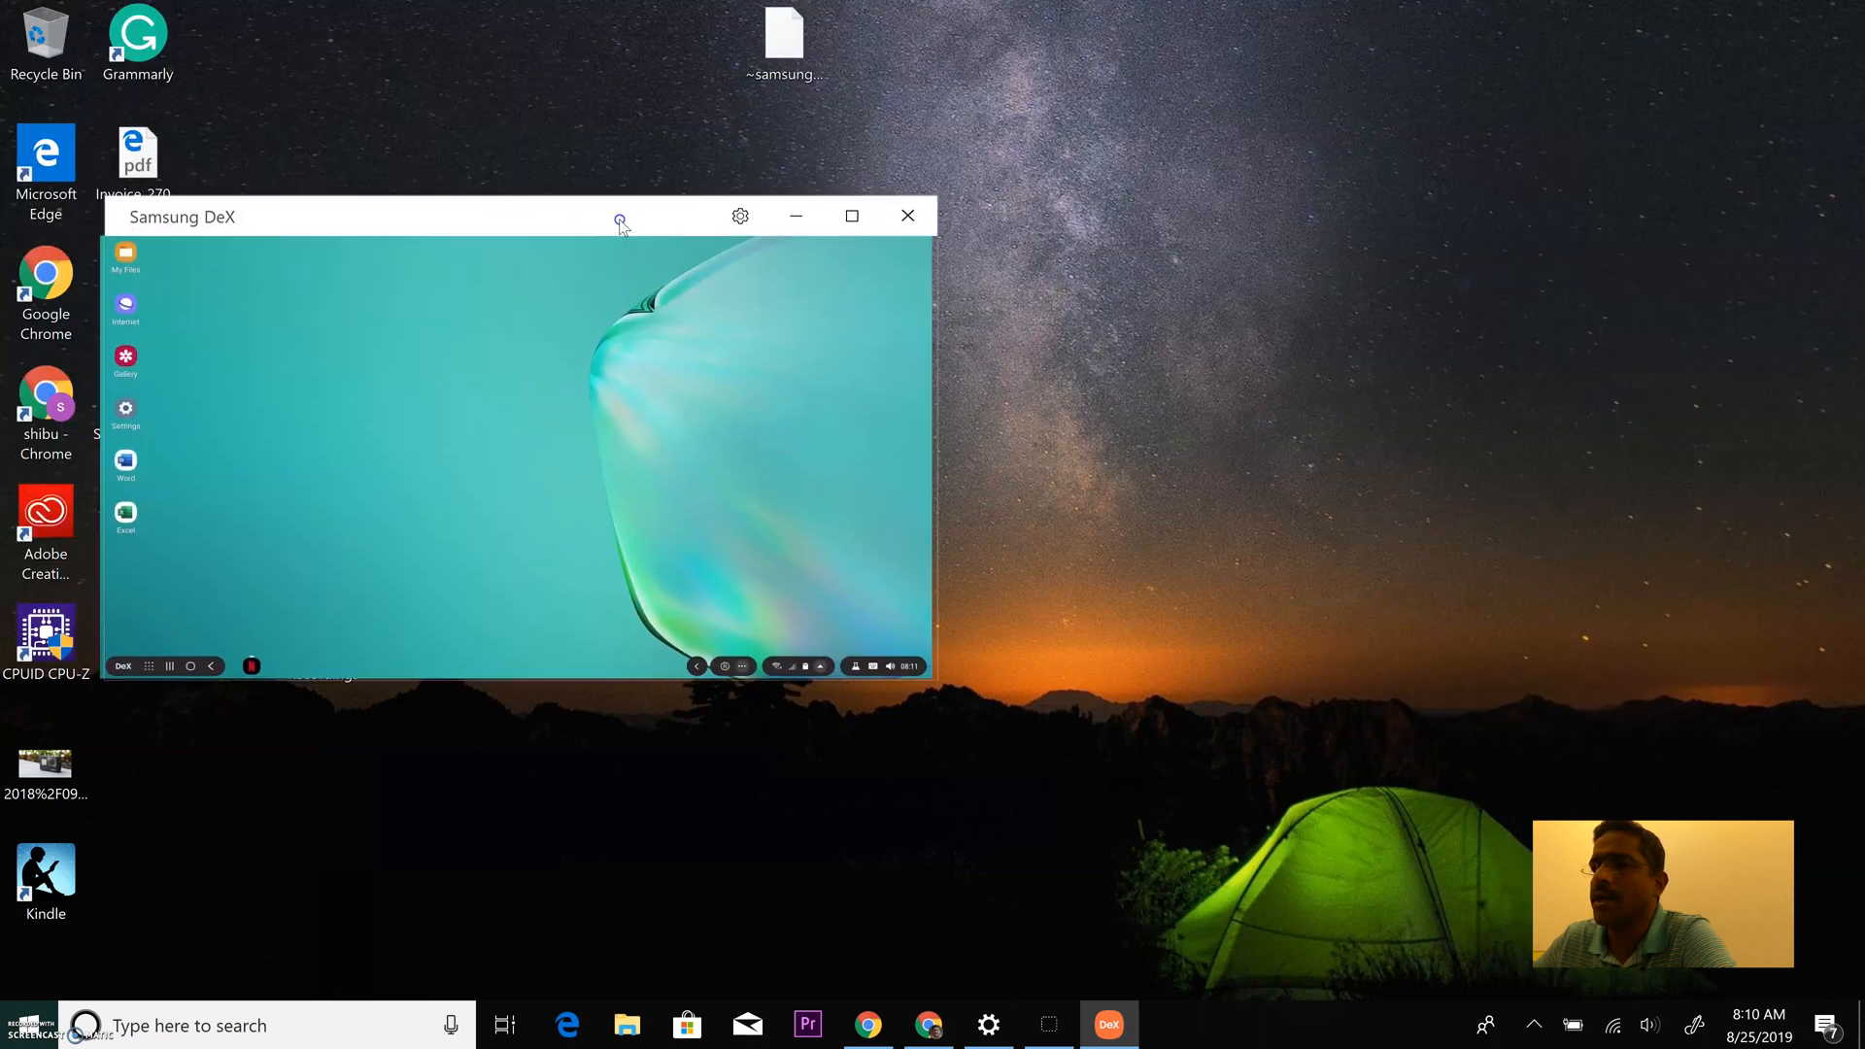
click(851, 216)
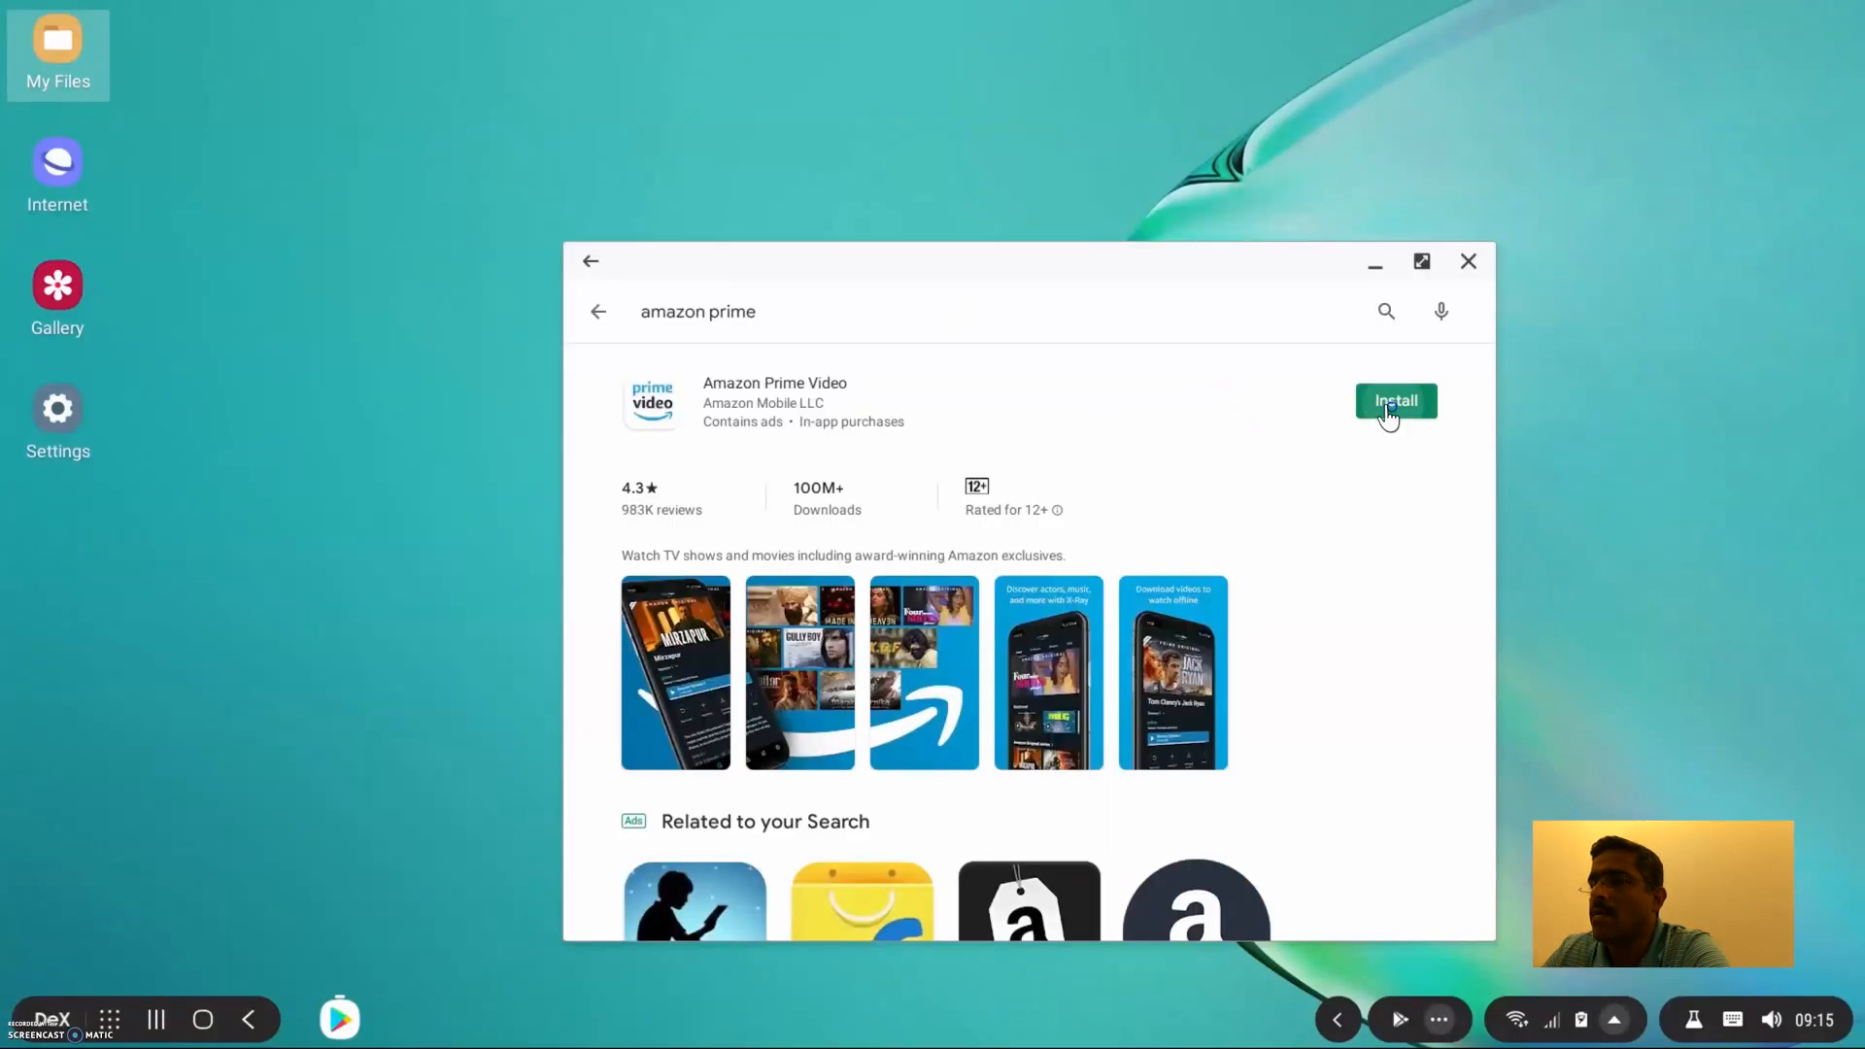
Install and open Prime Video, play The Rook episode 1, then open an untitled presentation.
click(1394, 402)
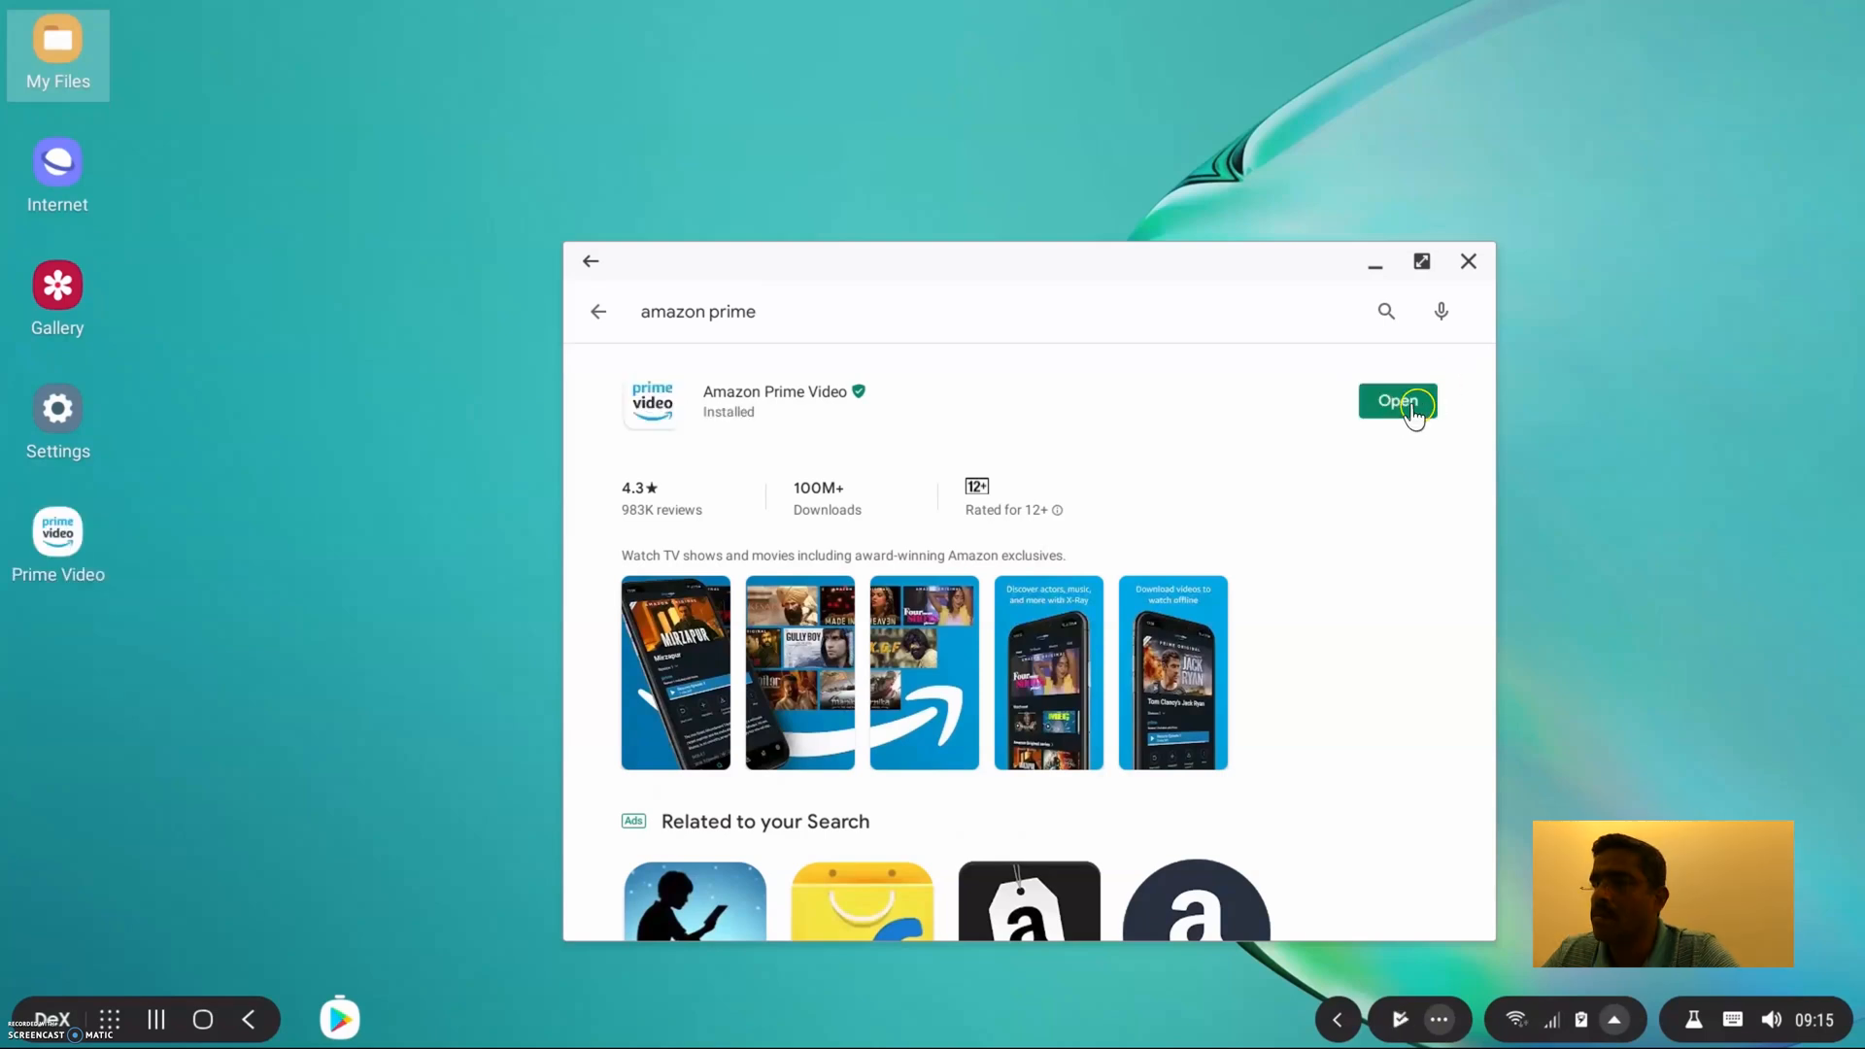
click(1396, 401)
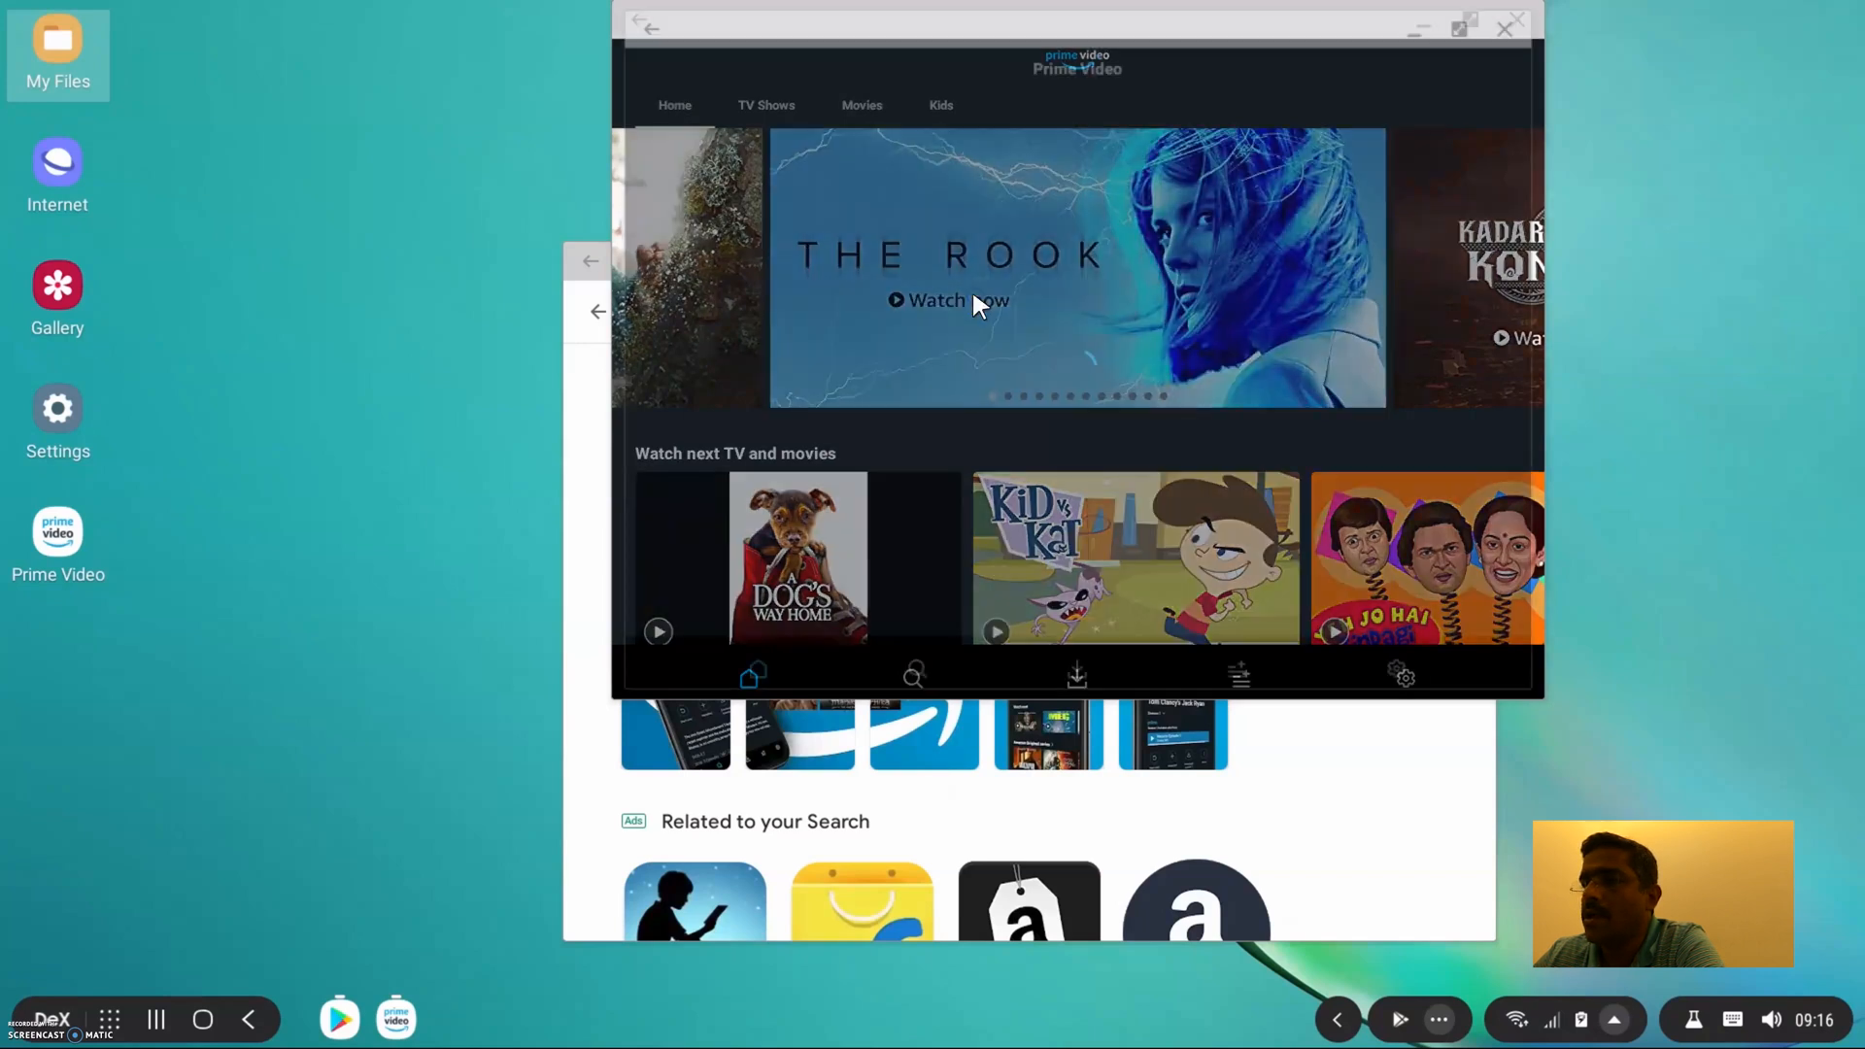
click(948, 300)
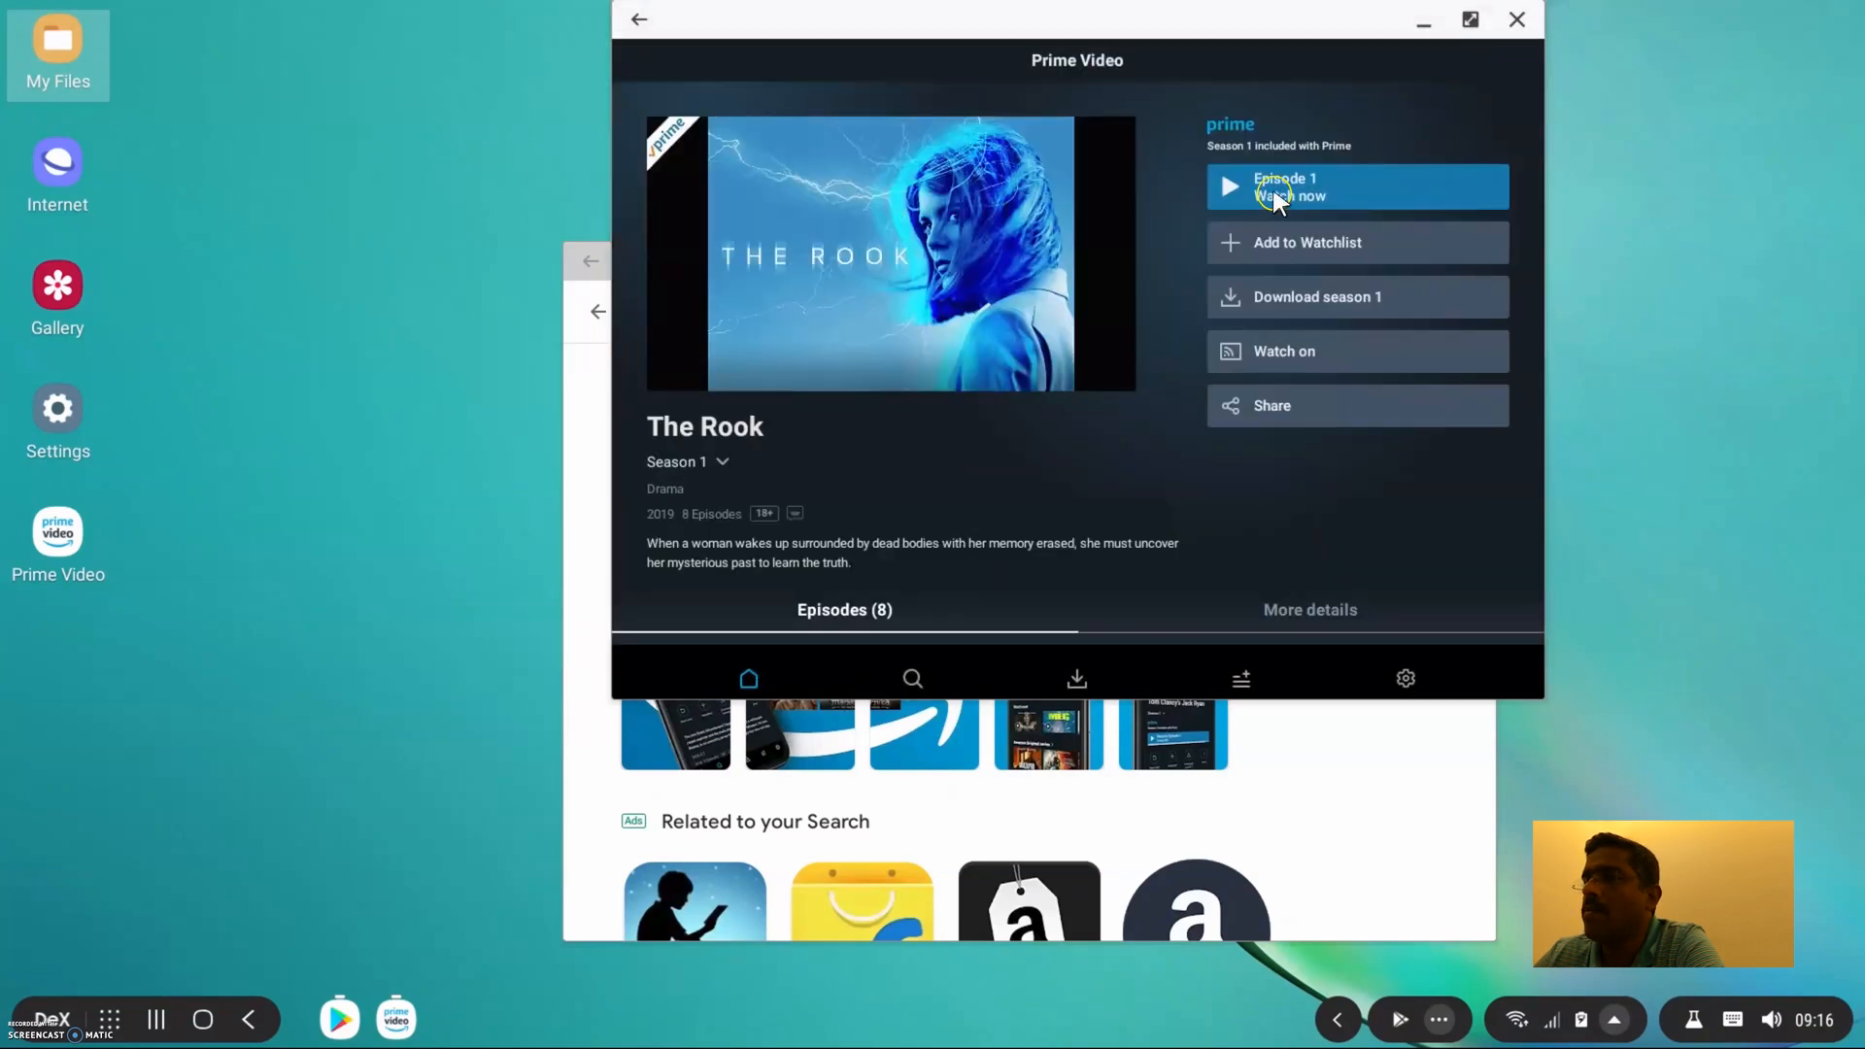
click(1284, 186)
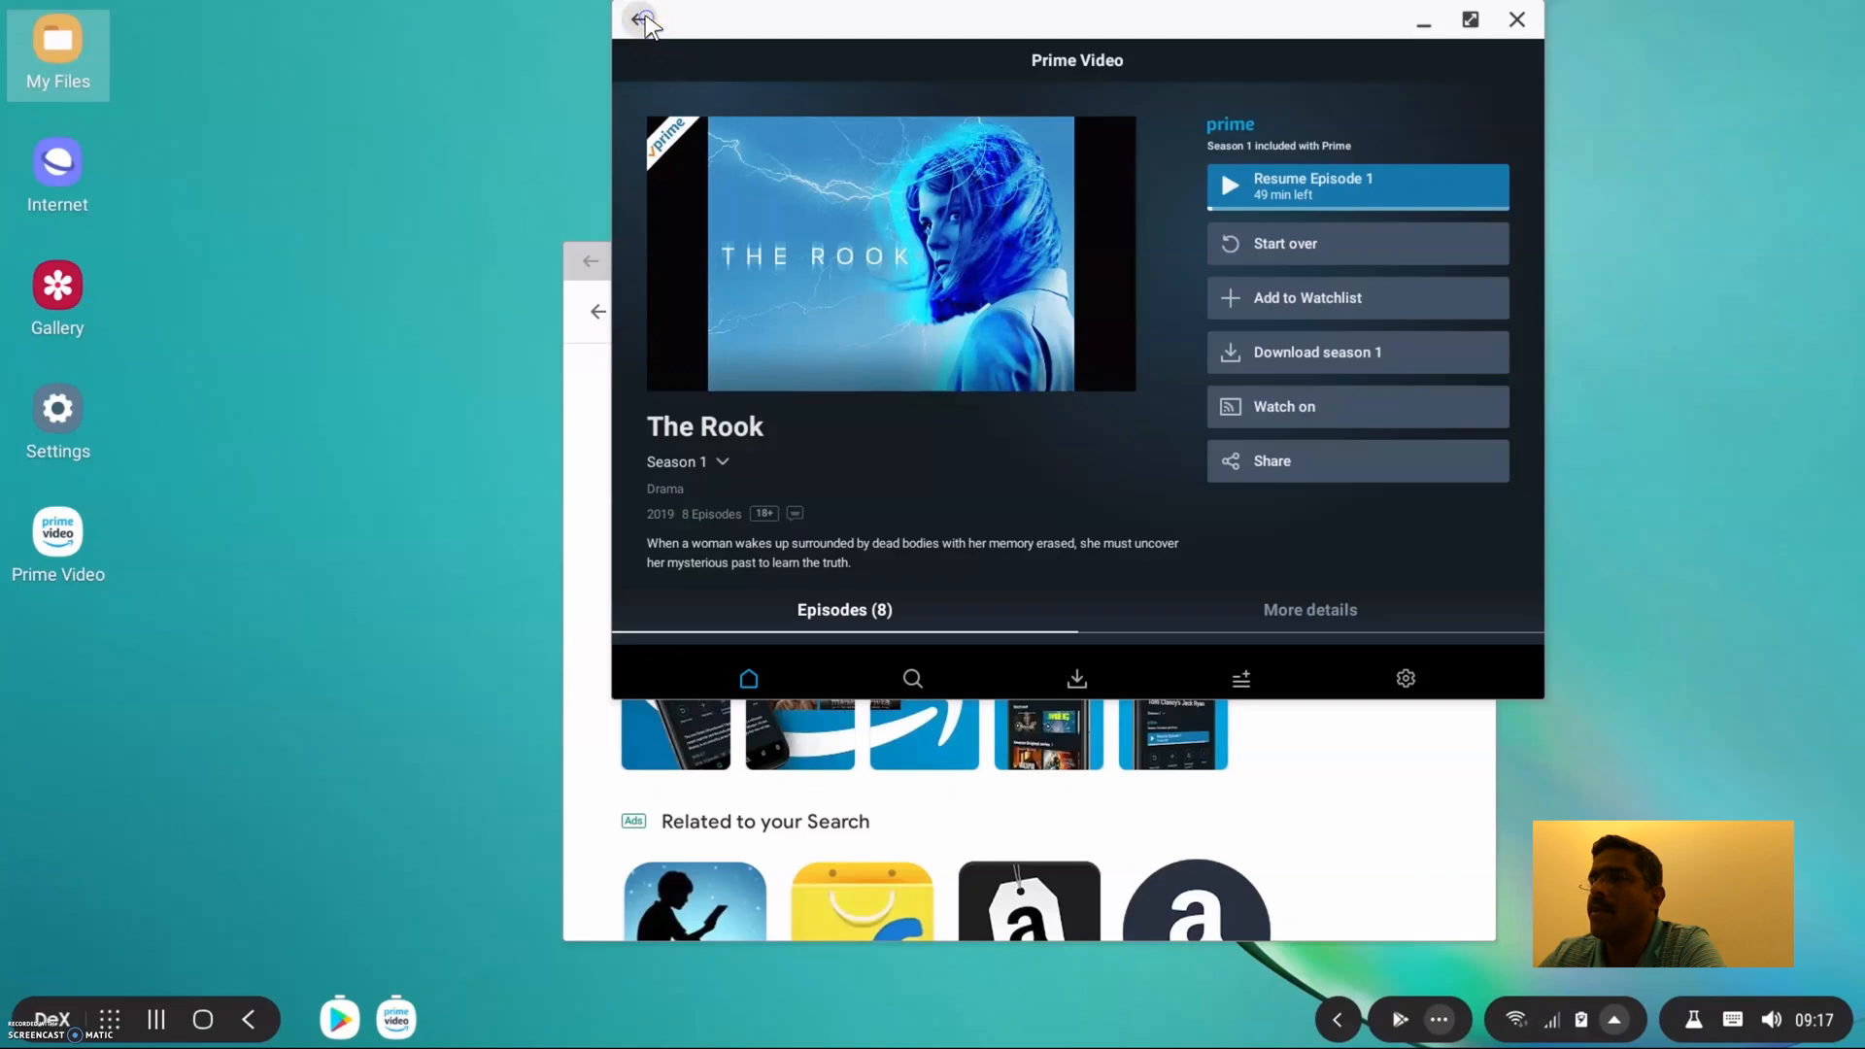
click(640, 21)
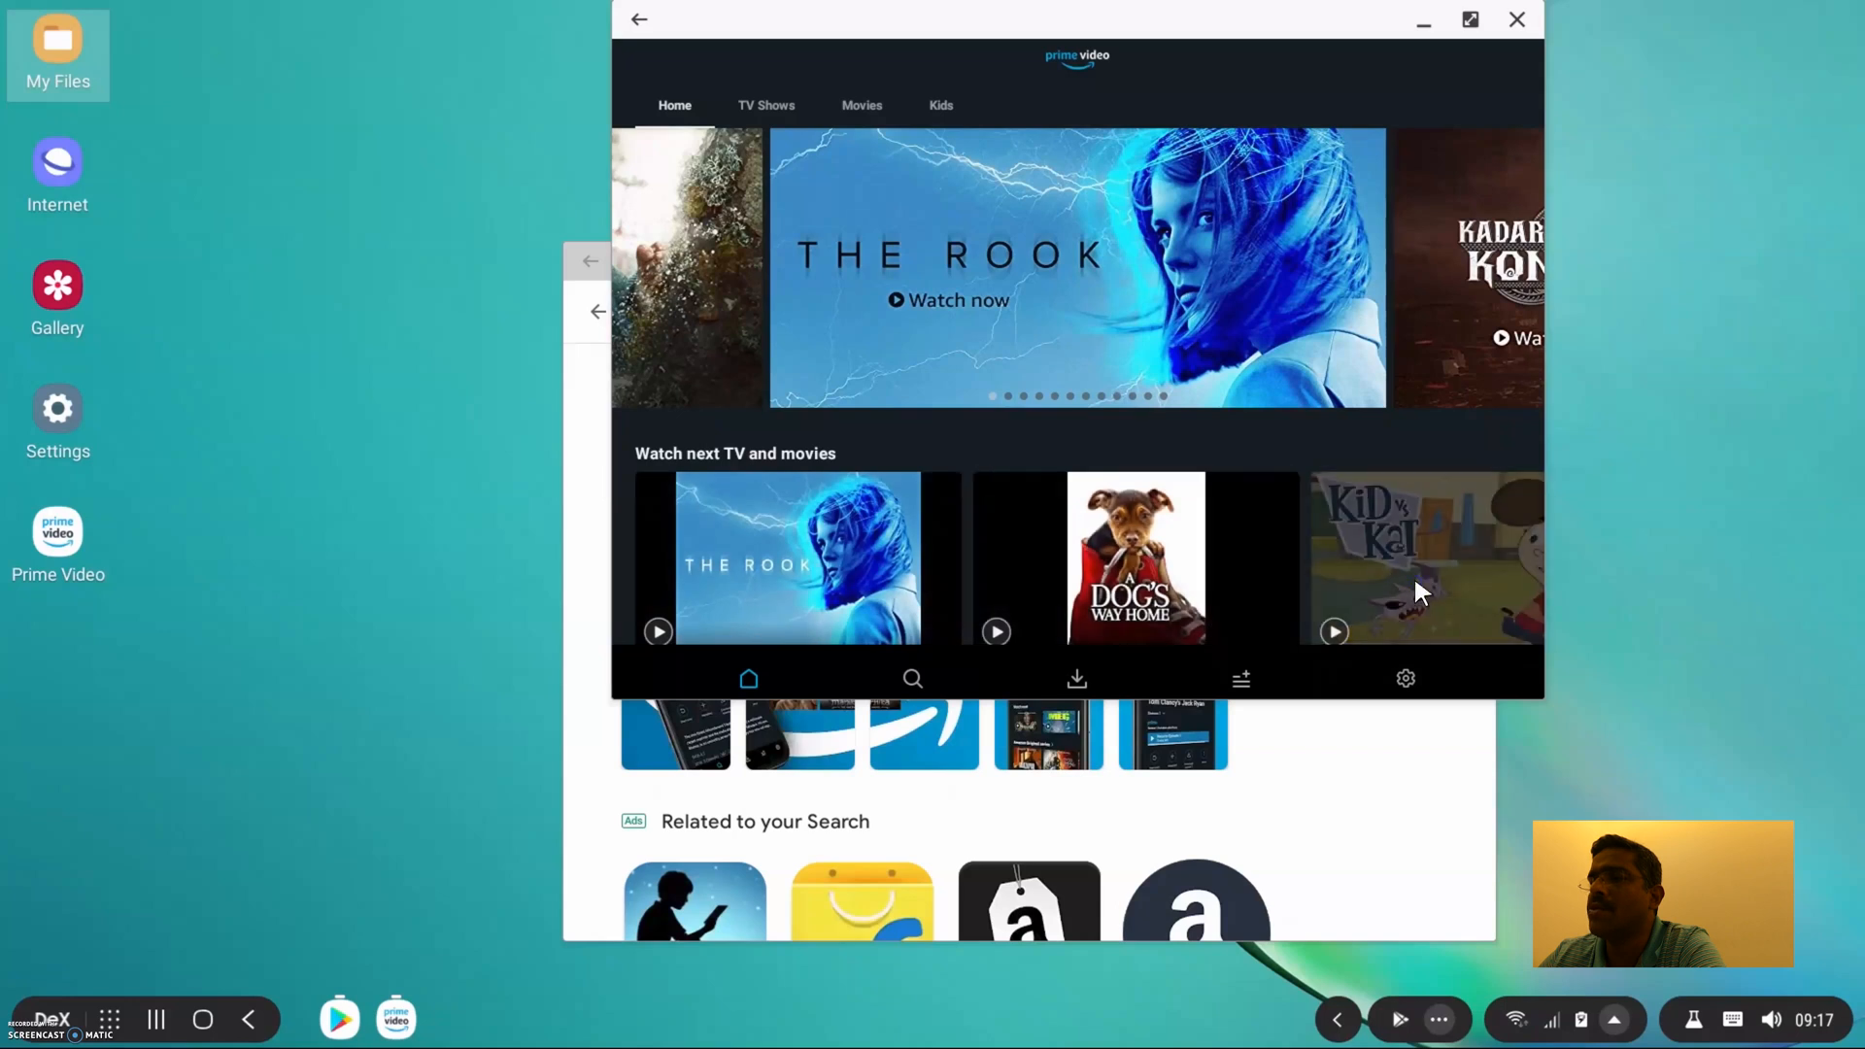
click(1422, 560)
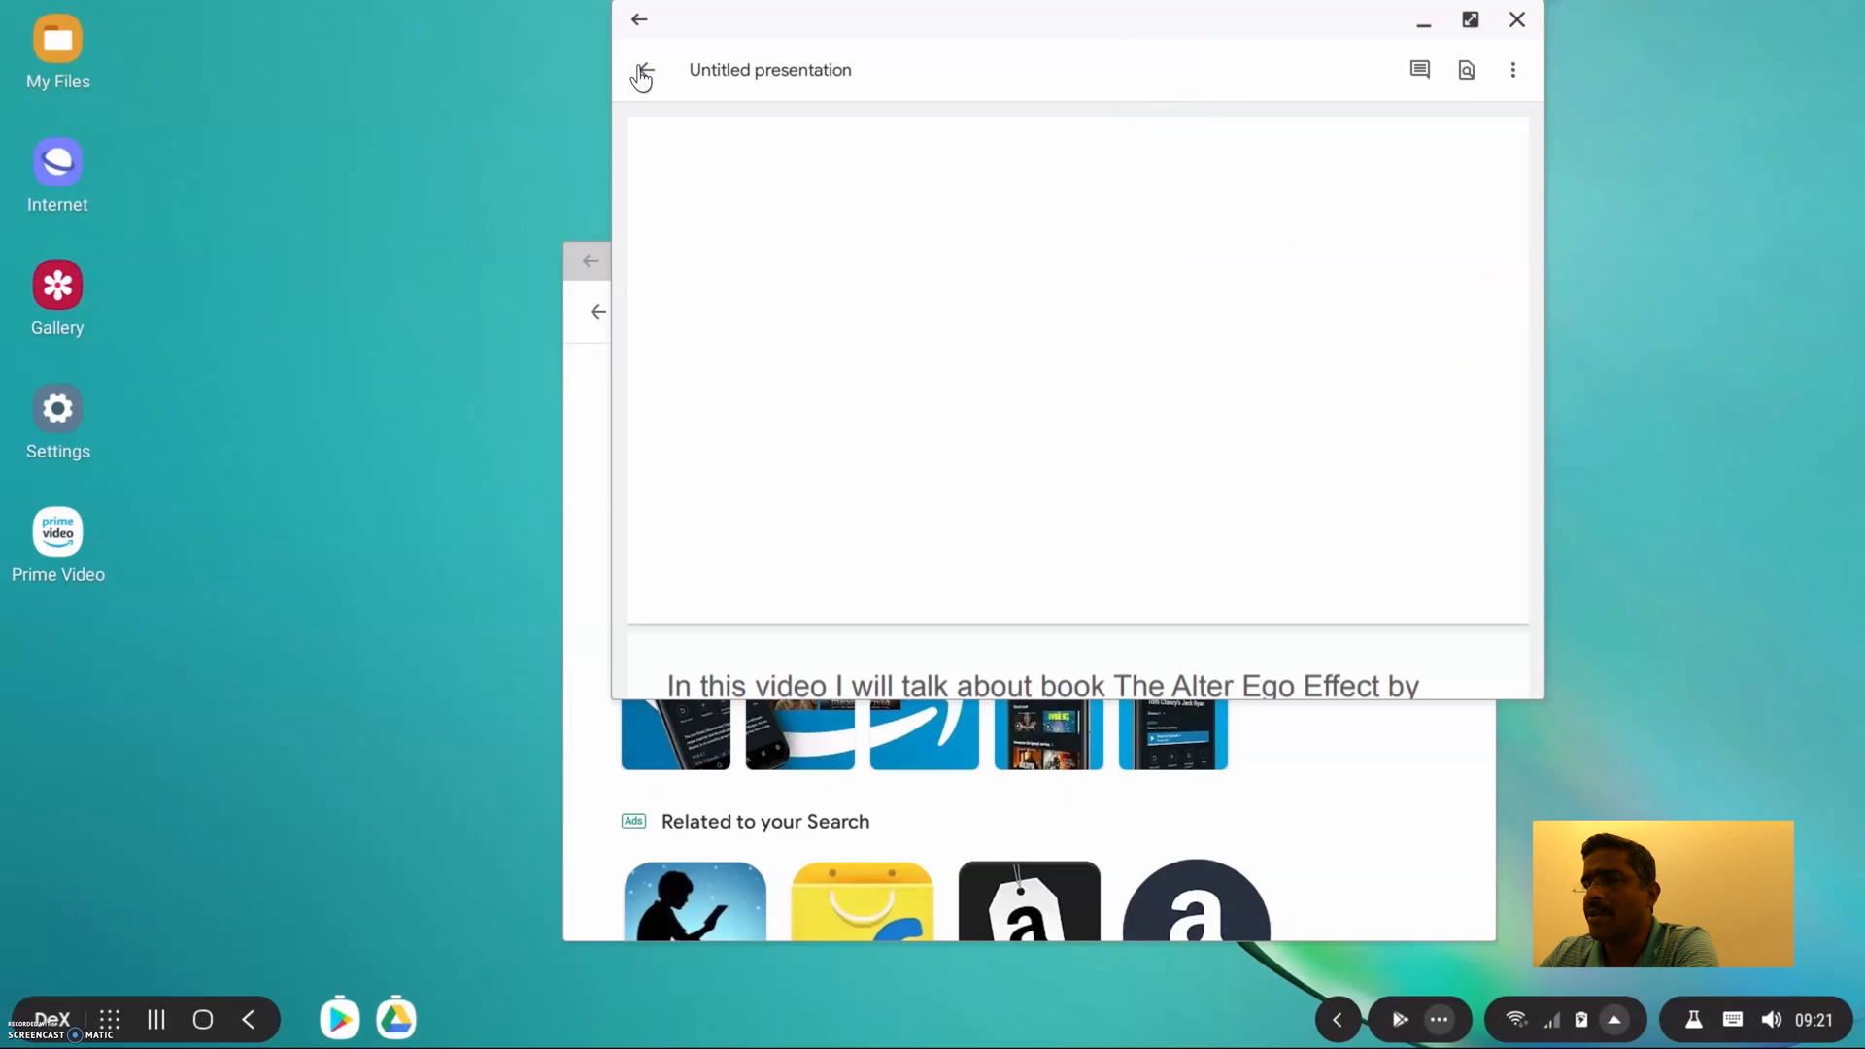
Leave the untitled presentation using its back arrow.
click(640, 69)
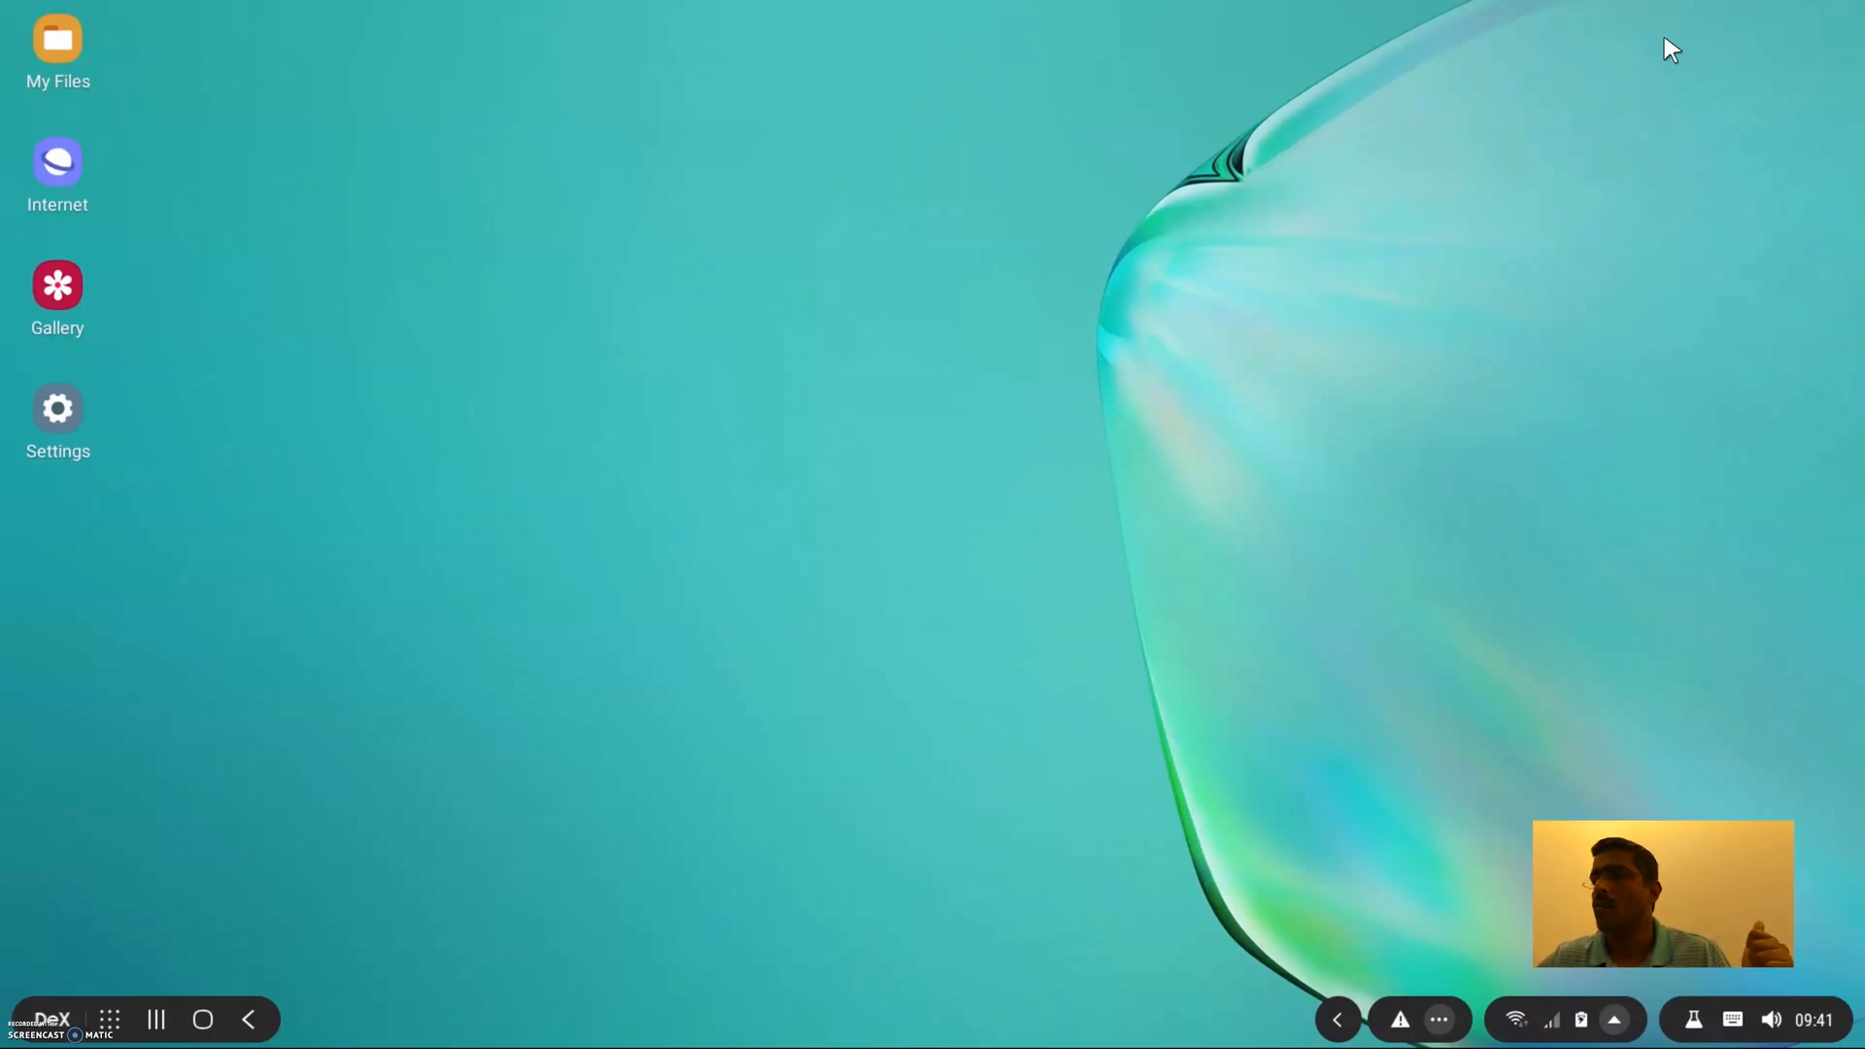
Search for 'linux' and launch Linux on DeX, which says the device is unsupported.
click(1378, 200)
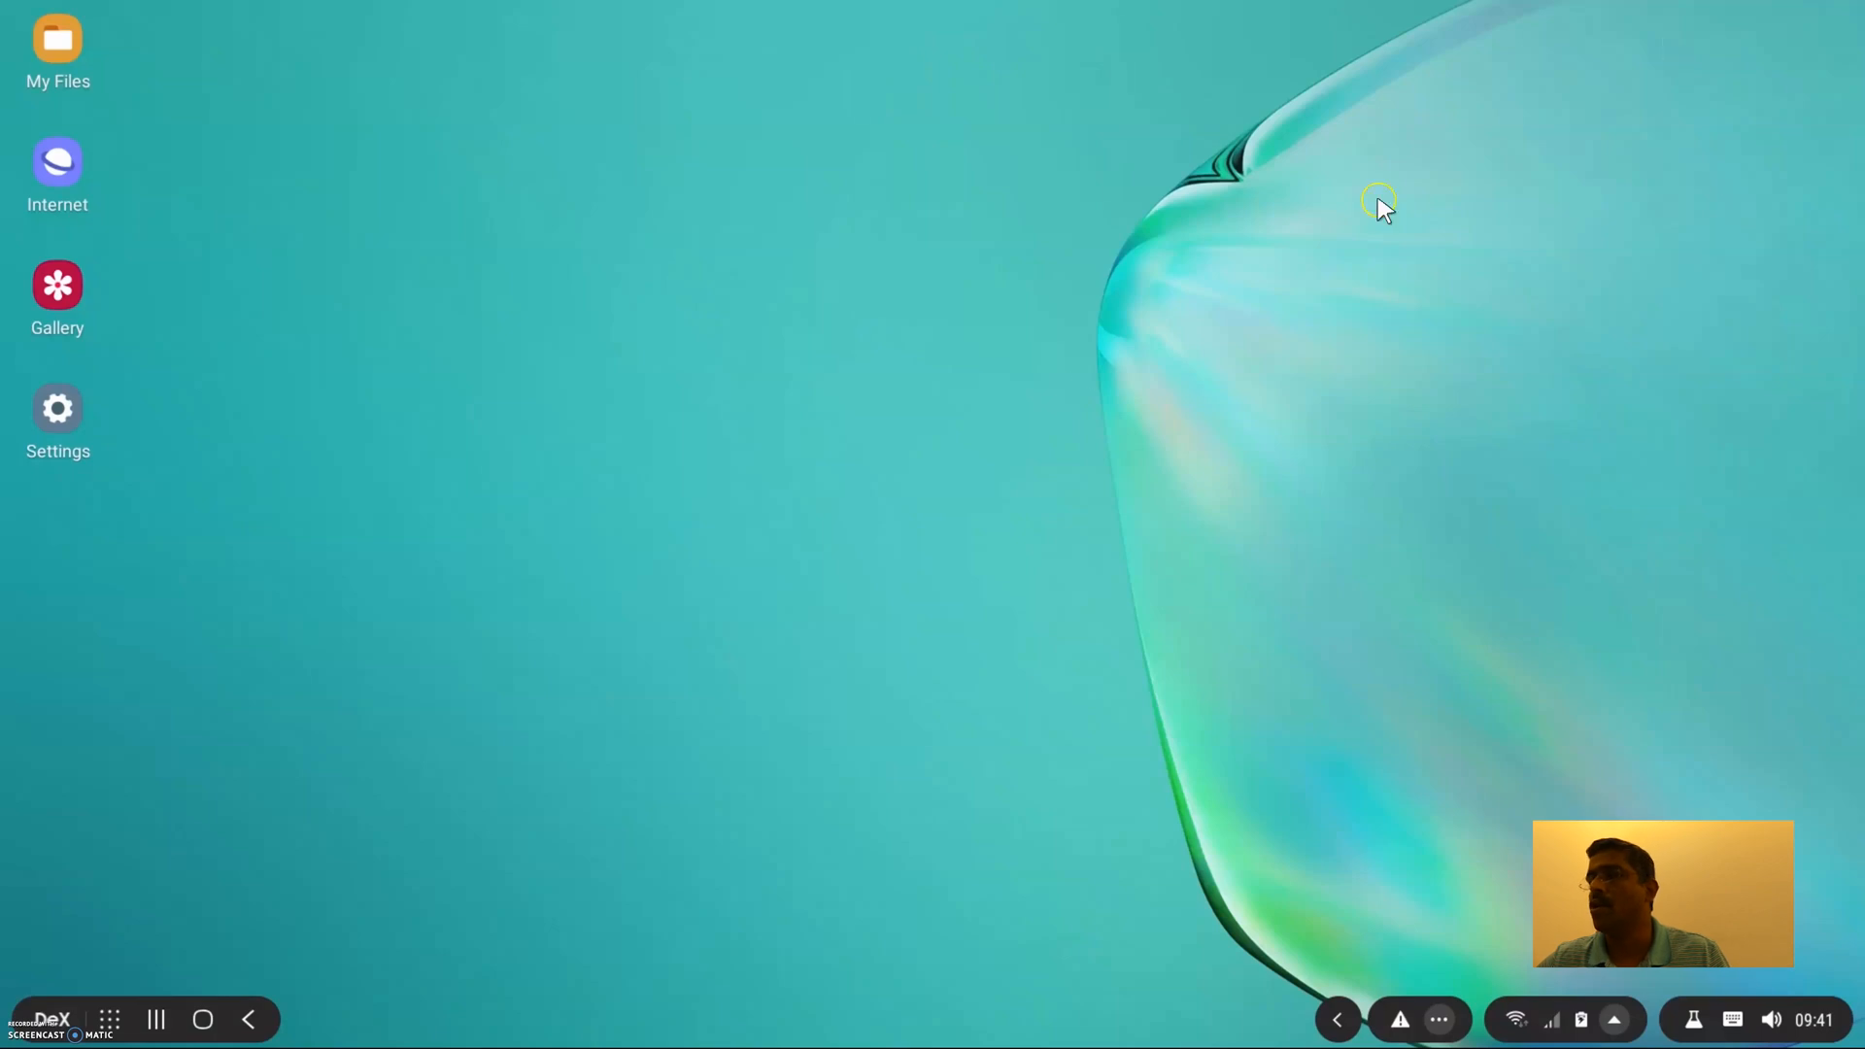
click(108, 1018)
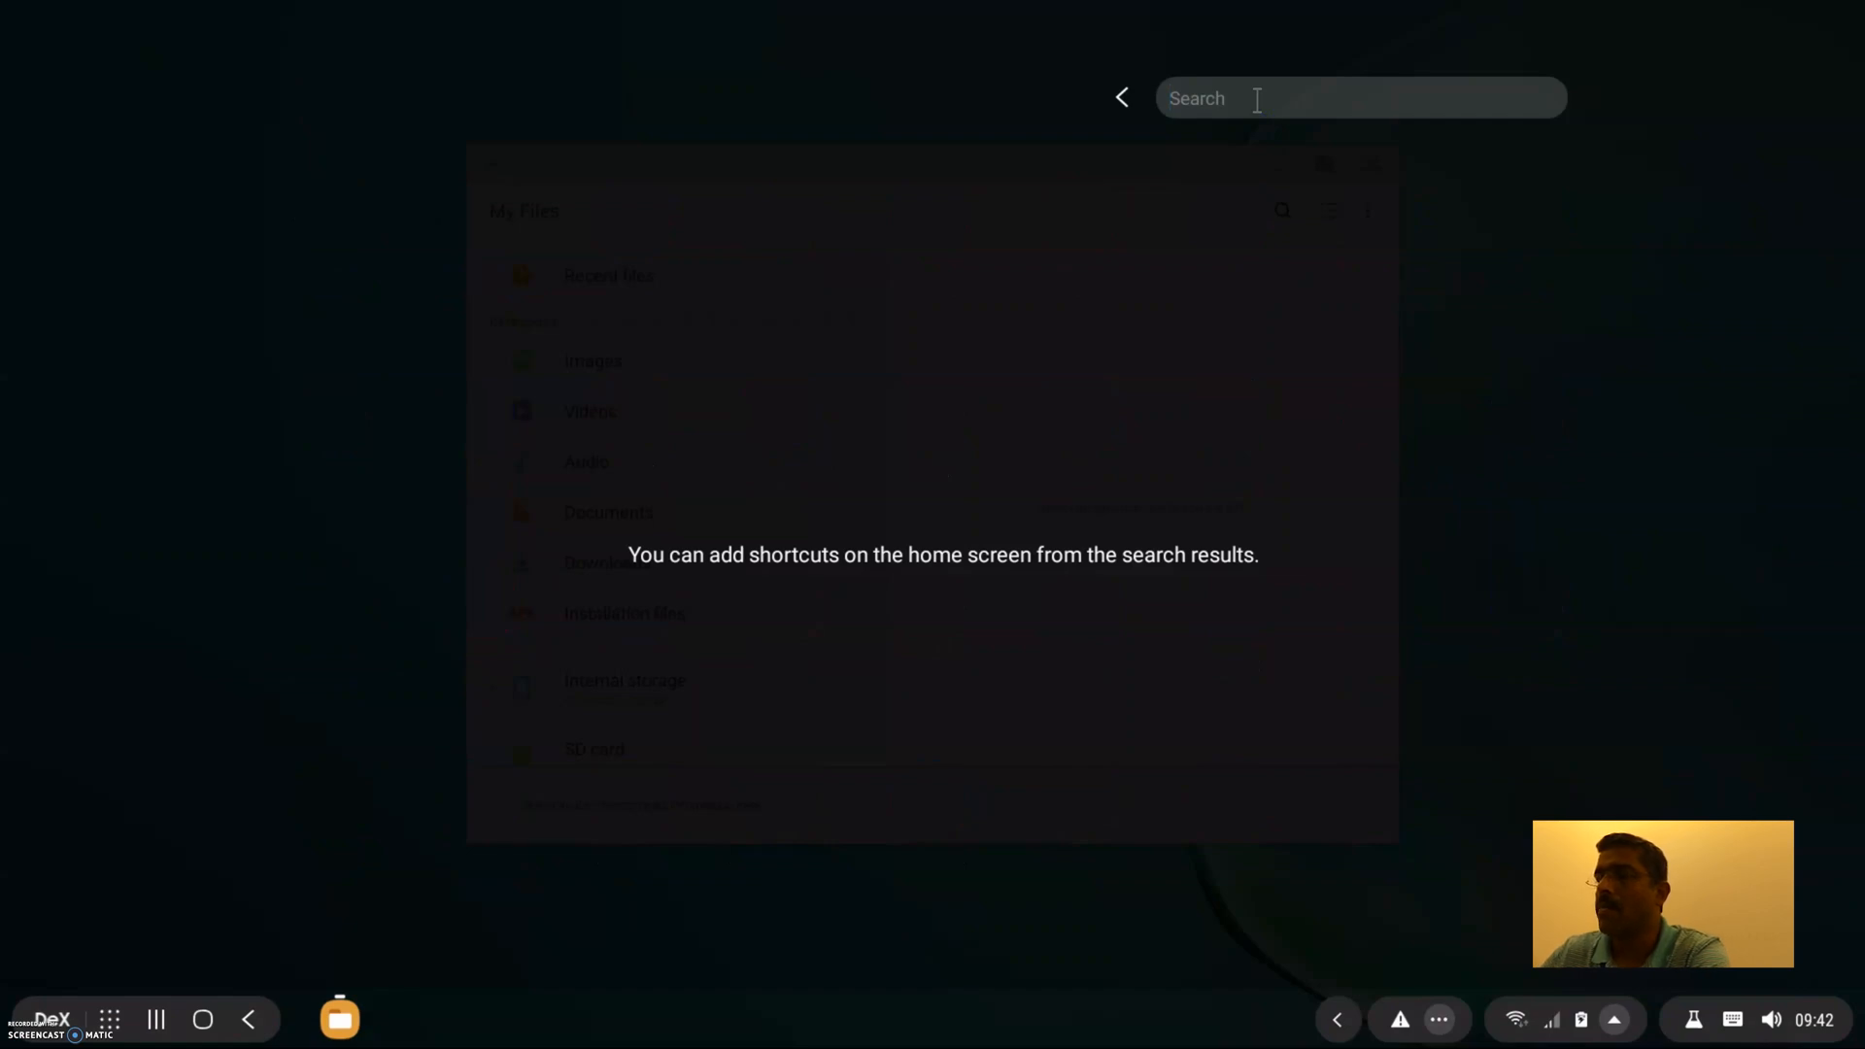
text(linux)
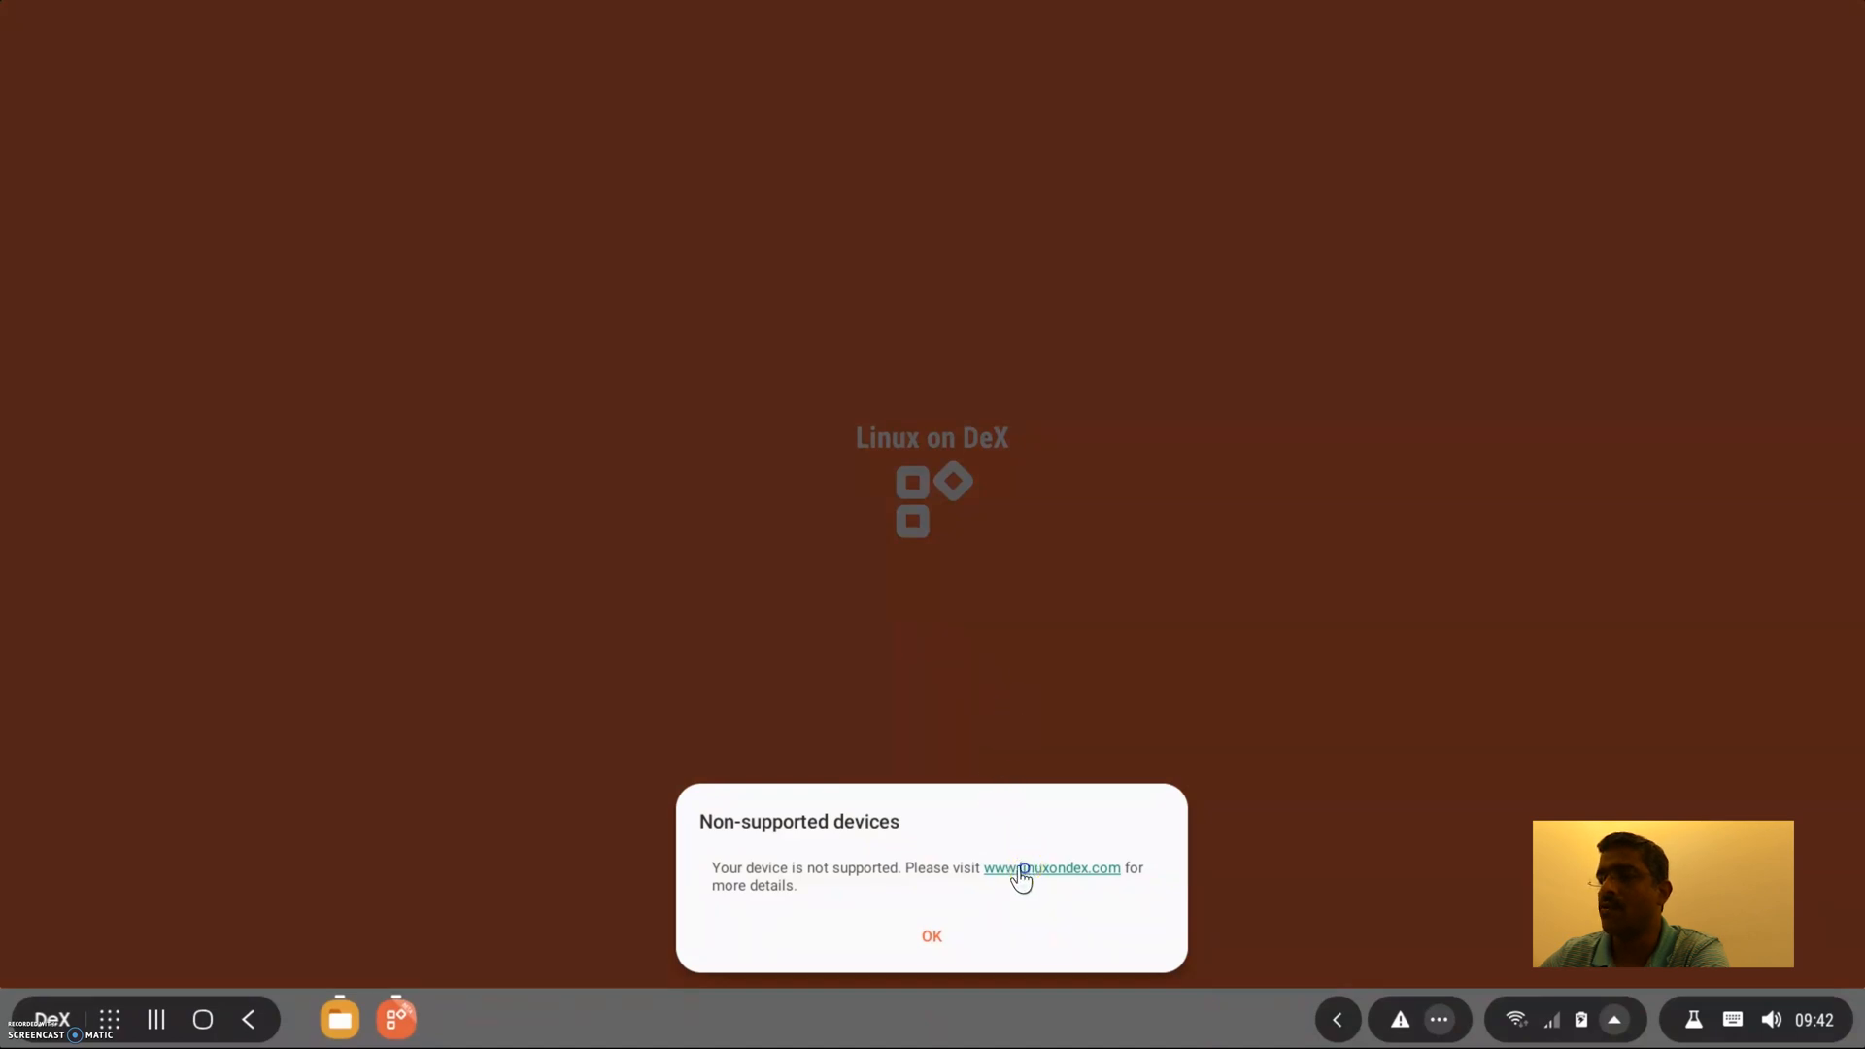
Open linuxondex.com from the dialog, maximize the browser, and scroll to the supported devices.
click(1051, 867)
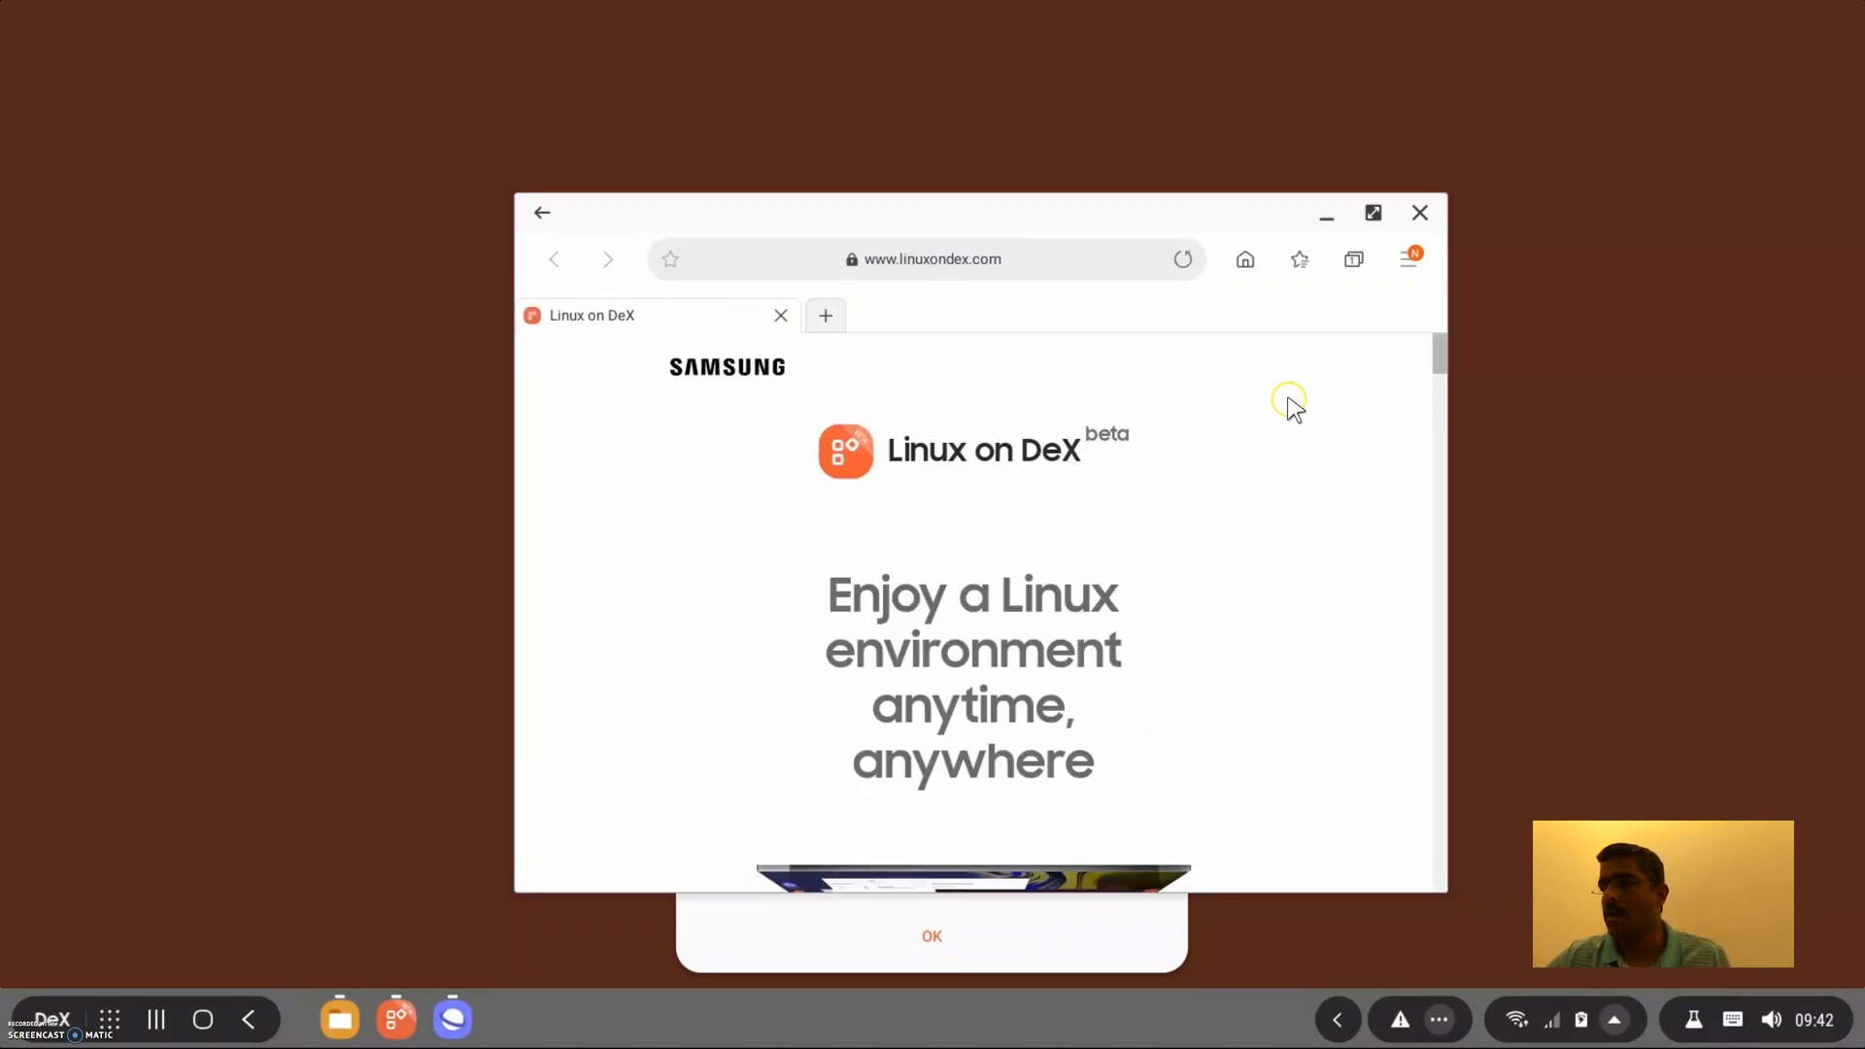
click(1372, 213)
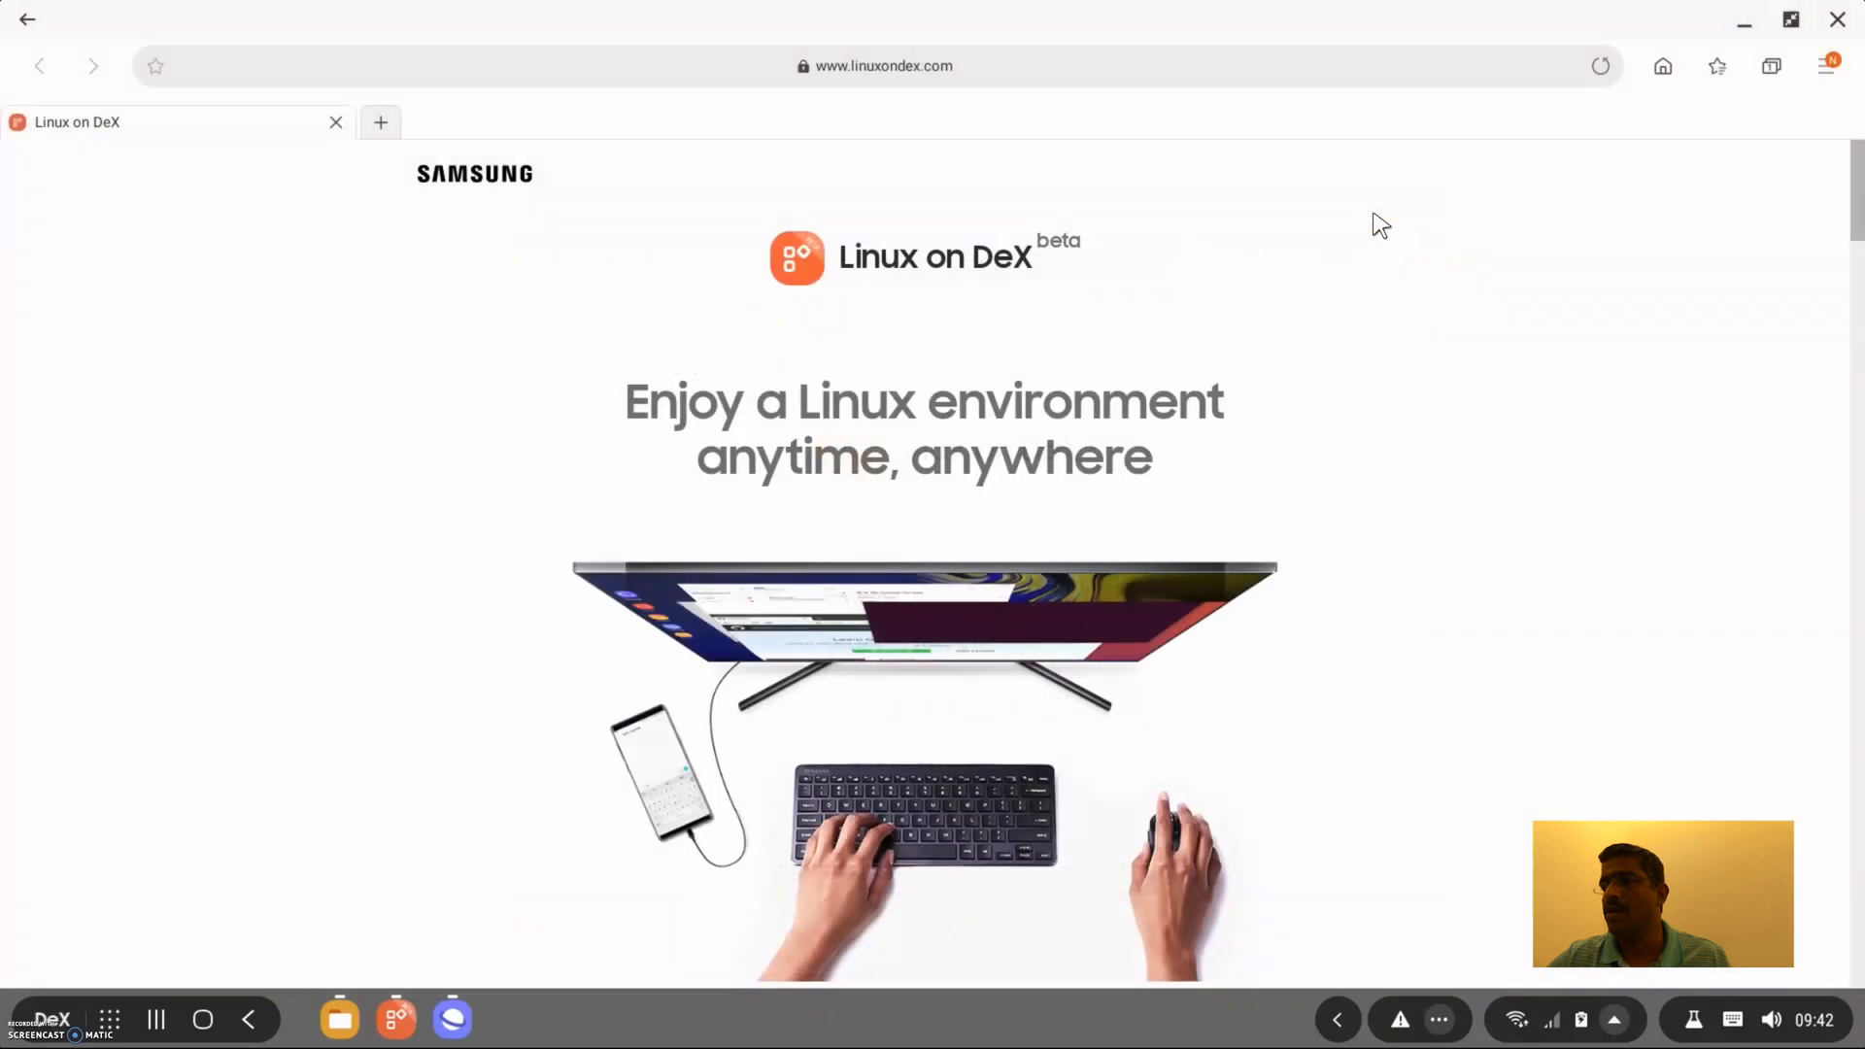
scroll(down, 3)
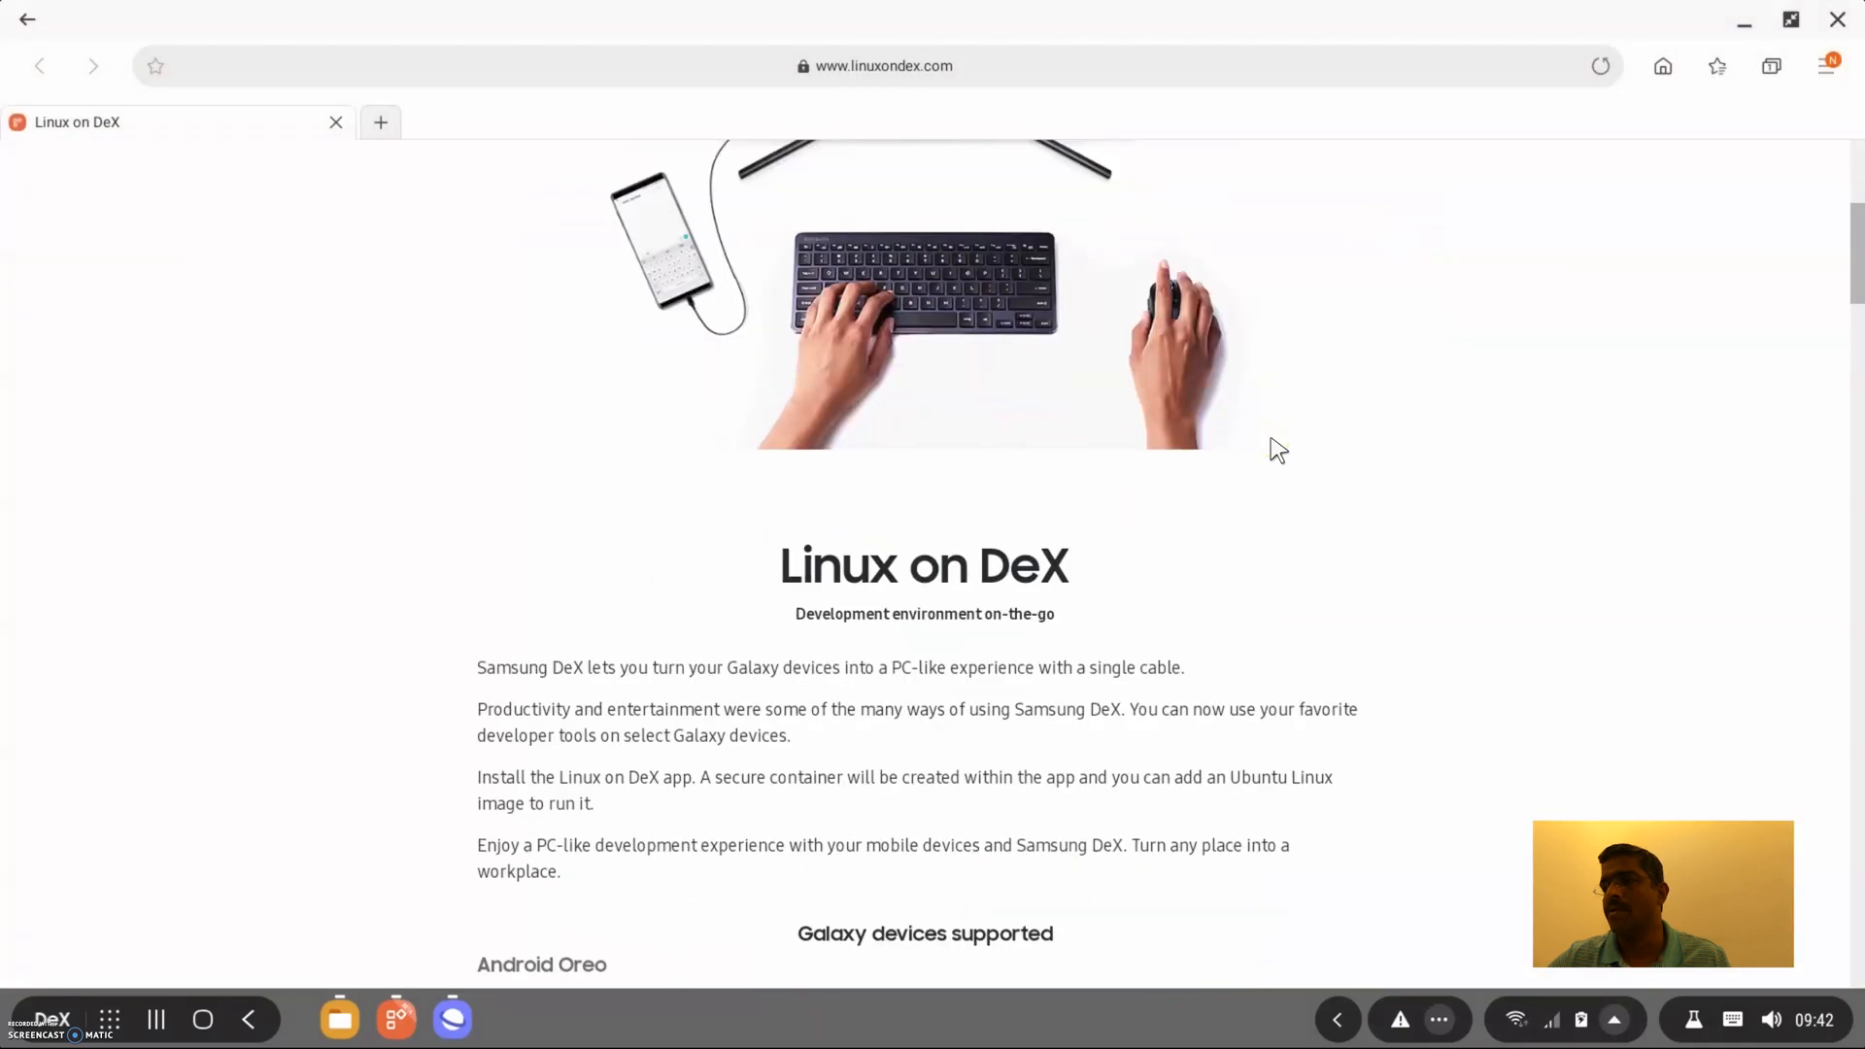
scroll(down, 3)
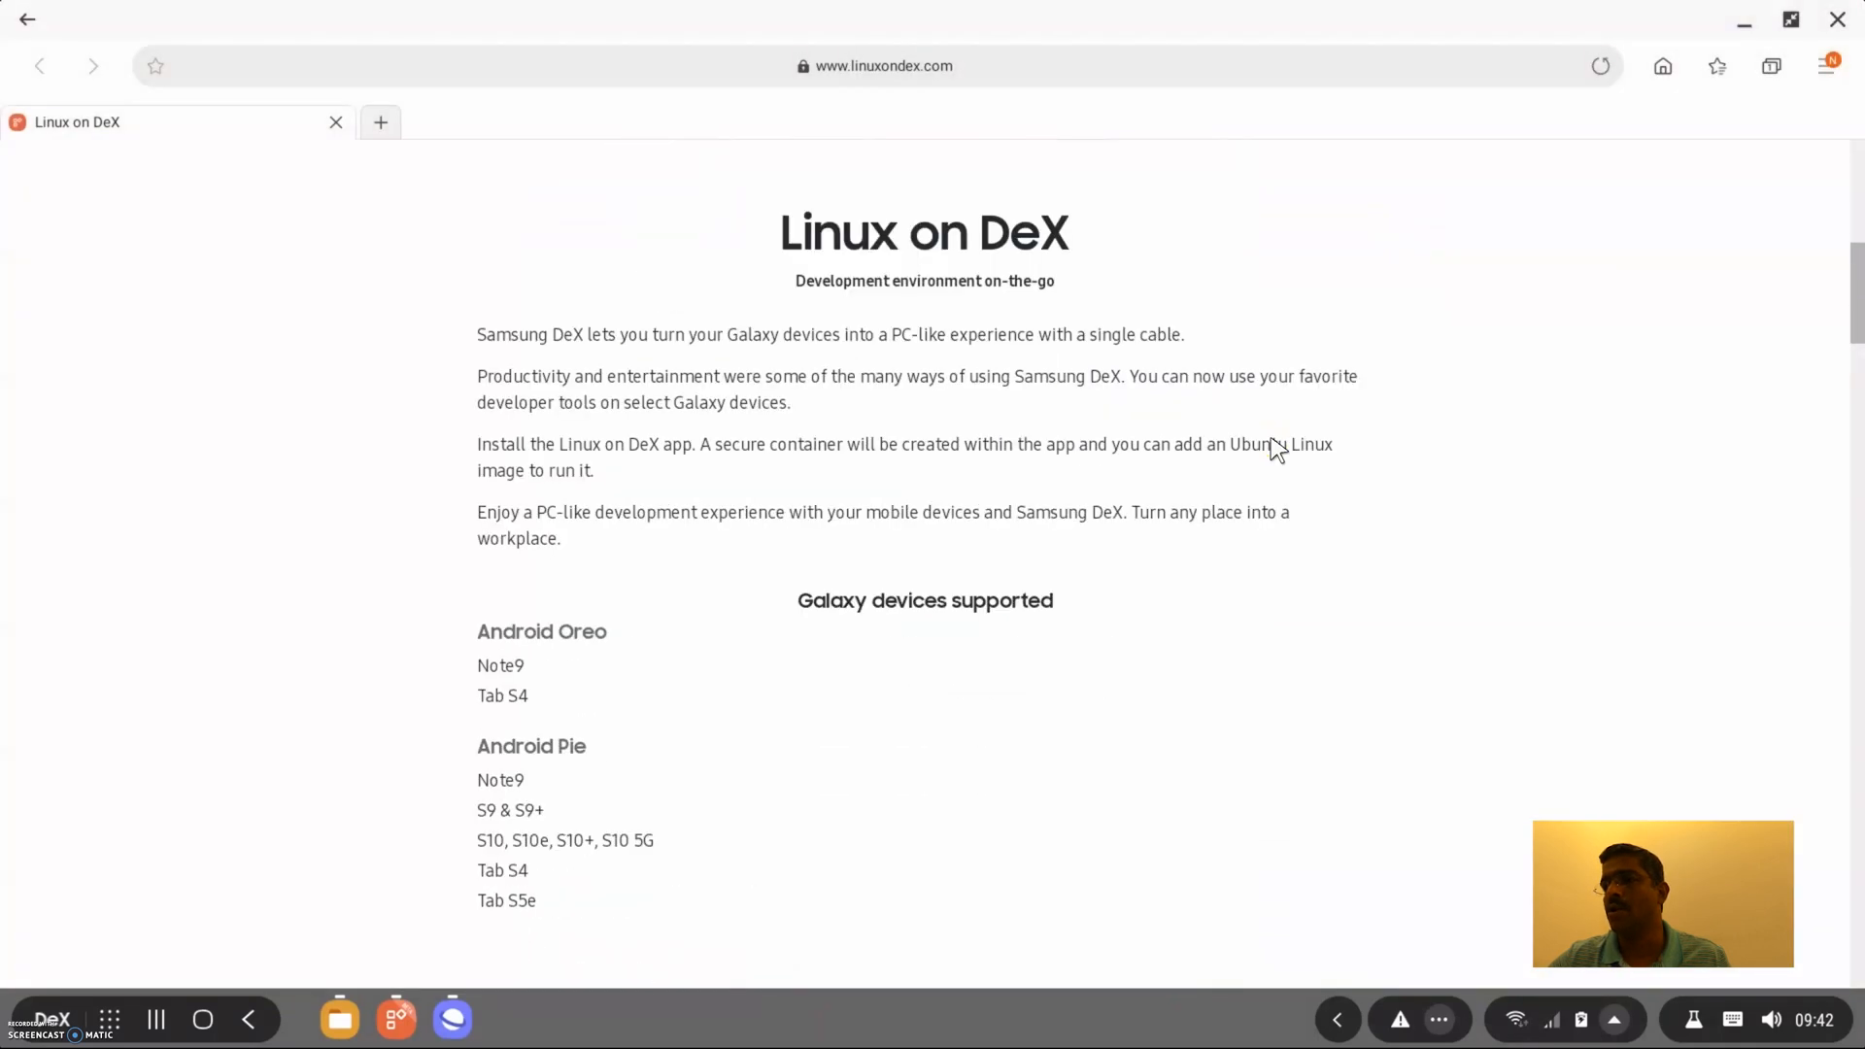
scroll(down, 3)
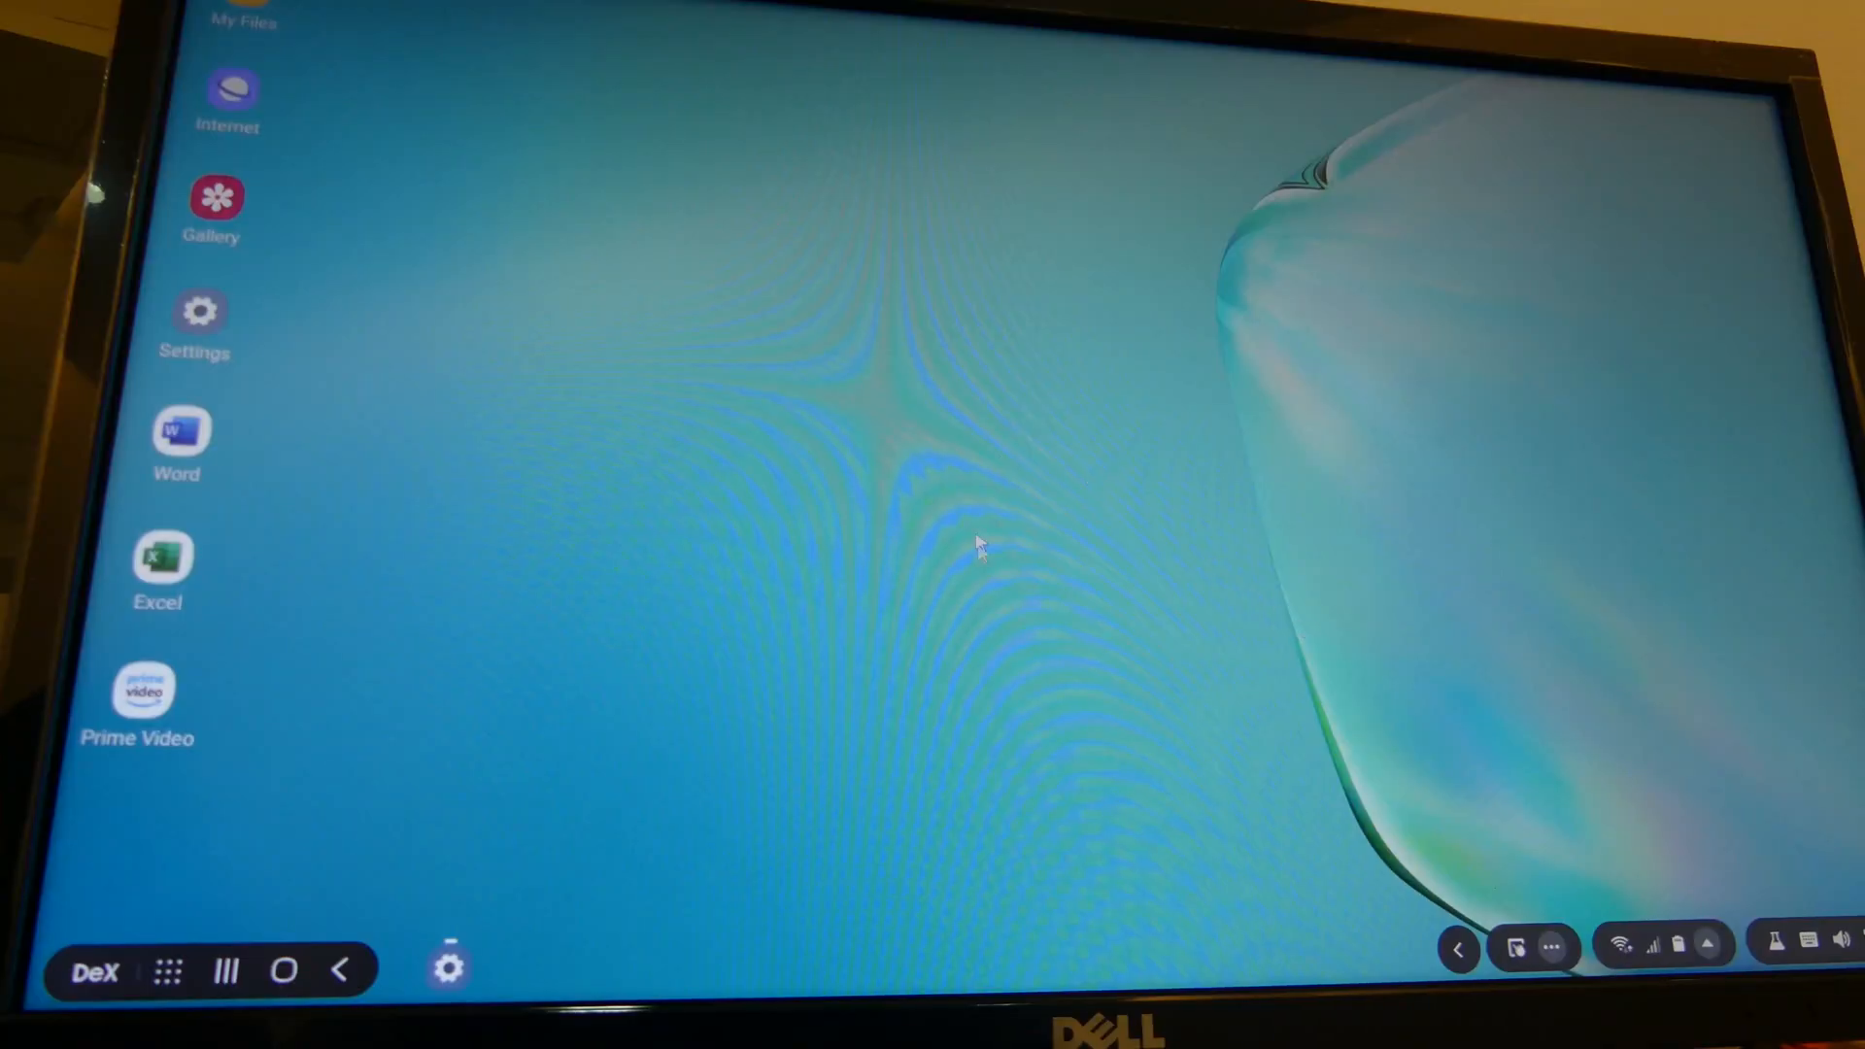
click(166, 971)
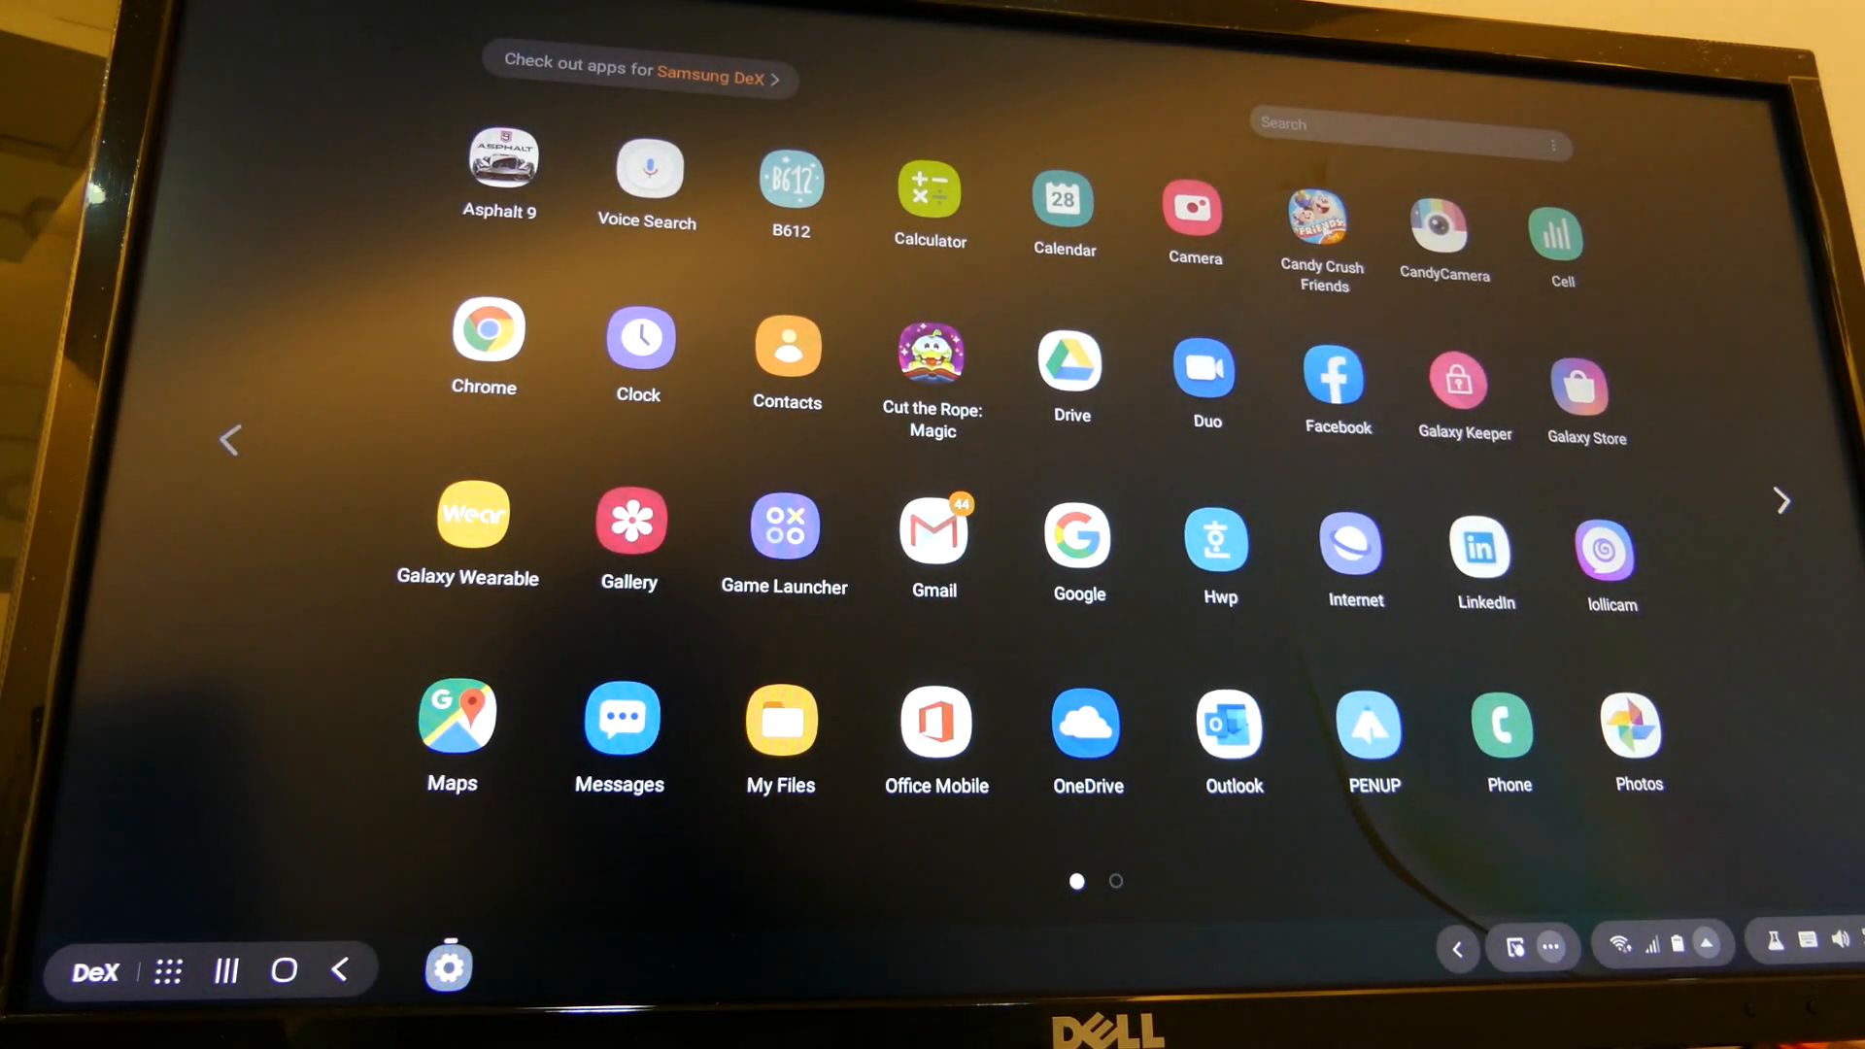
click(1409, 123)
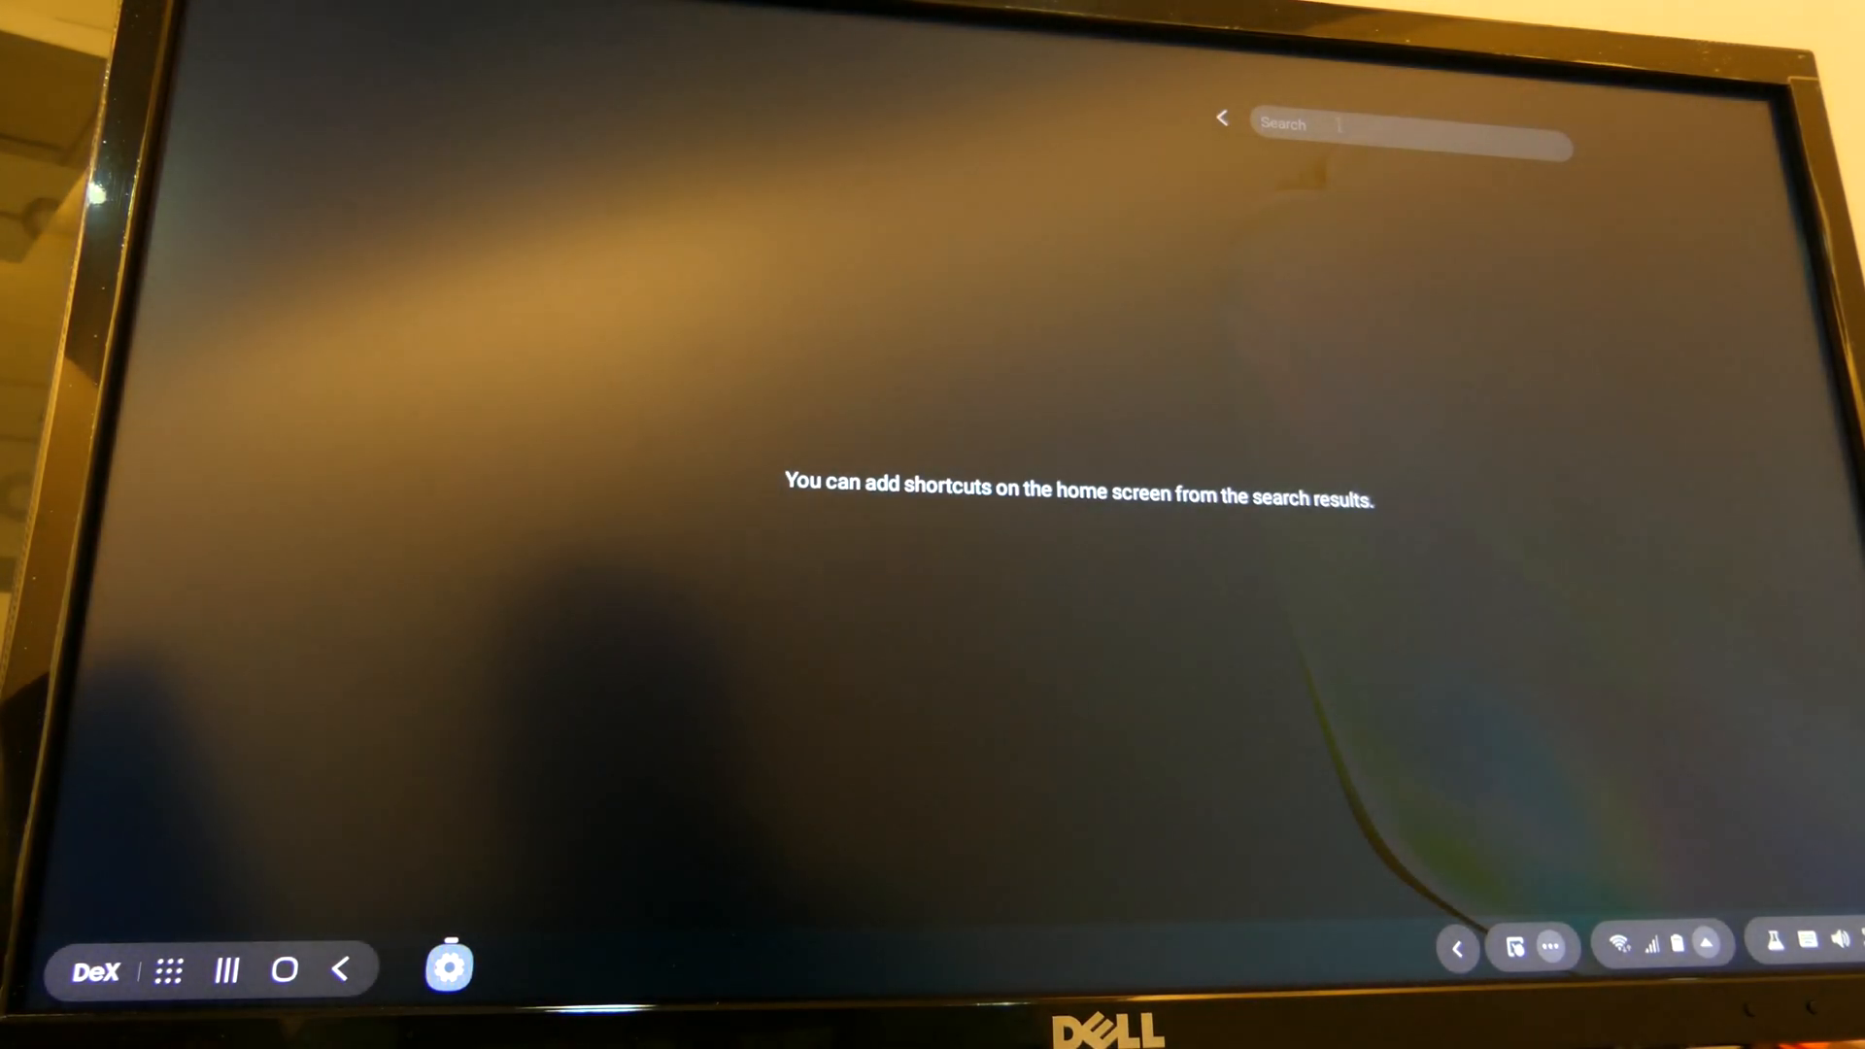
text(Net)
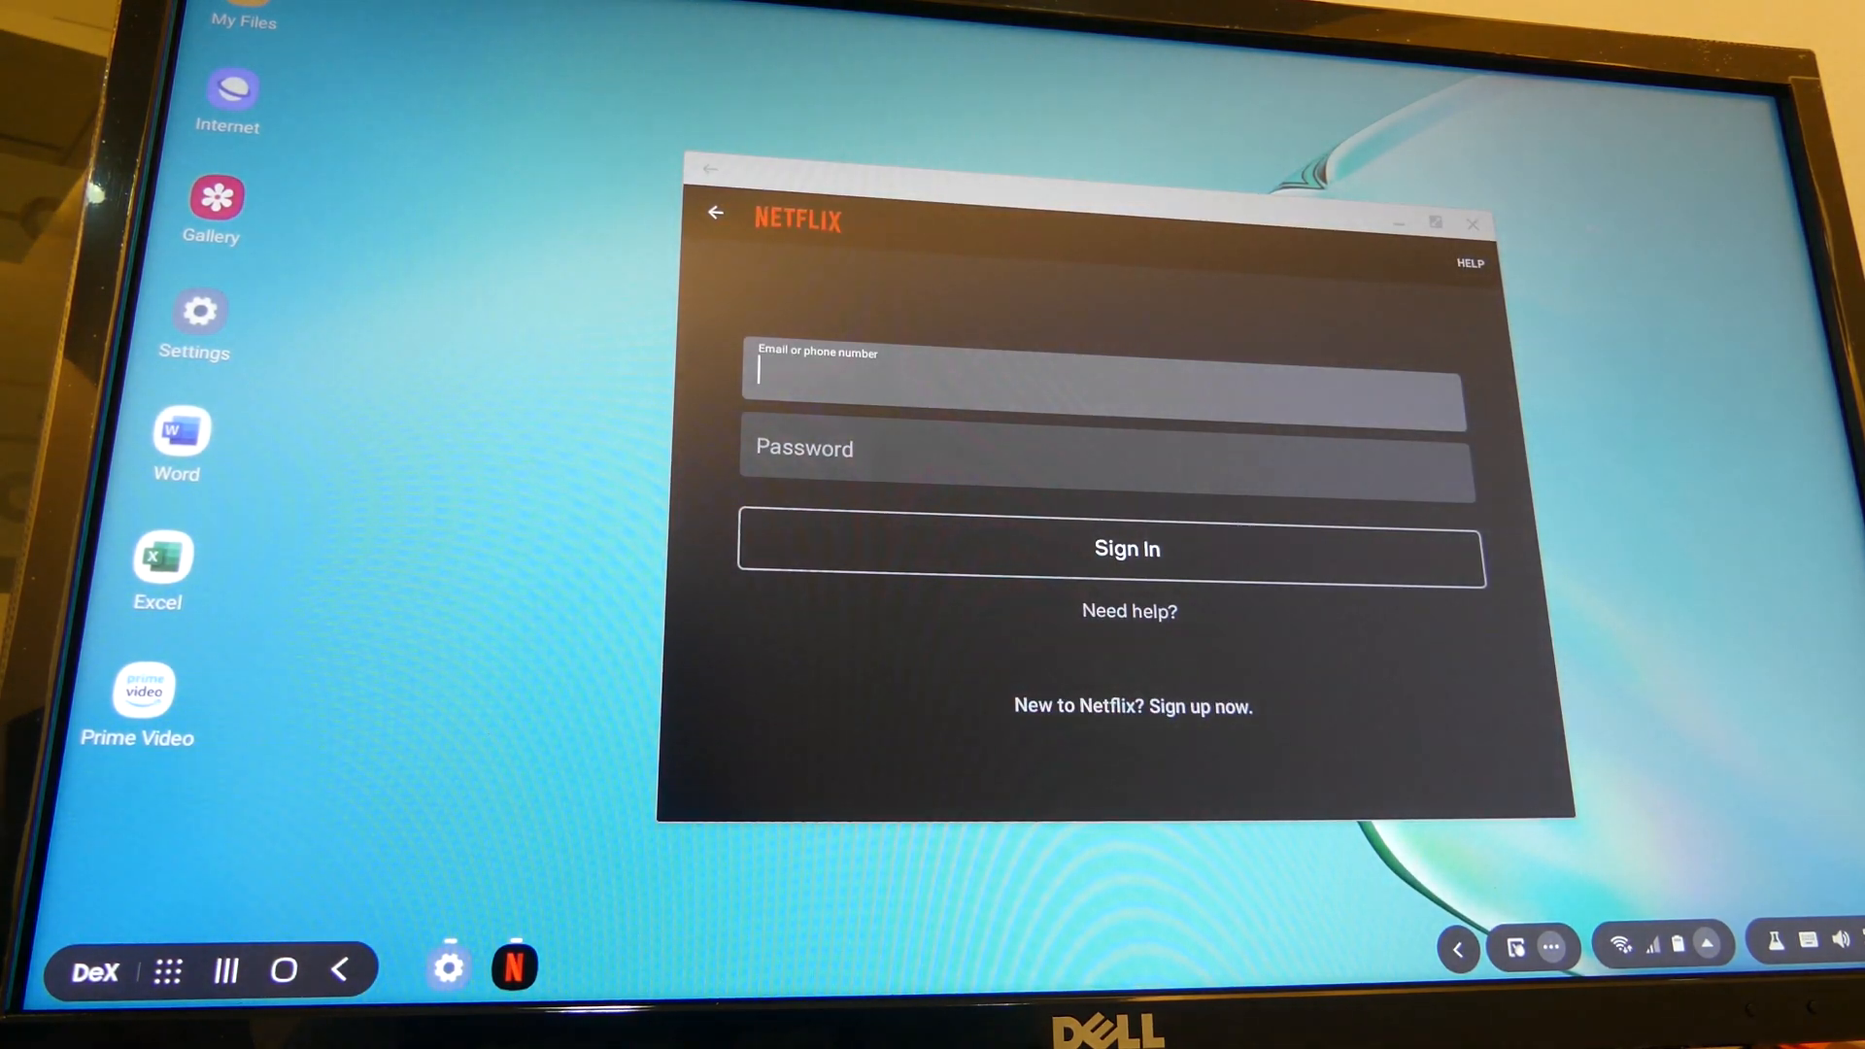
click(1472, 223)
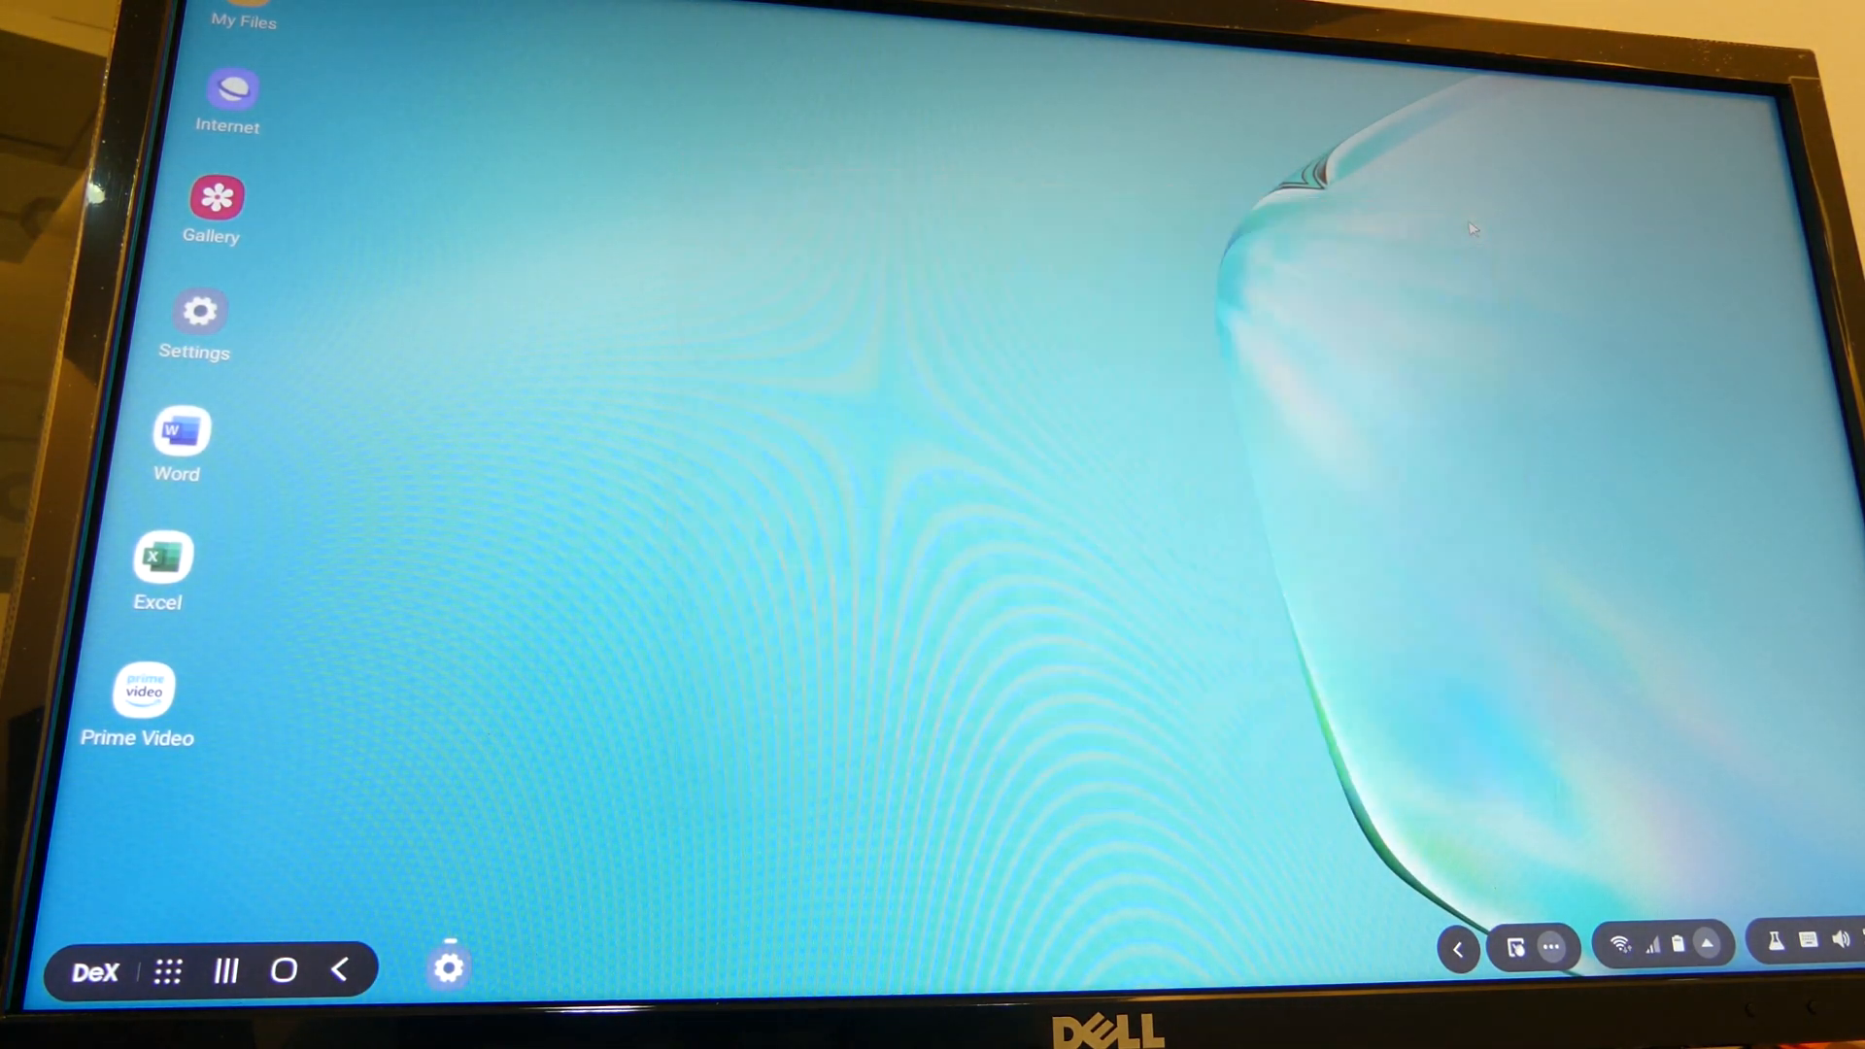